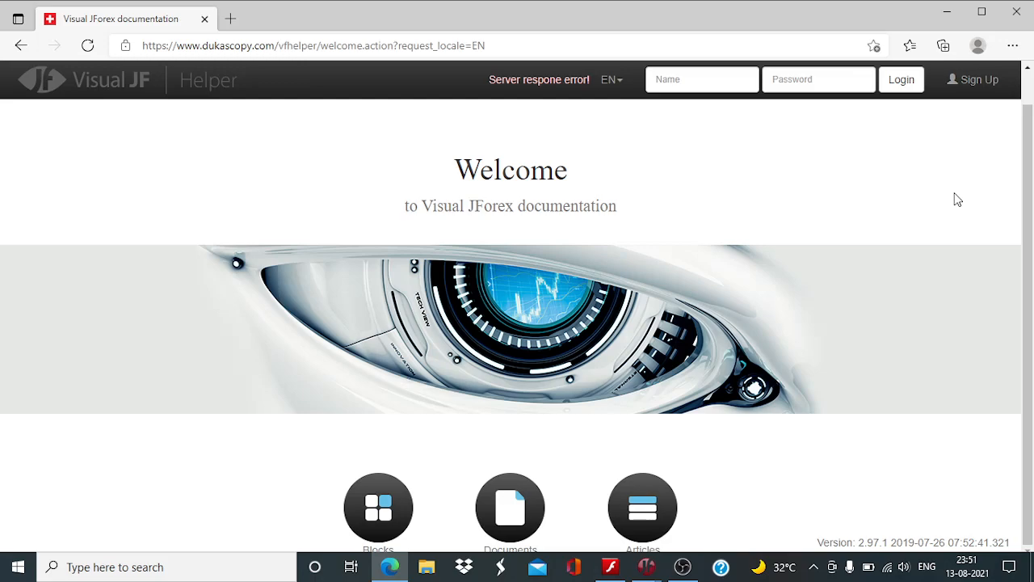
mouse_move(989, 211)
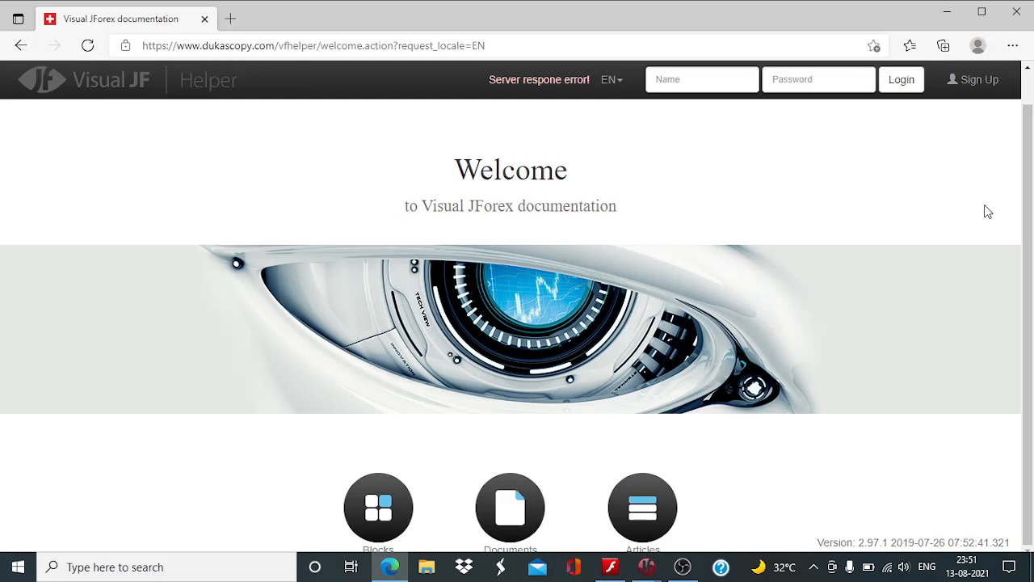
mouse_move(951, 152)
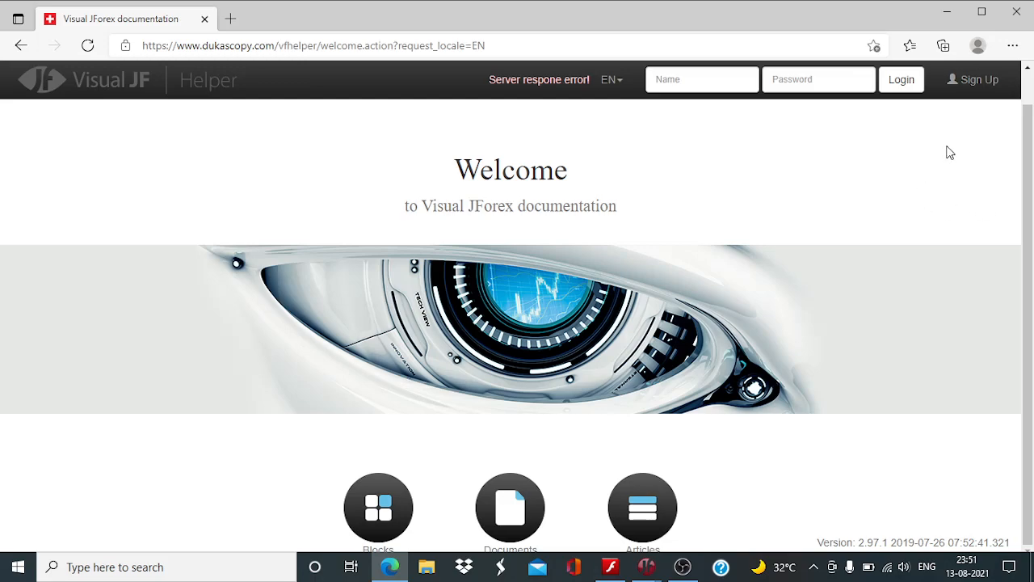
mouse_move(880, 195)
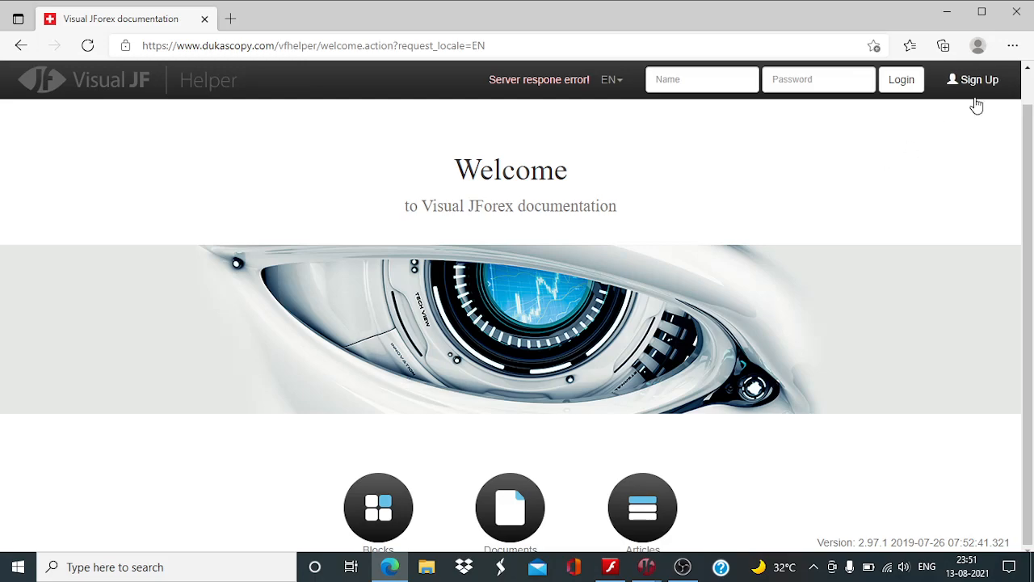
mouse_move(1030, 215)
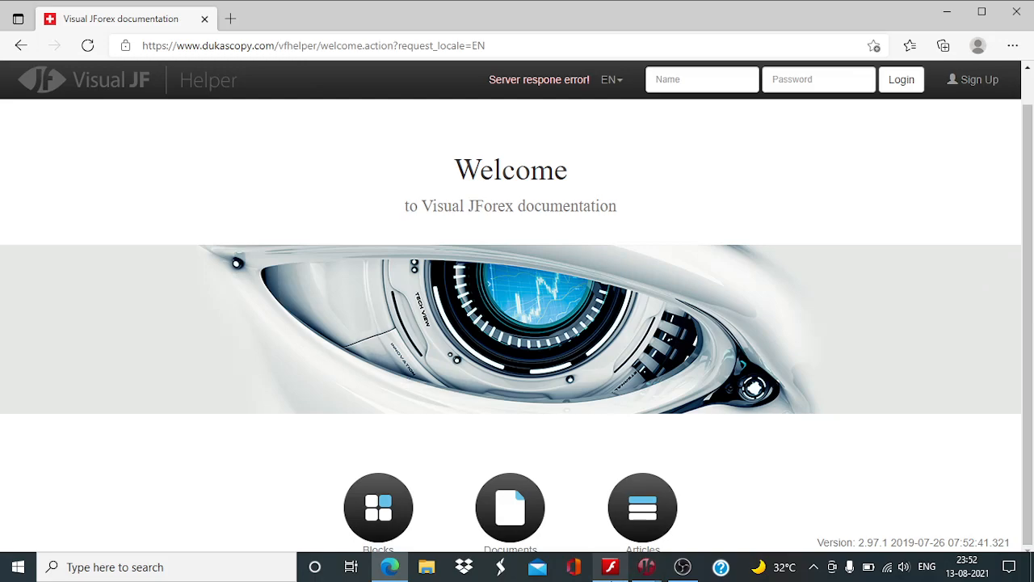
Place a HeikinAshiLines block on the Visual JForex canvas and expand its input values.
left_click(610, 566)
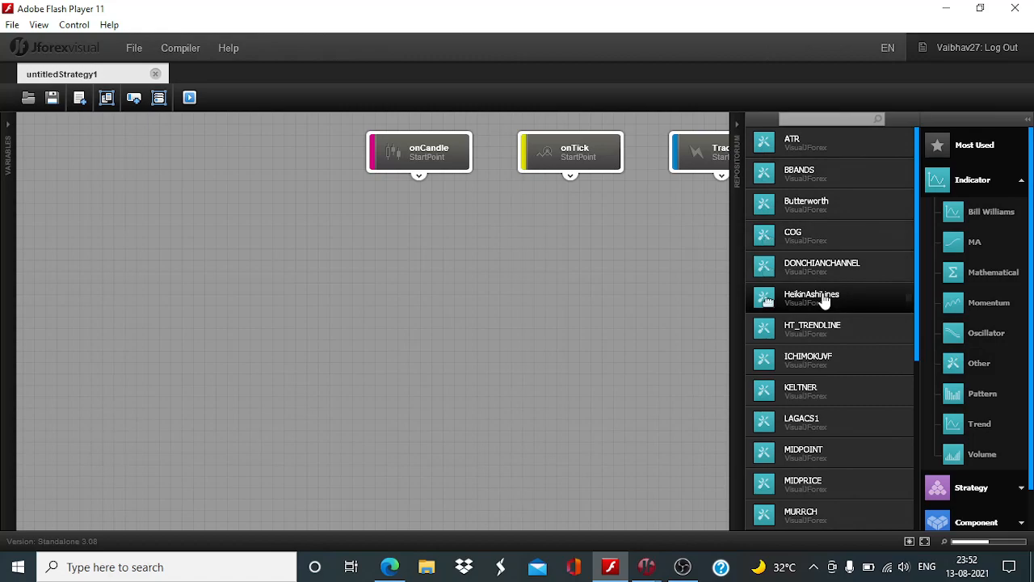
left_click_drag(811, 298, 370, 325)
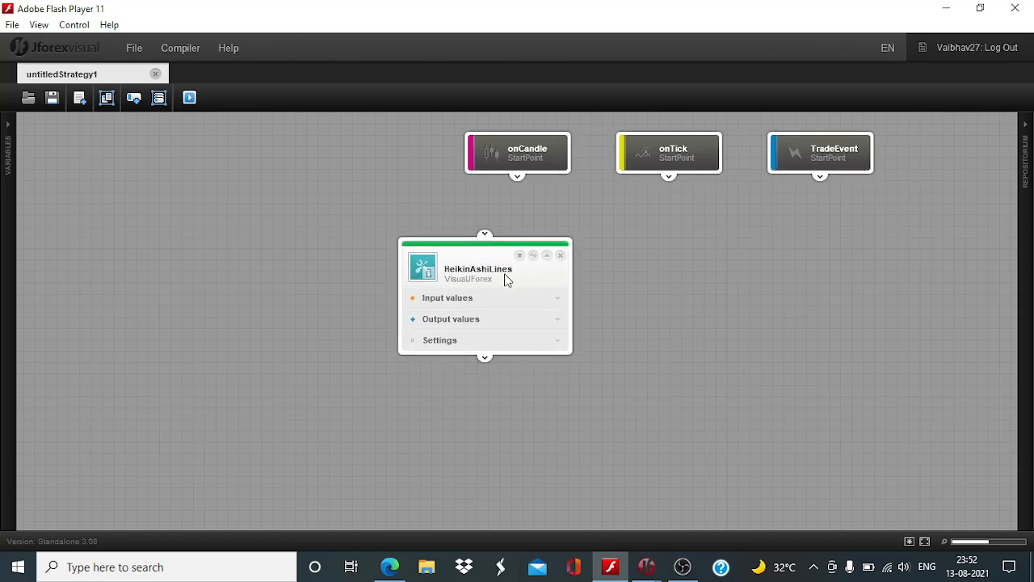
mouse_move(562, 297)
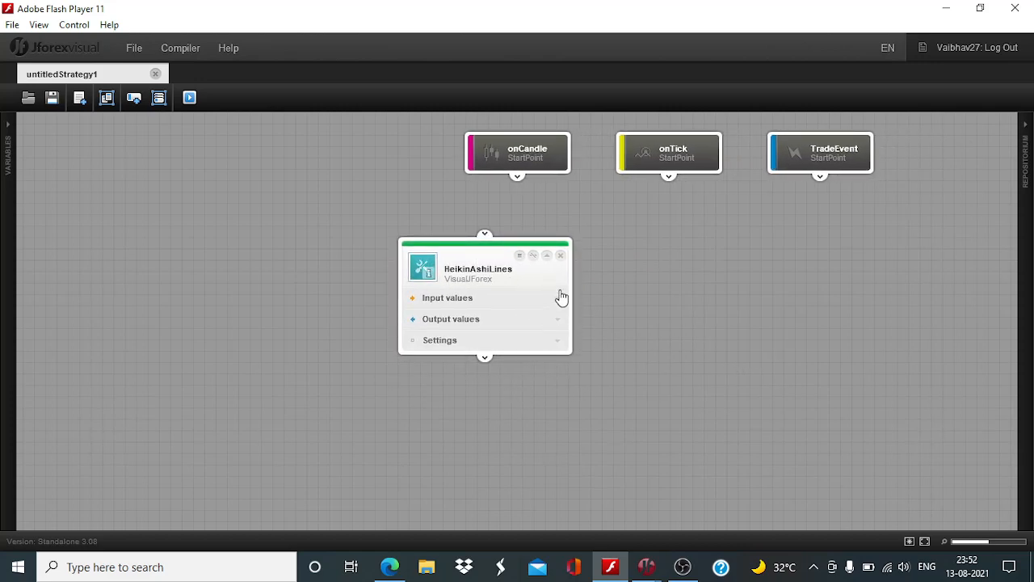
left_click(447, 297)
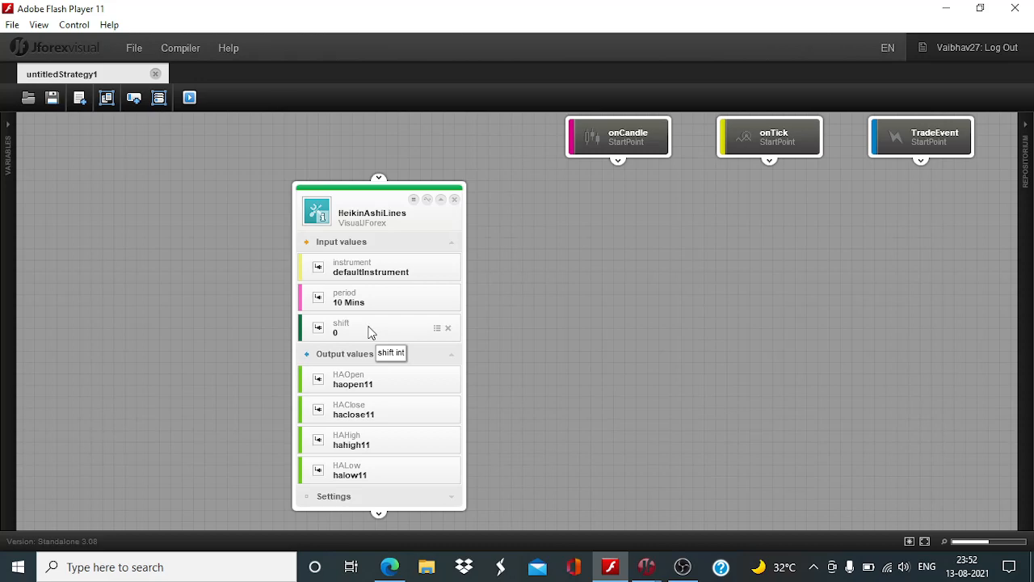
mouse_move(516, 361)
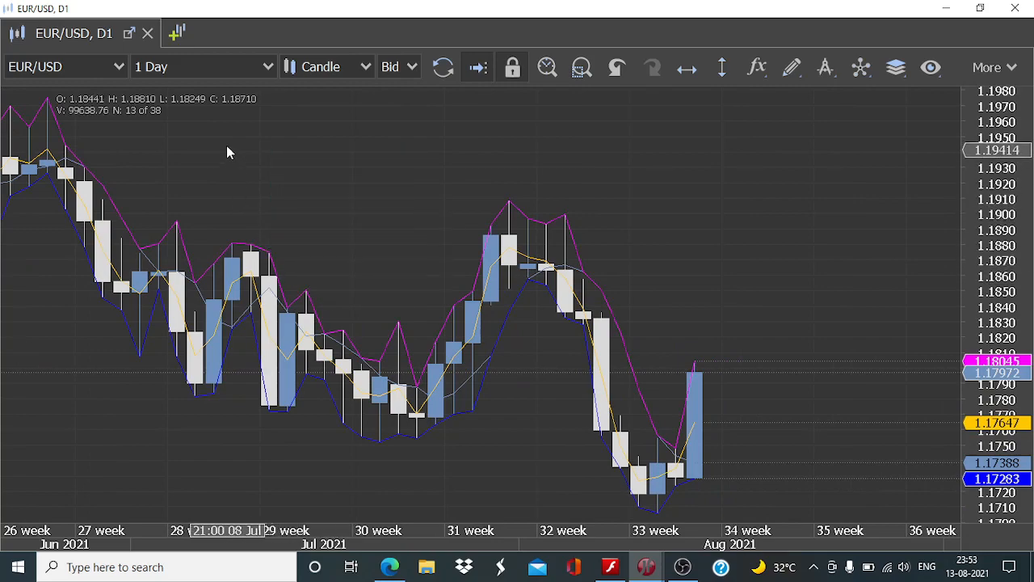
mouse_move(479, 265)
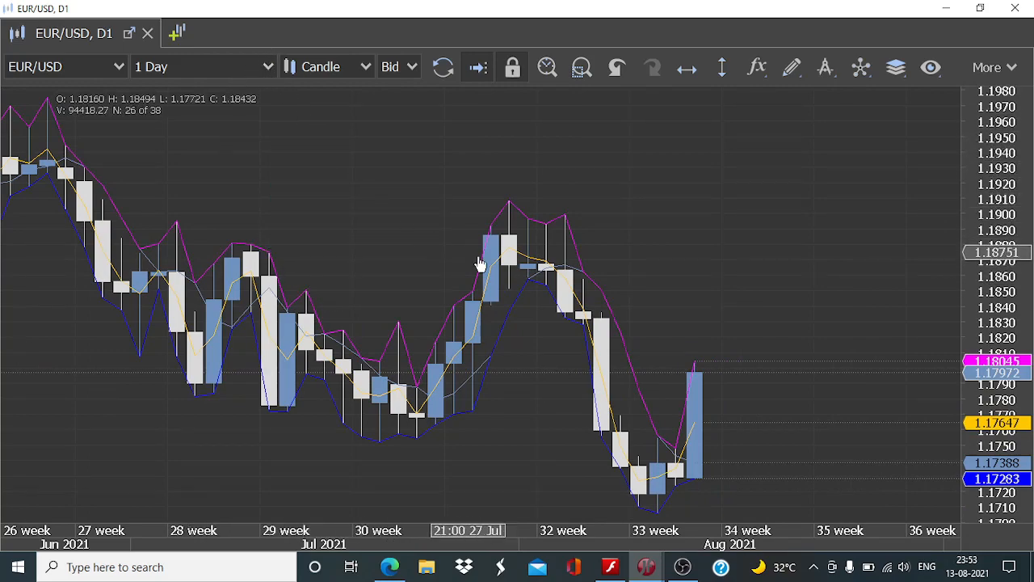
mouse_move(548, 225)
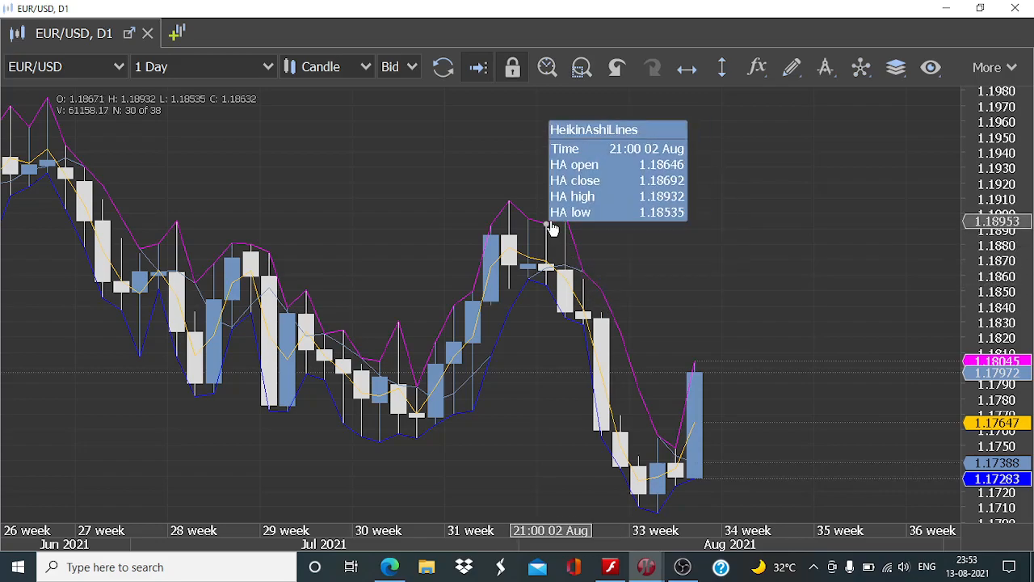
right_click(554, 231)
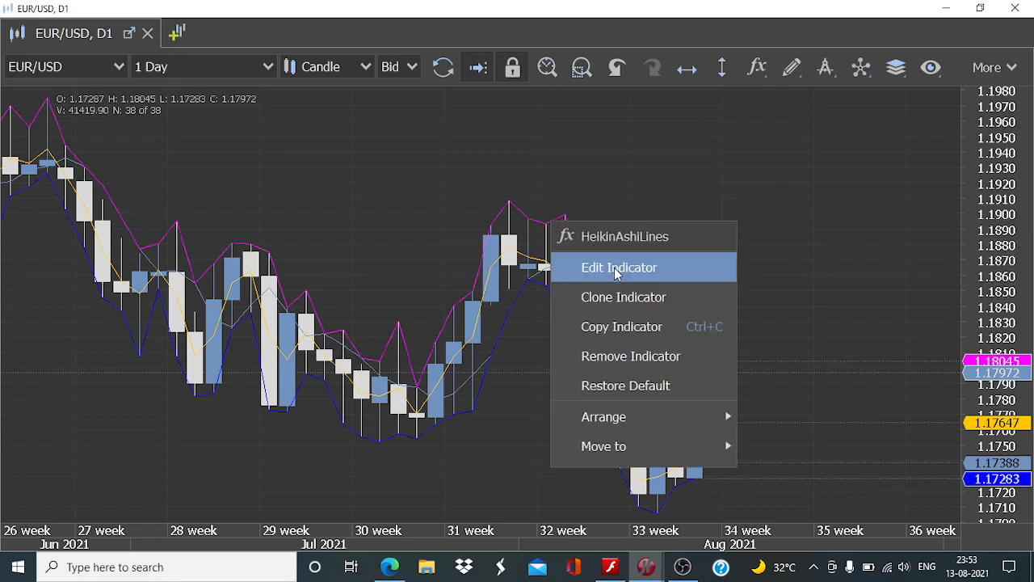
left_click(619, 267)
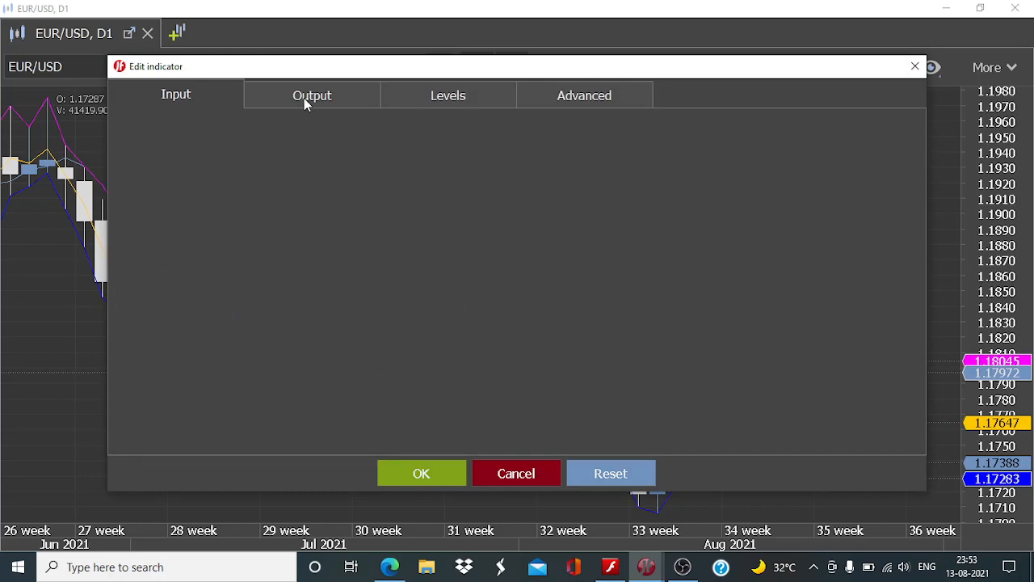
left_click(584, 95)
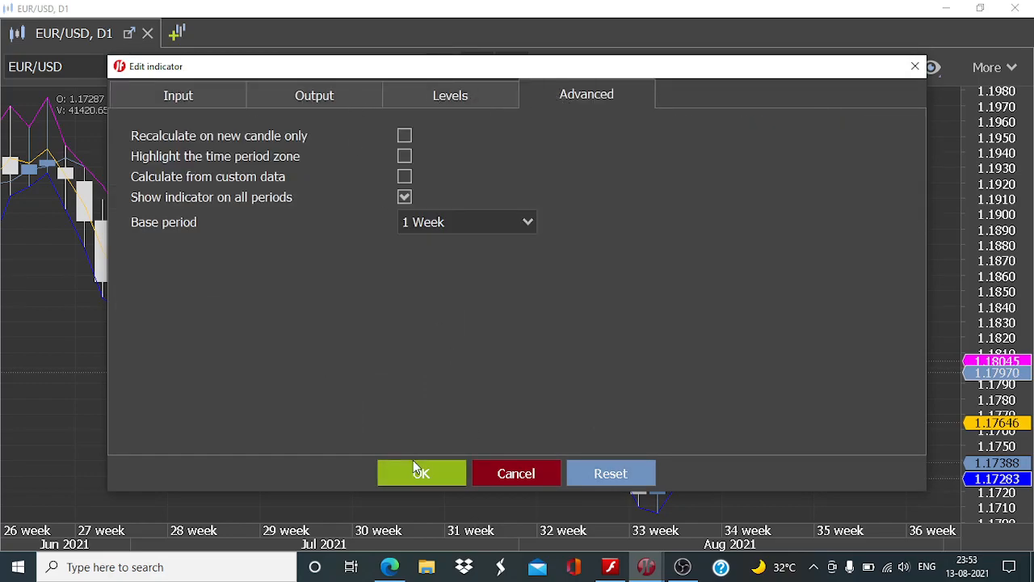
left_click(421, 473)
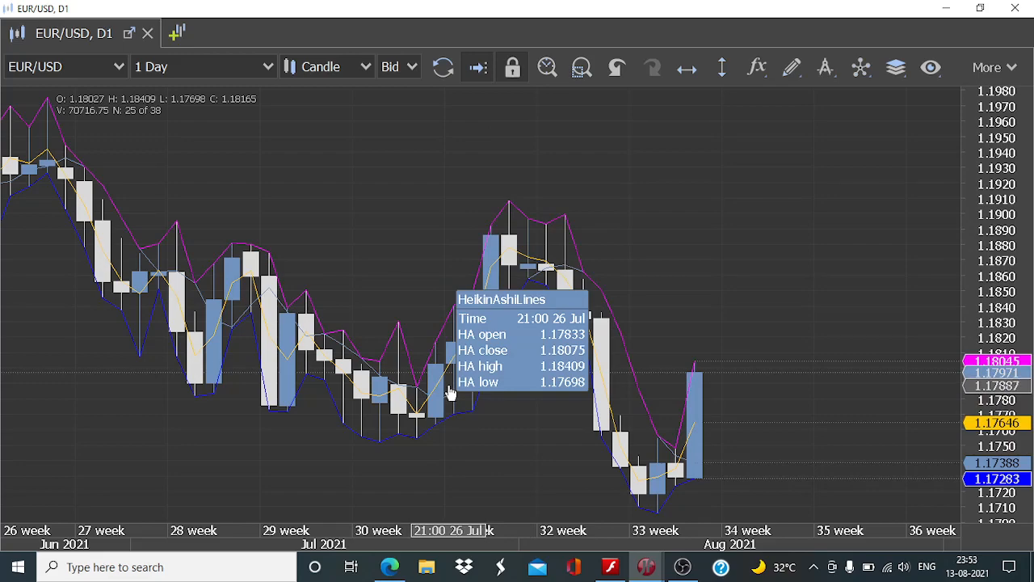
mouse_move(443, 388)
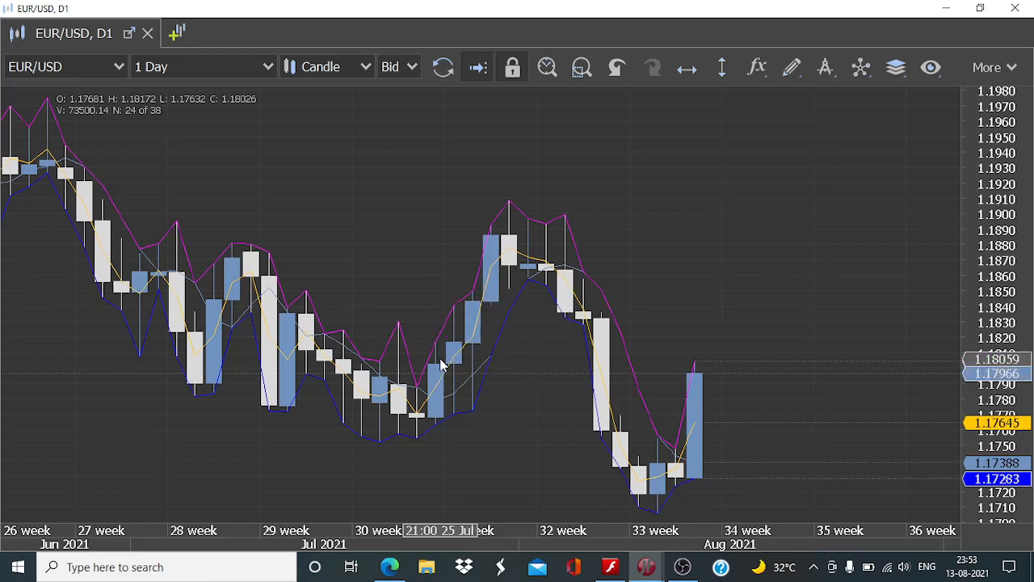
mouse_move(437, 372)
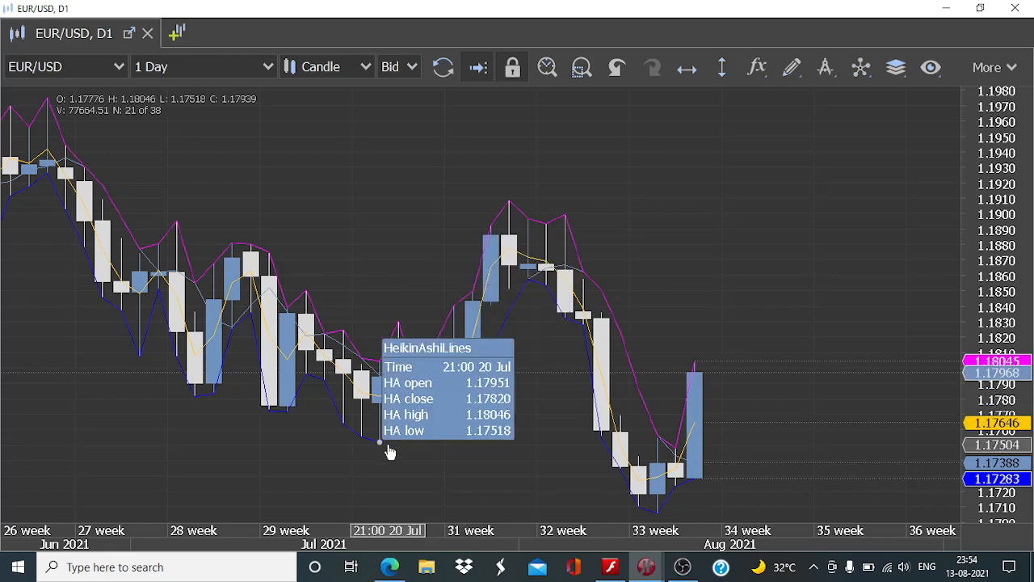
mouse_move(420, 404)
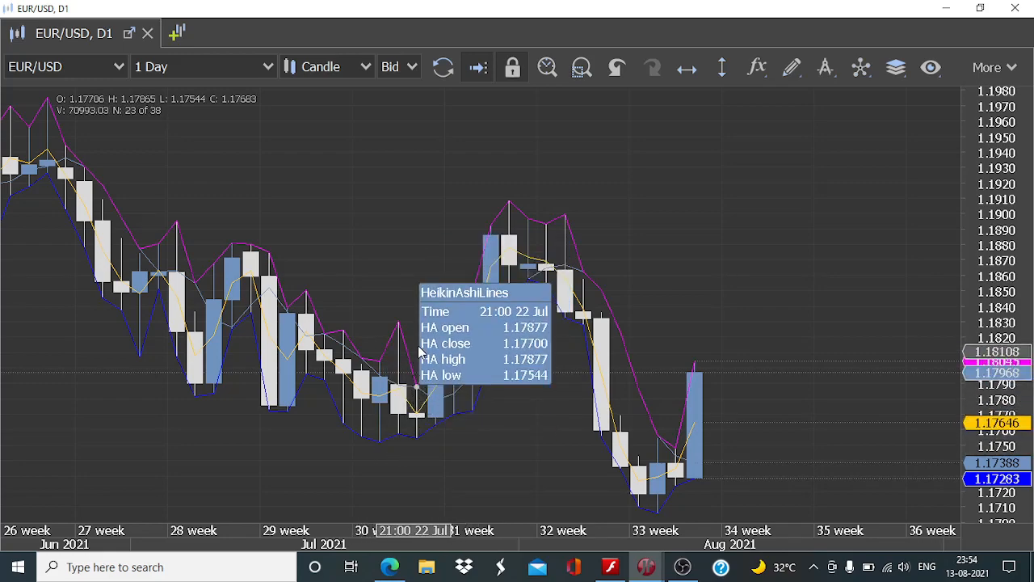
mouse_move(418, 346)
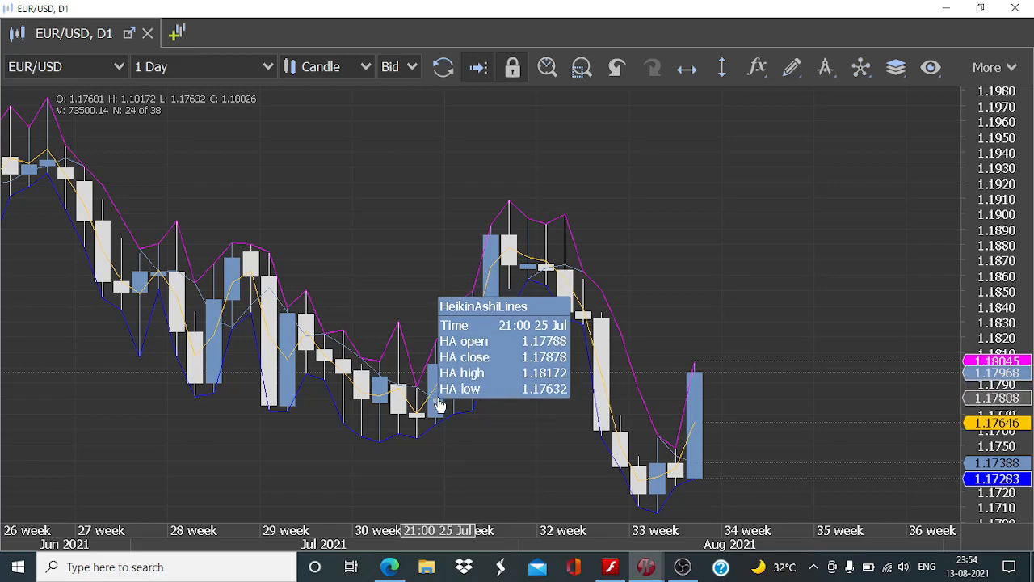
mouse_move(493, 299)
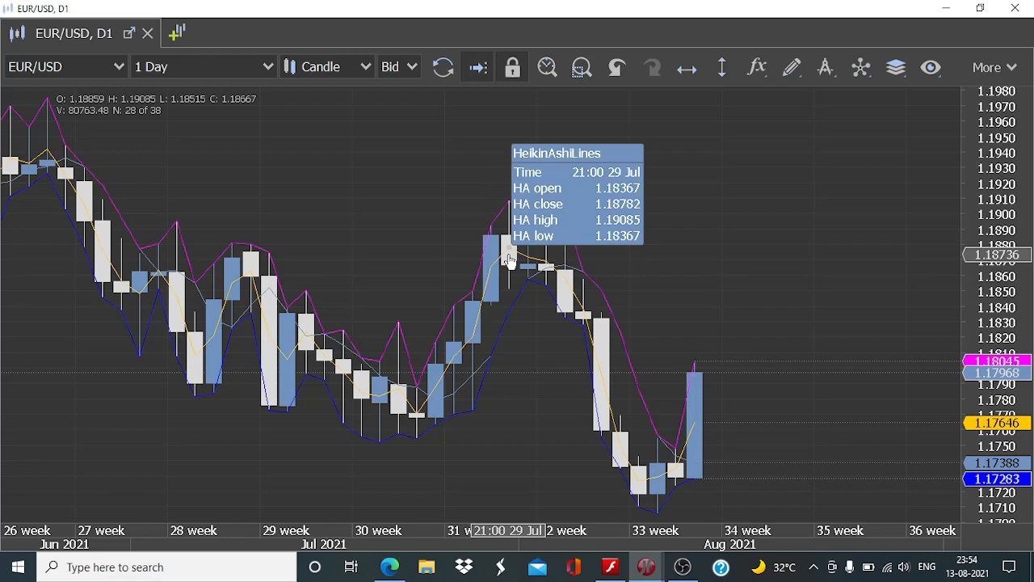
mouse_move(515, 261)
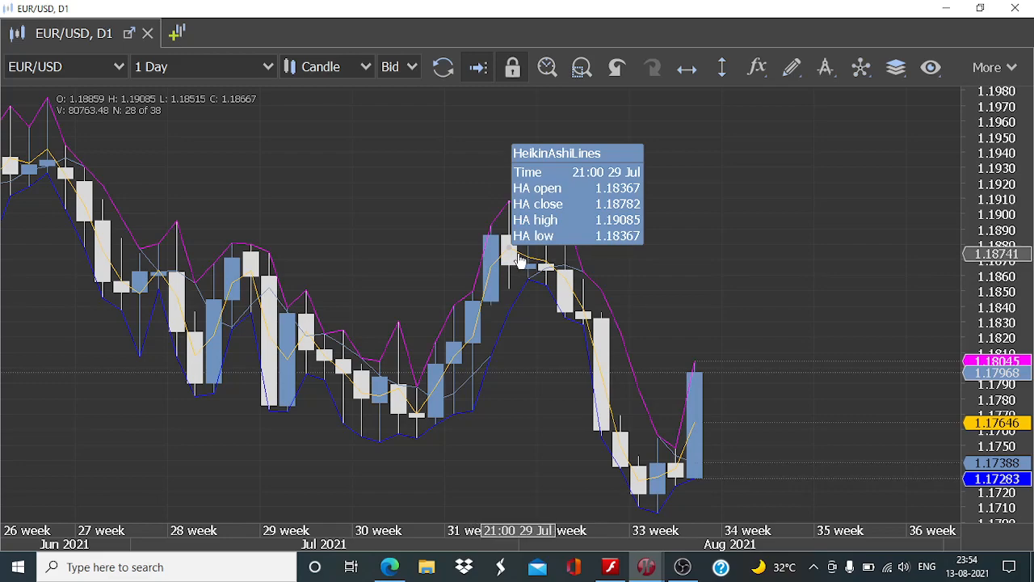
mouse_move(523, 262)
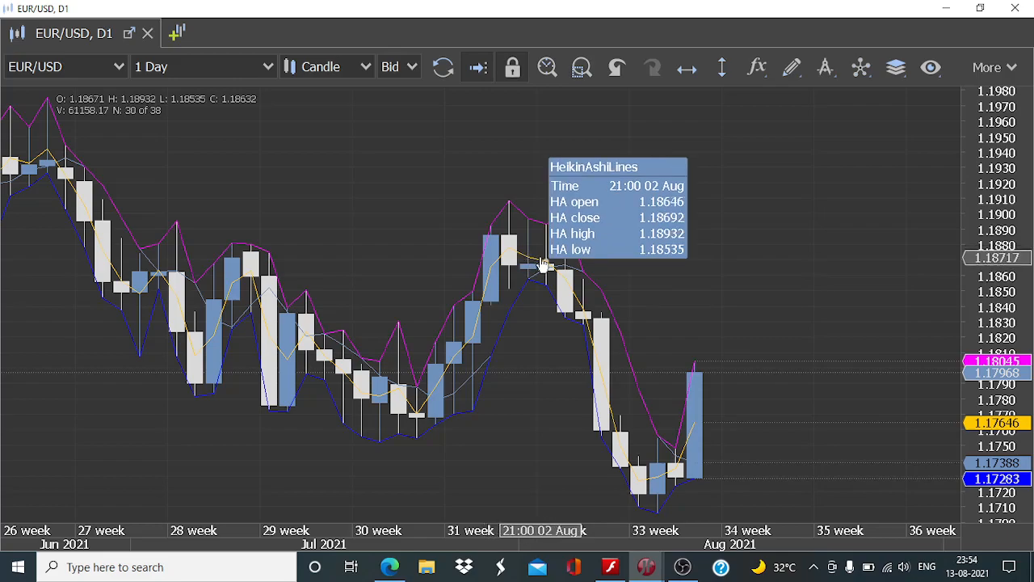
mouse_move(412, 297)
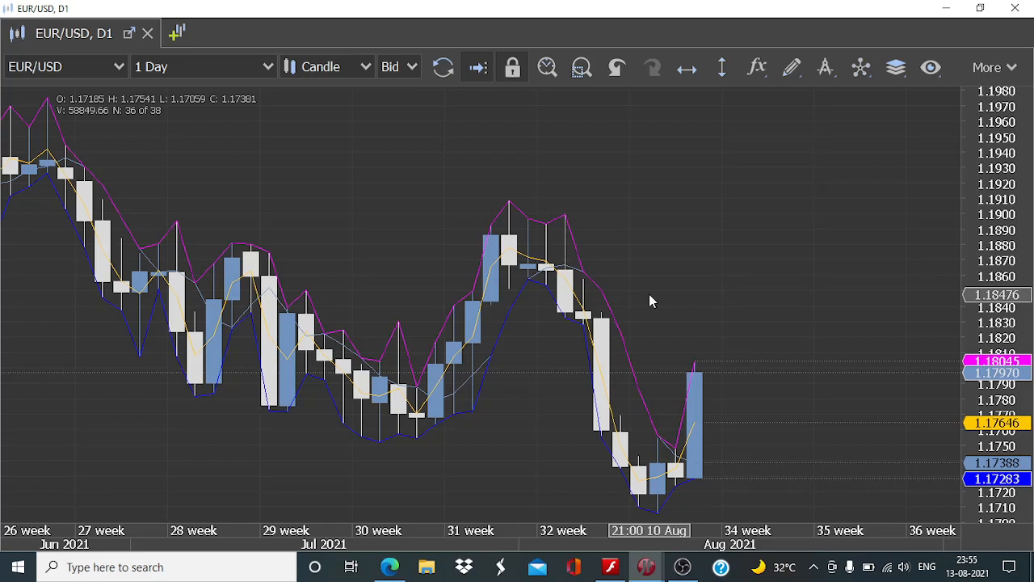
mouse_move(582, 310)
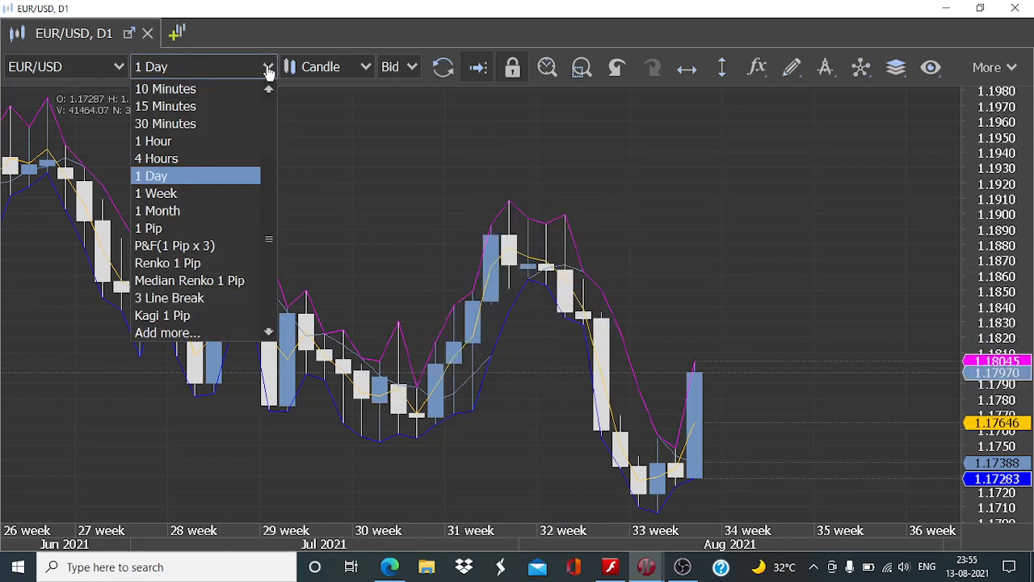
mouse_move(156, 158)
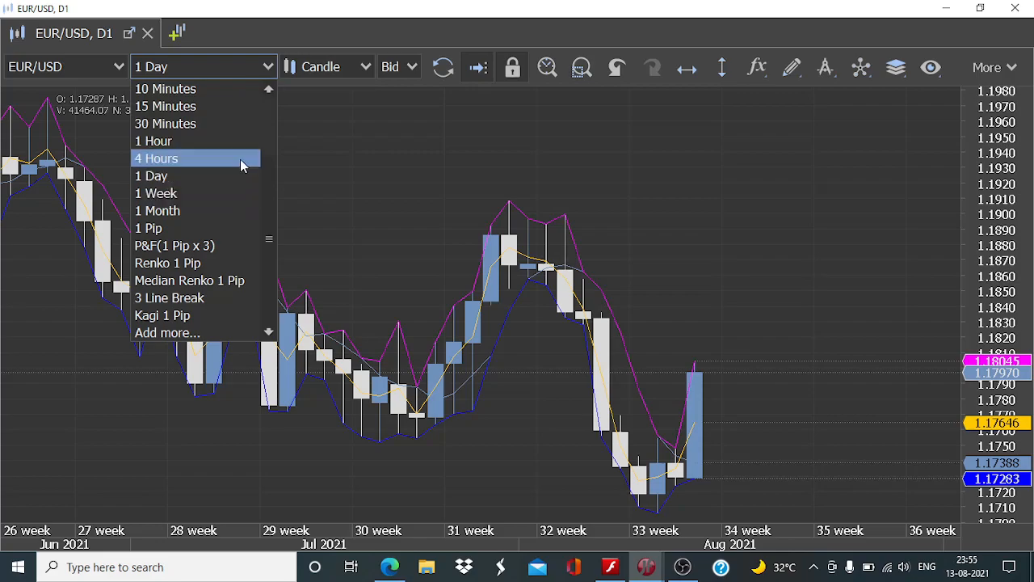
left_click(153, 141)
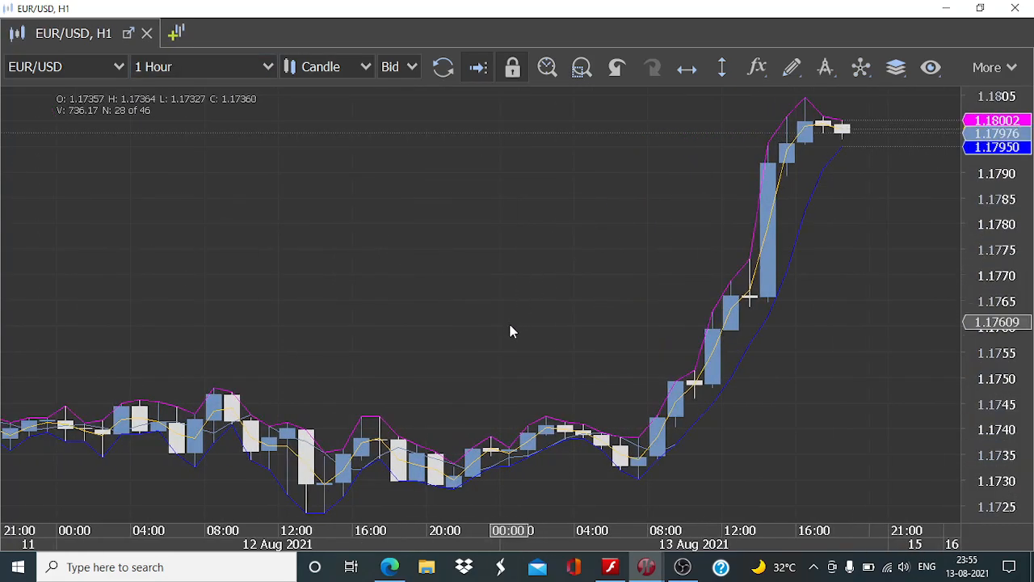
scroll("right", 3)
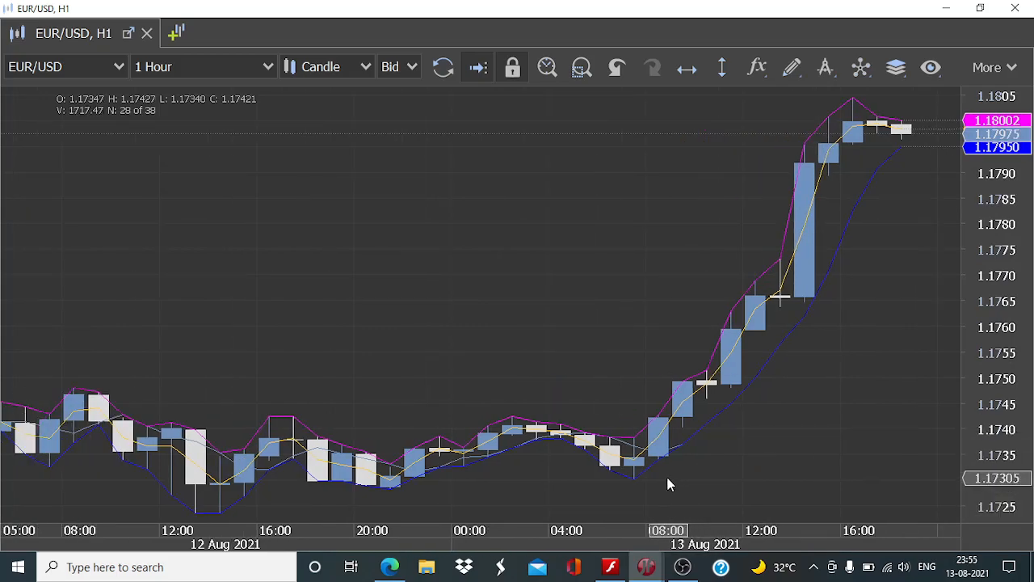
mouse_move(658, 464)
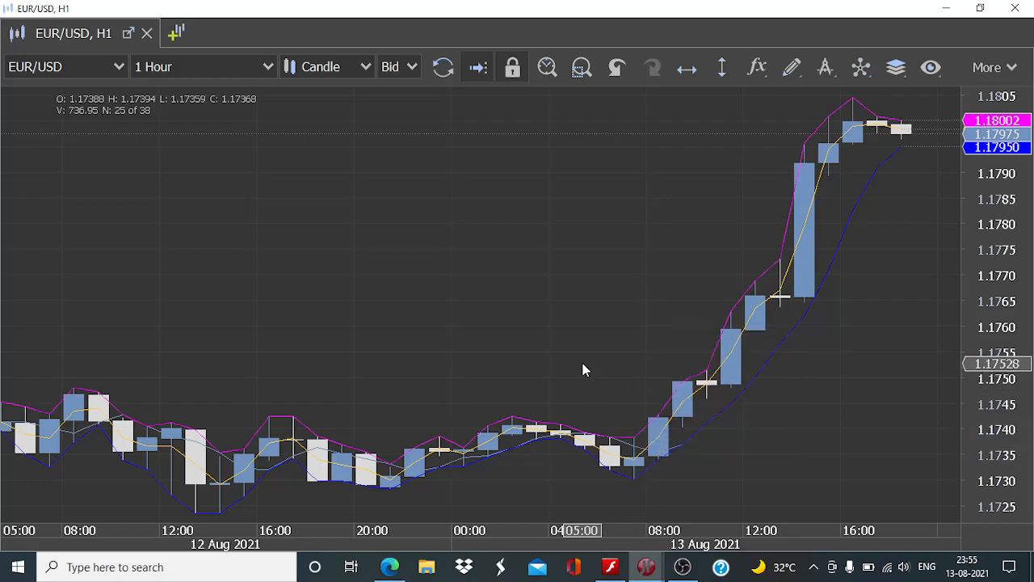
mouse_move(657, 459)
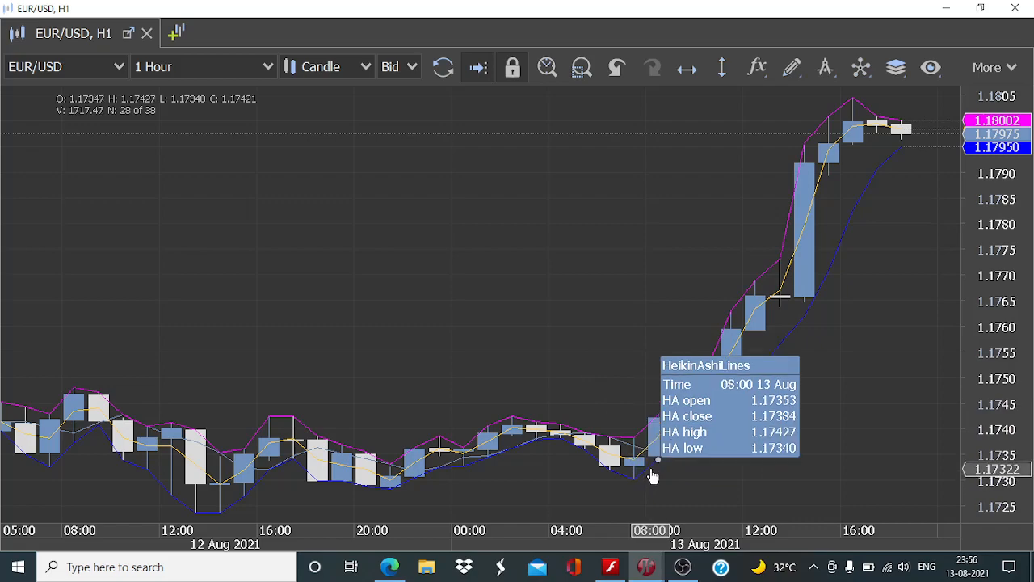
mouse_move(632, 349)
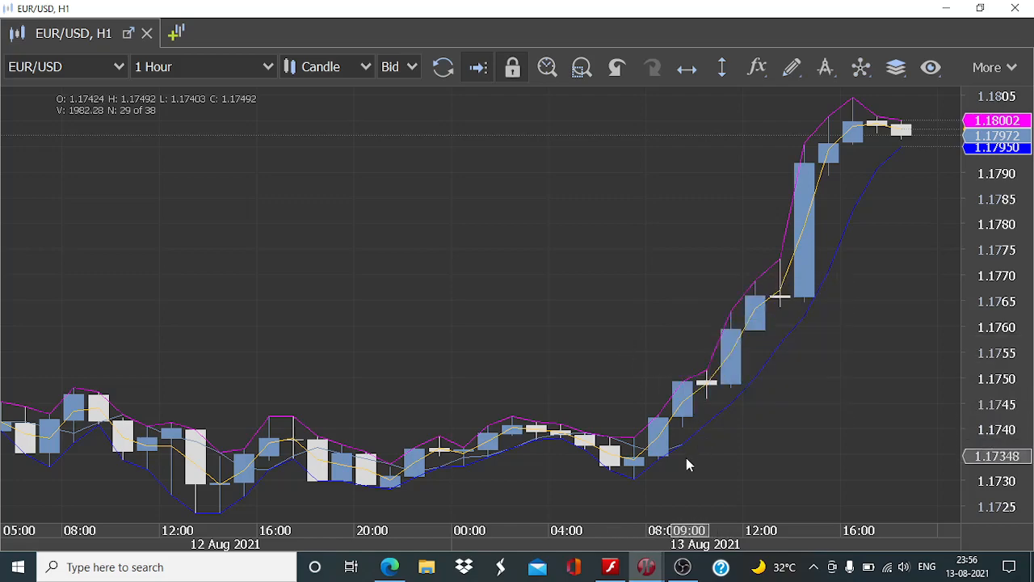
mouse_move(659, 449)
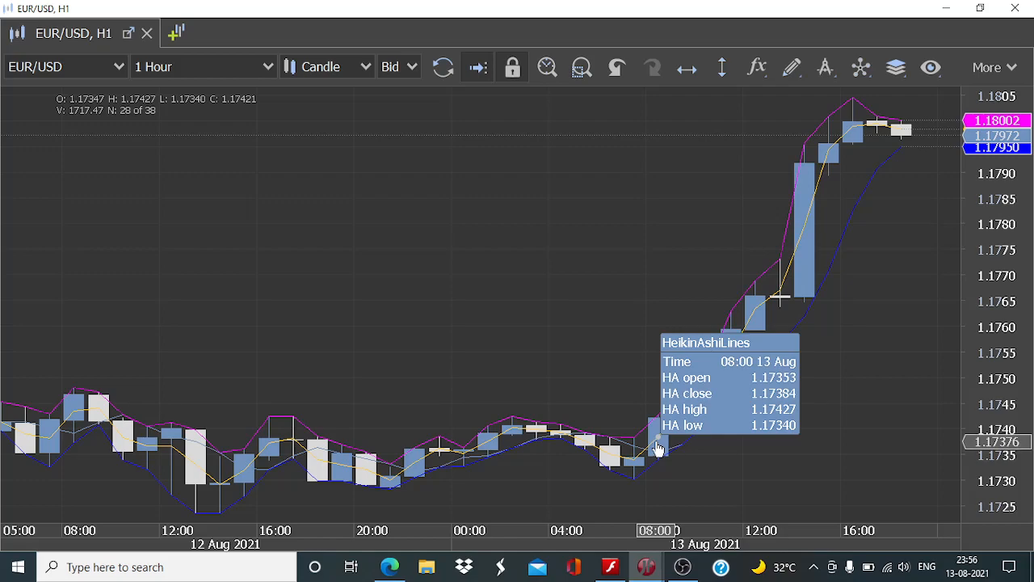
mouse_move(638, 460)
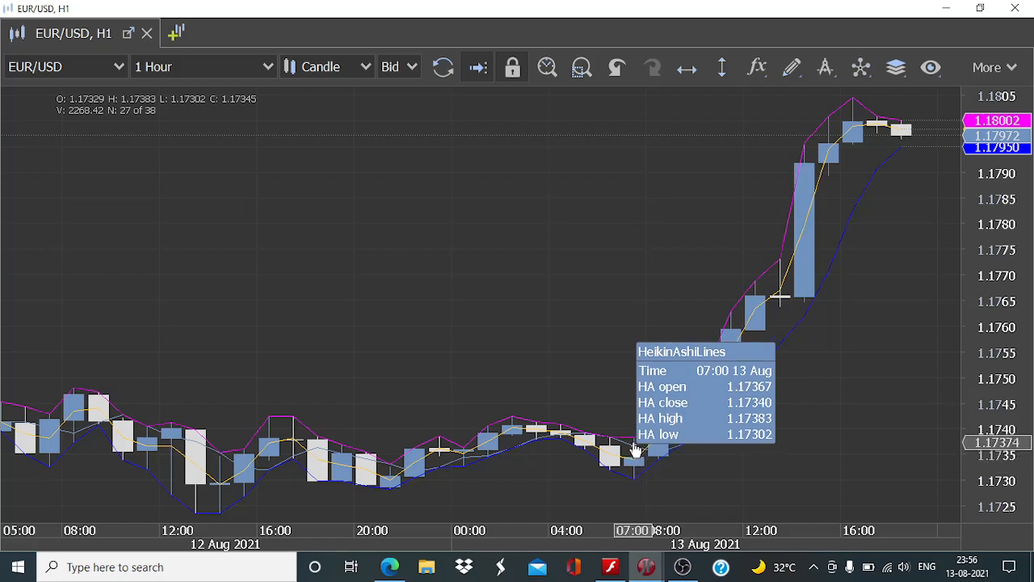
mouse_move(574, 381)
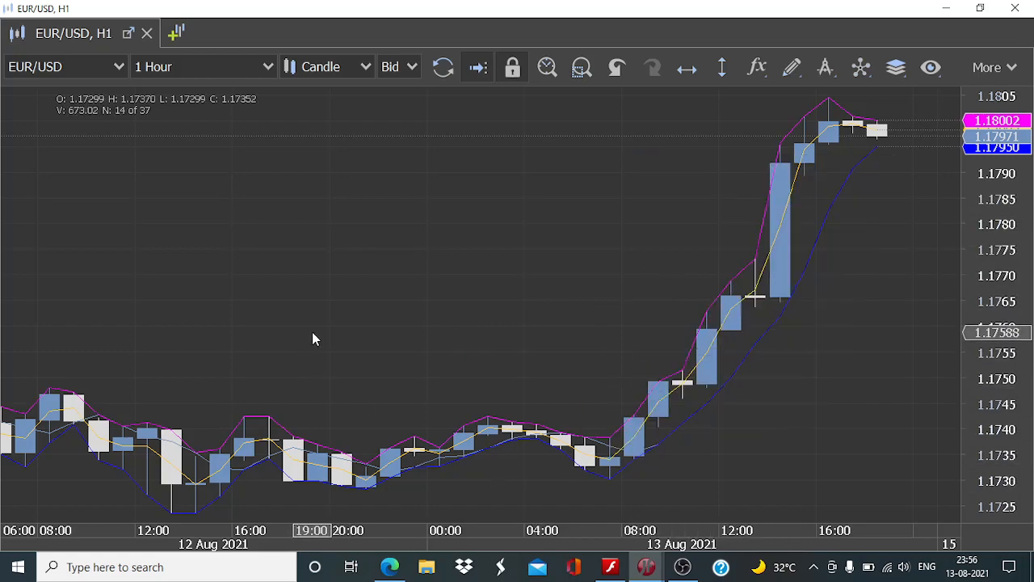
mouse_move(414, 456)
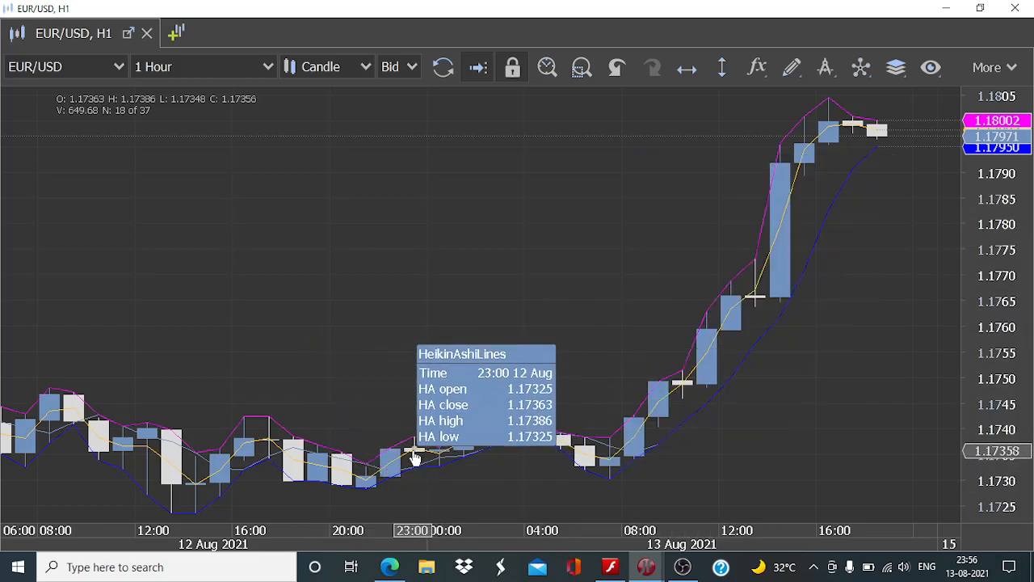
mouse_move(344, 401)
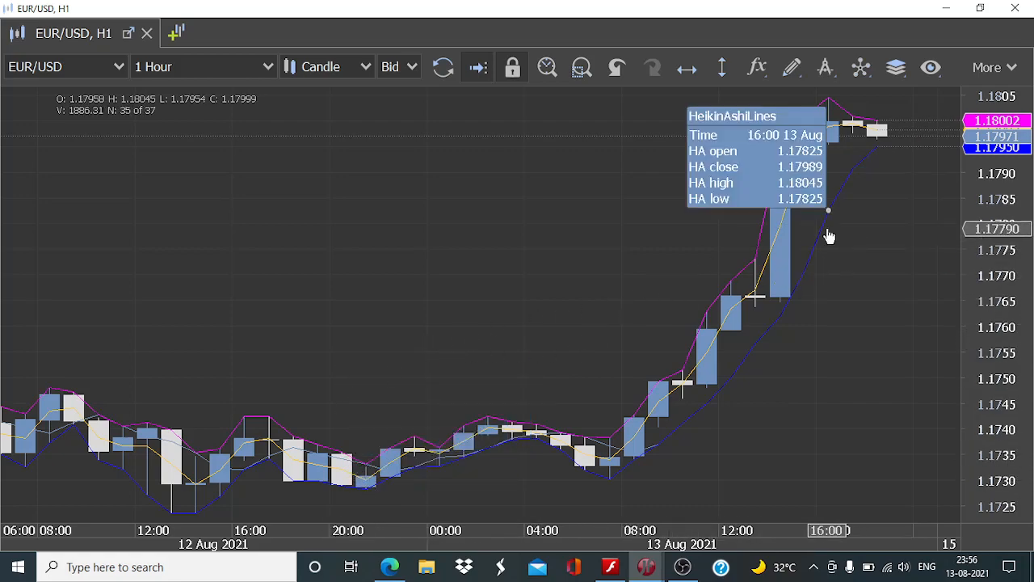
mouse_move(829, 225)
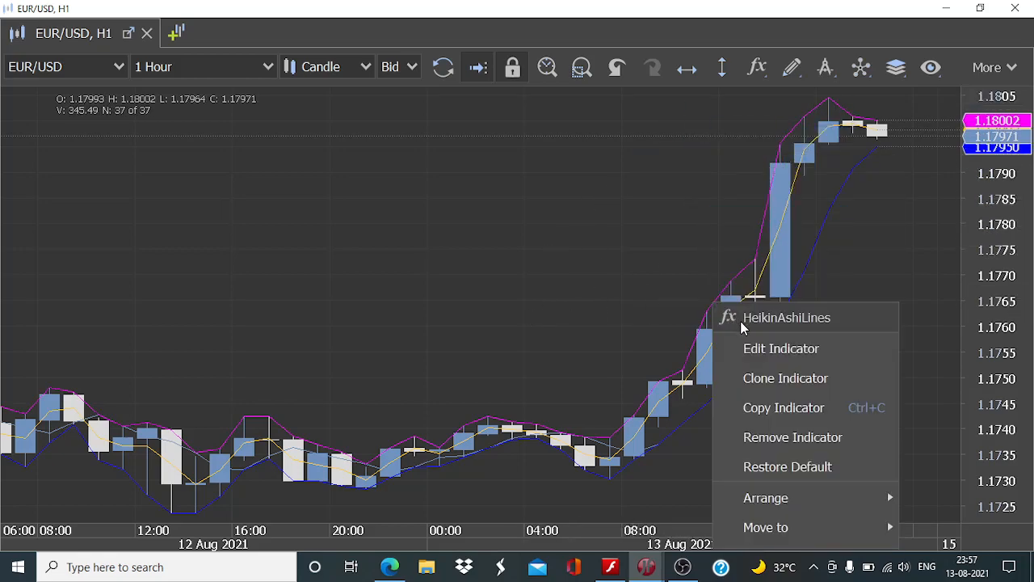
Open the HeikinAshiLines indicator settings on the chart via Edit Indicator.
left_click(781, 348)
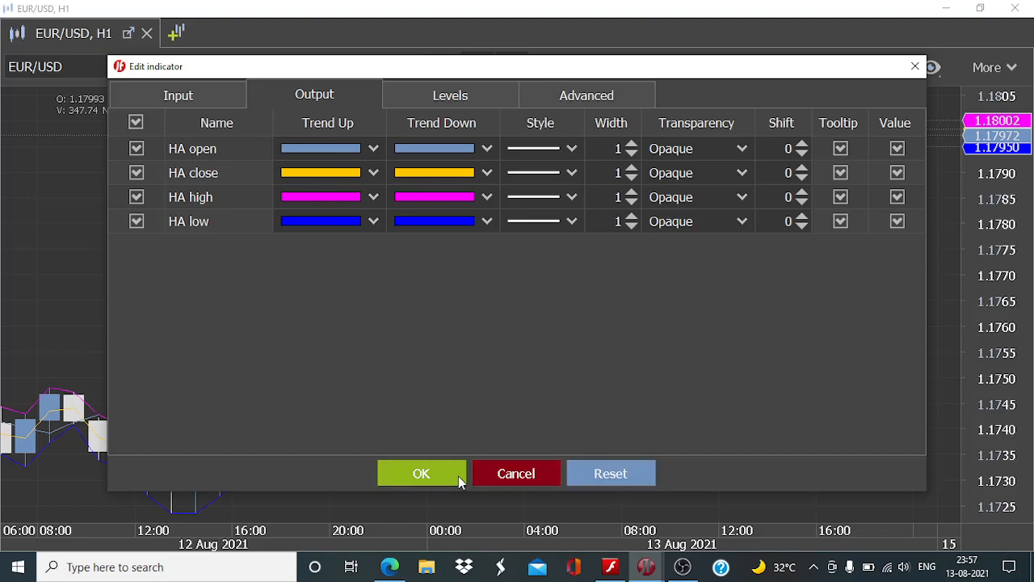
Accept the HeikinAshiLines settings with OK, leaving the lines unchanged.
left_click(422, 473)
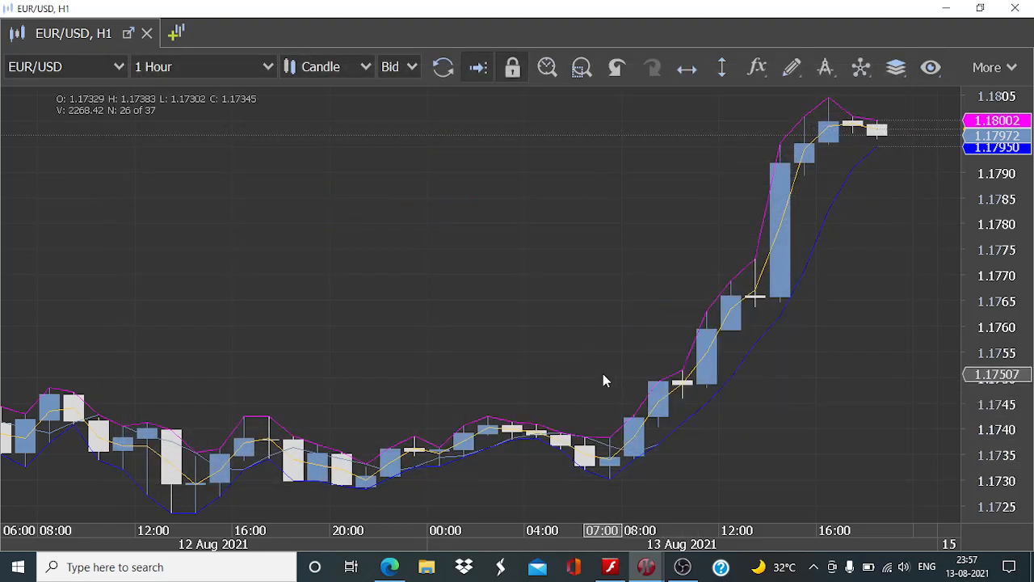
mouse_move(601, 369)
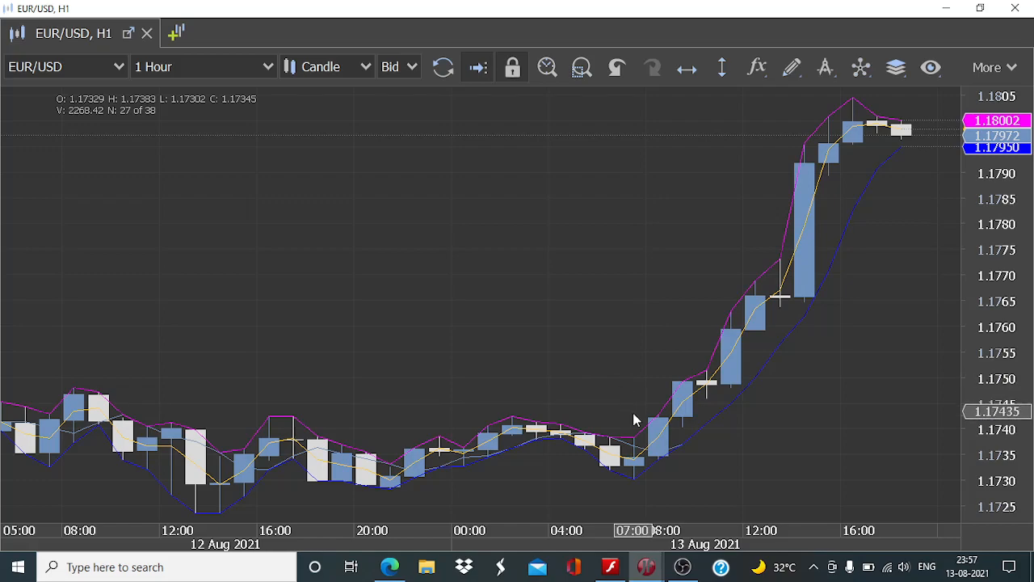
mouse_move(634, 439)
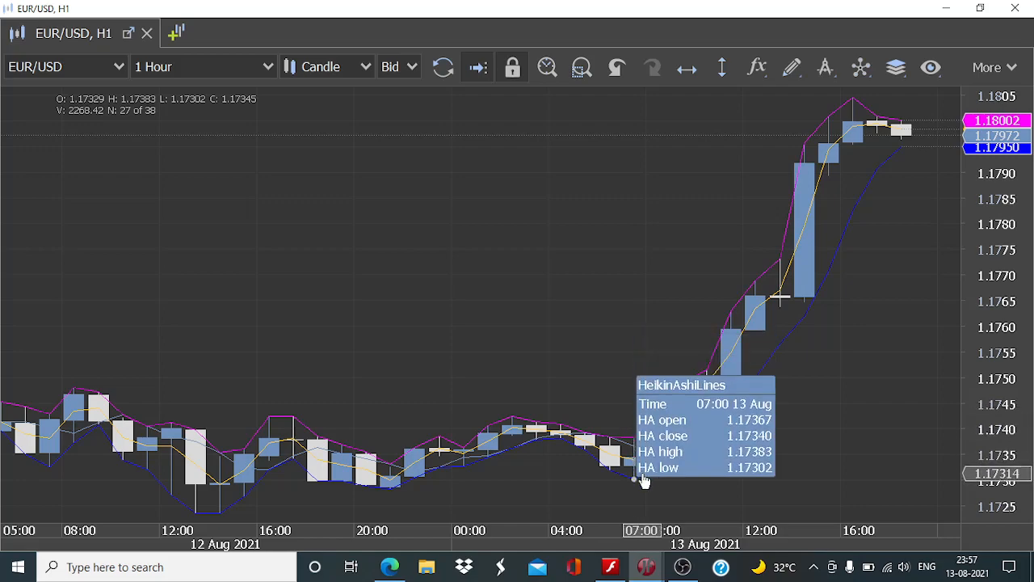
mouse_move(625, 405)
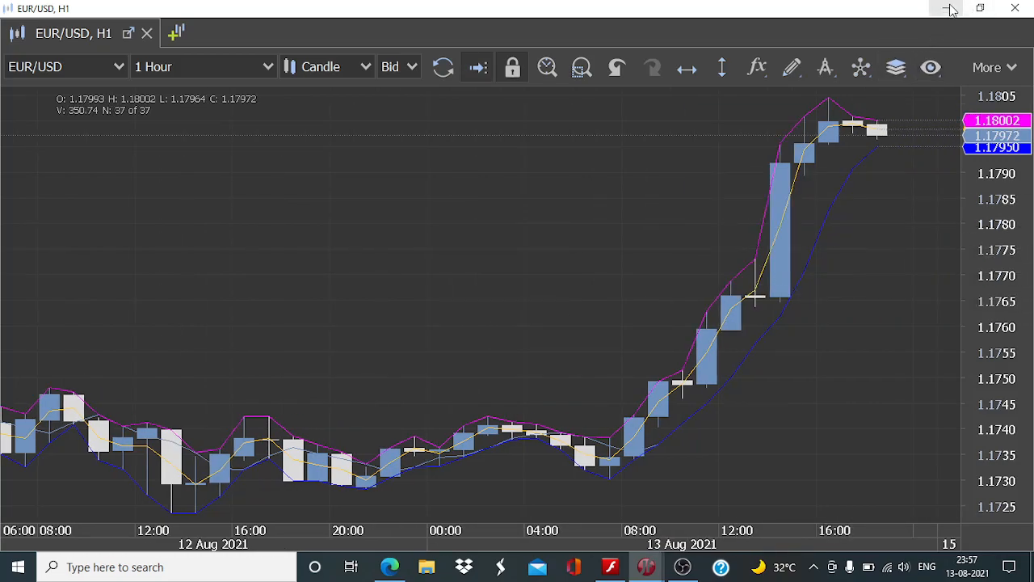
Return to Visual JForex and expand the repository's Component > Logical blocks.
left_click(610, 566)
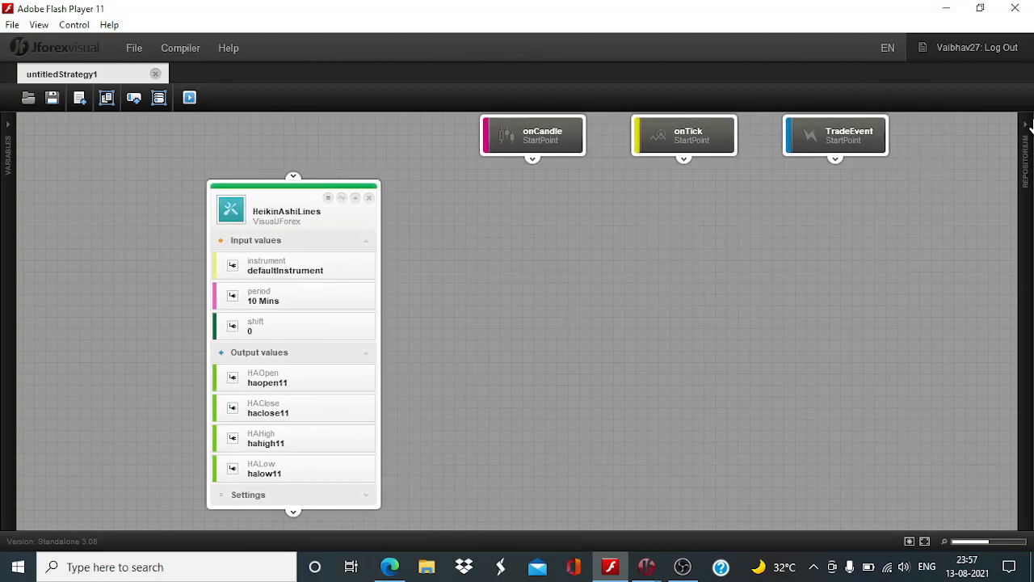
mouse_move(370, 198)
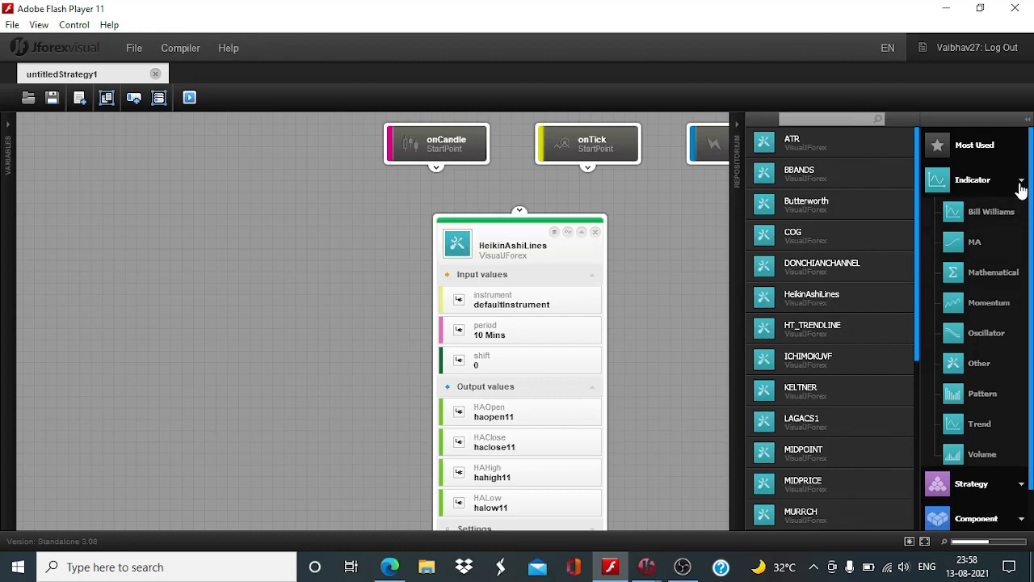
left_click(1021, 179)
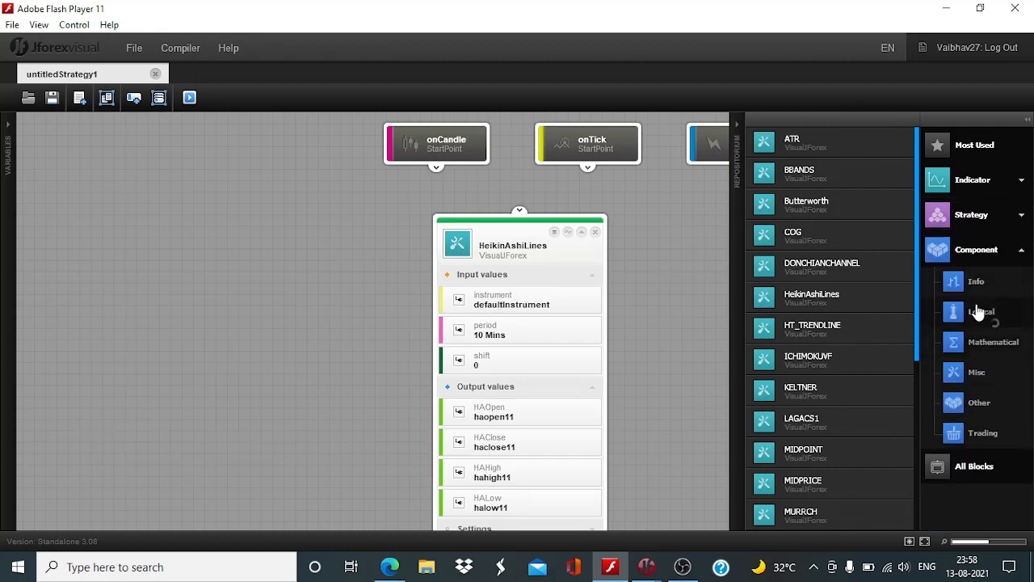
left_click(982, 311)
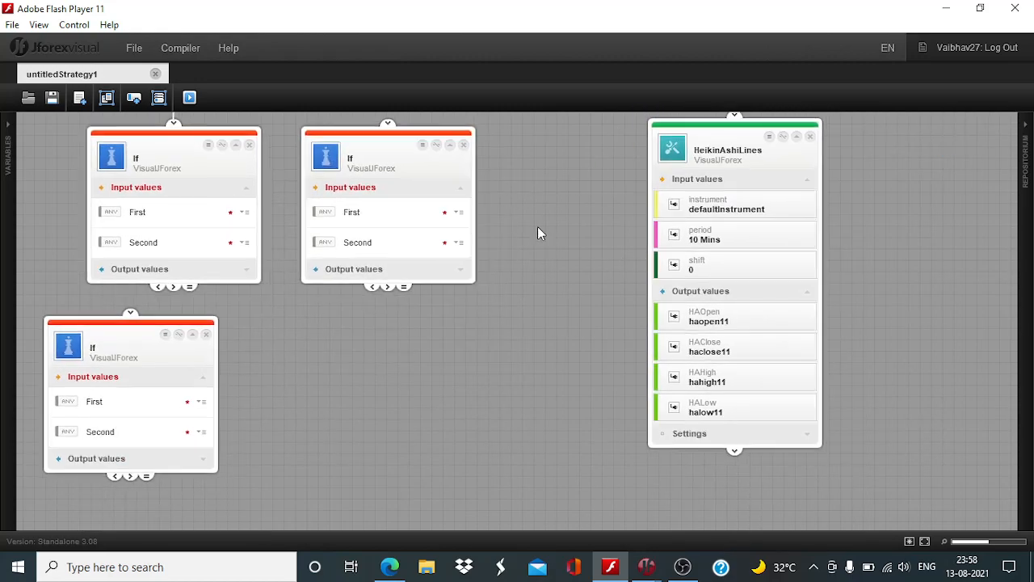
Chain the first If block to the lower If block and pan the canvas.
left_click_drag(130, 316, 168, 339)
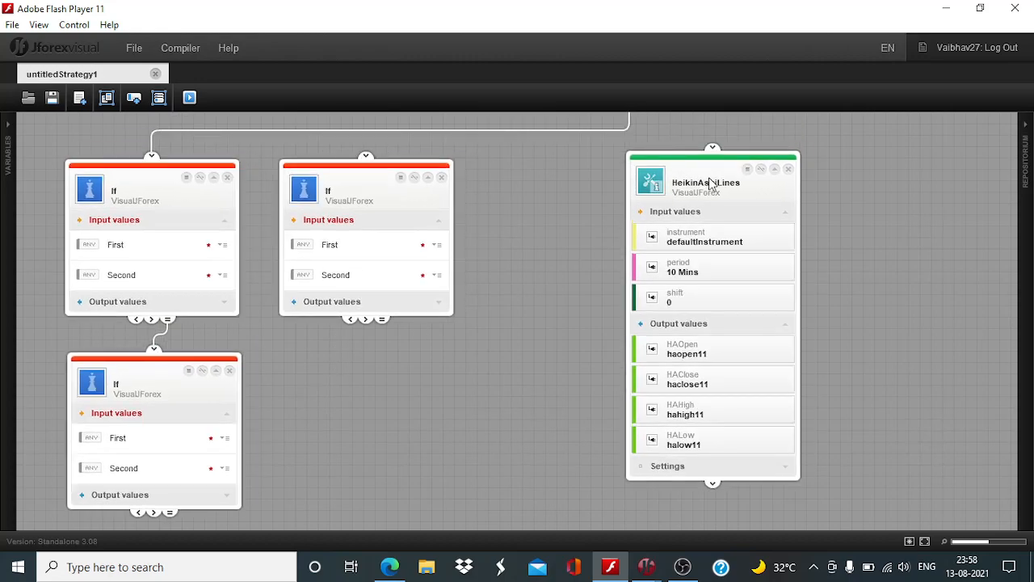
left_click_drag(712, 182, 579, 193)
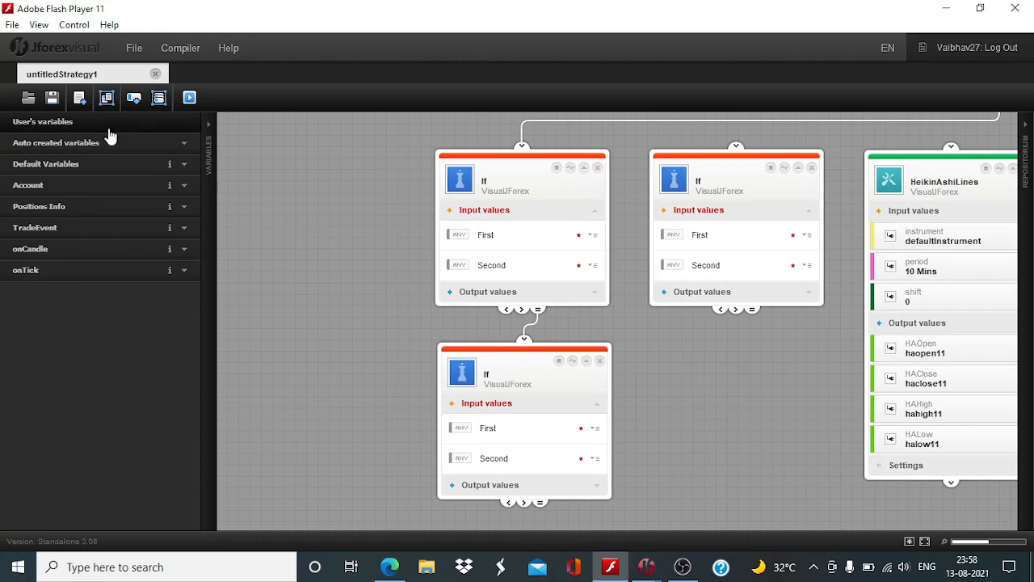
mouse_move(184, 172)
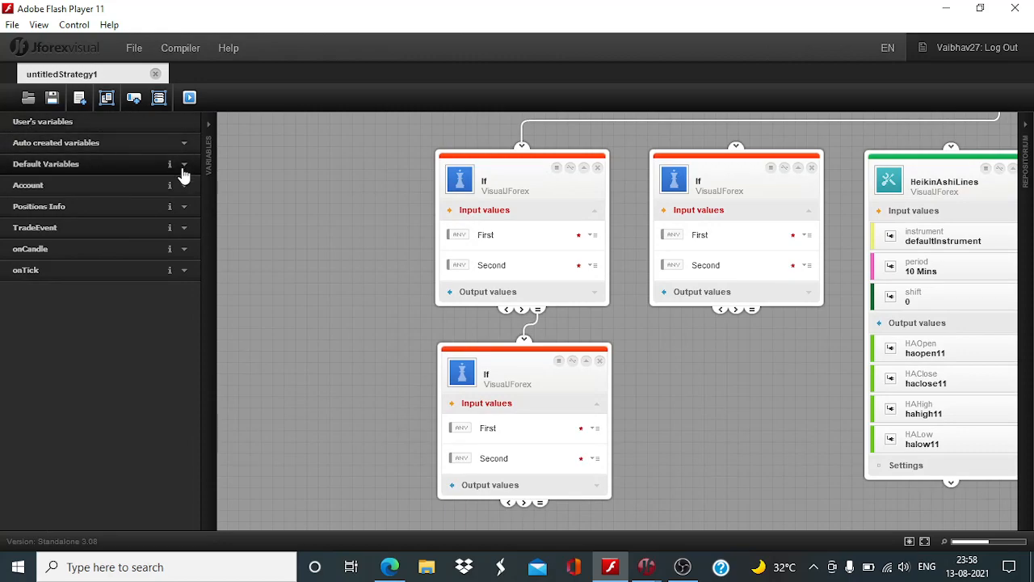
Expose defaultInstrument and the Last Ask Candle's Candle Instrument for the If inputs.
left_click(184, 164)
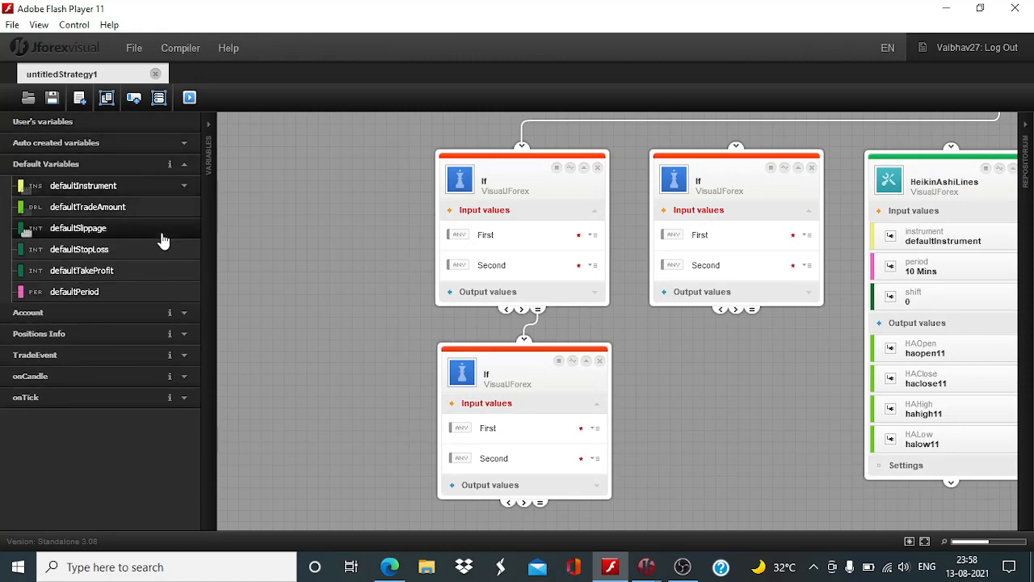
mouse_move(165, 188)
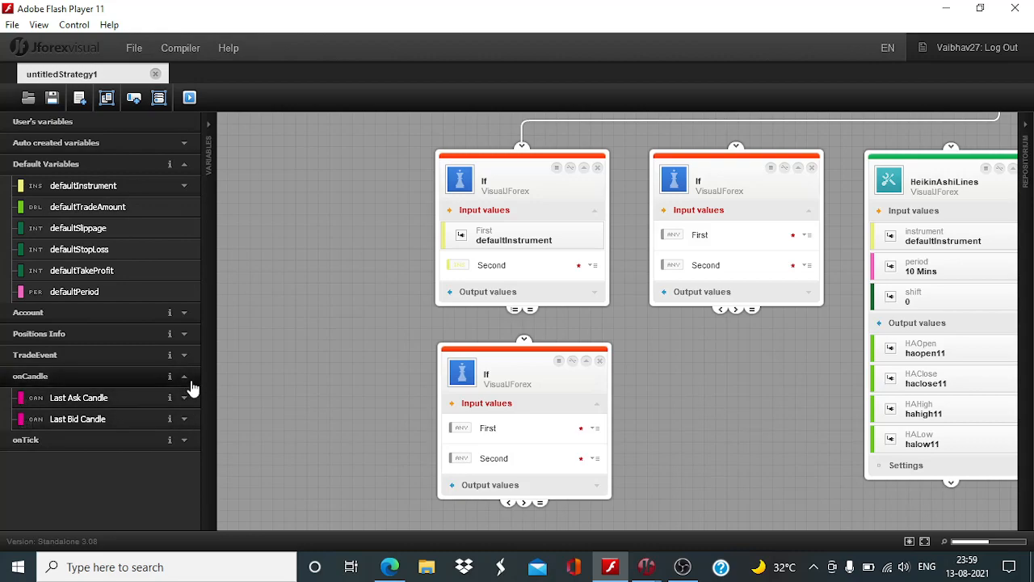
left_click(185, 397)
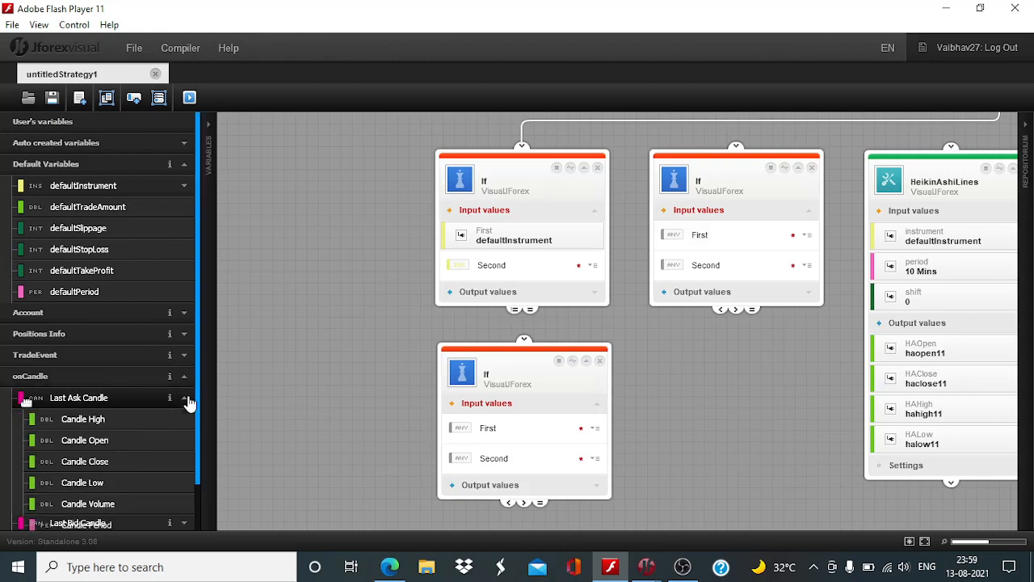
scroll("down", 3)
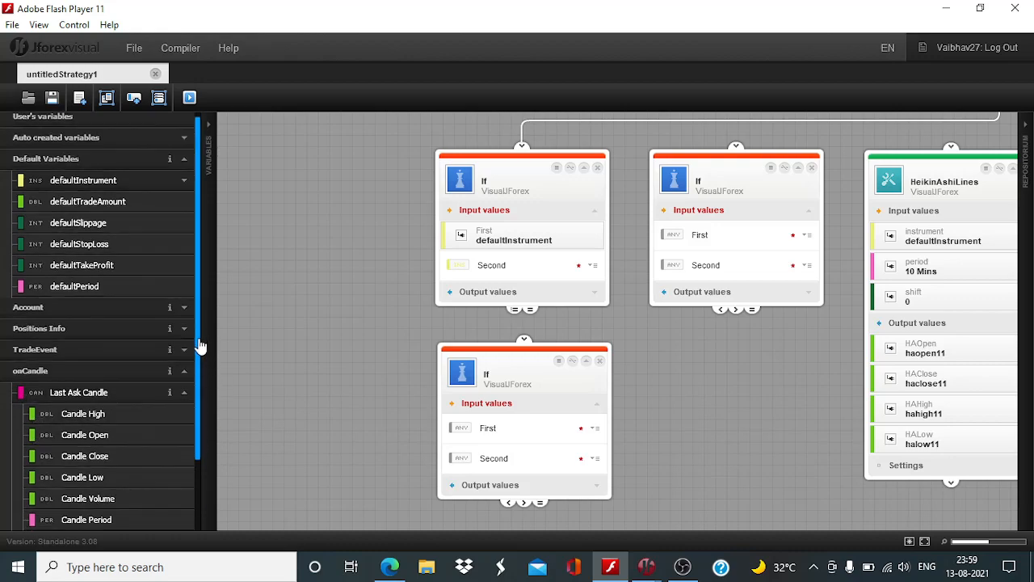
scroll("down", 3)
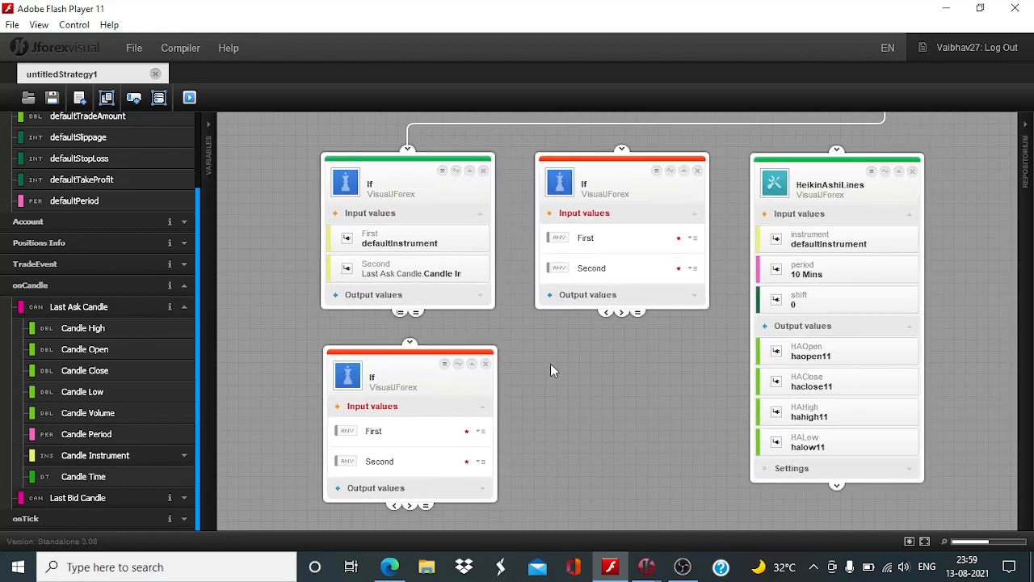
mouse_move(574, 396)
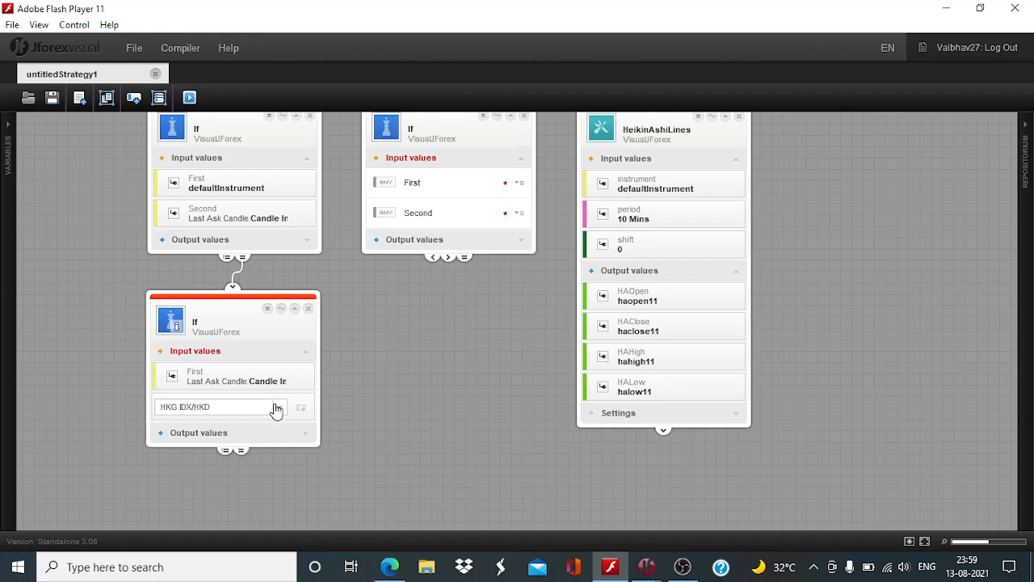
Set the lower If block's second input to the EUR/USD instrument.
left_click(281, 407)
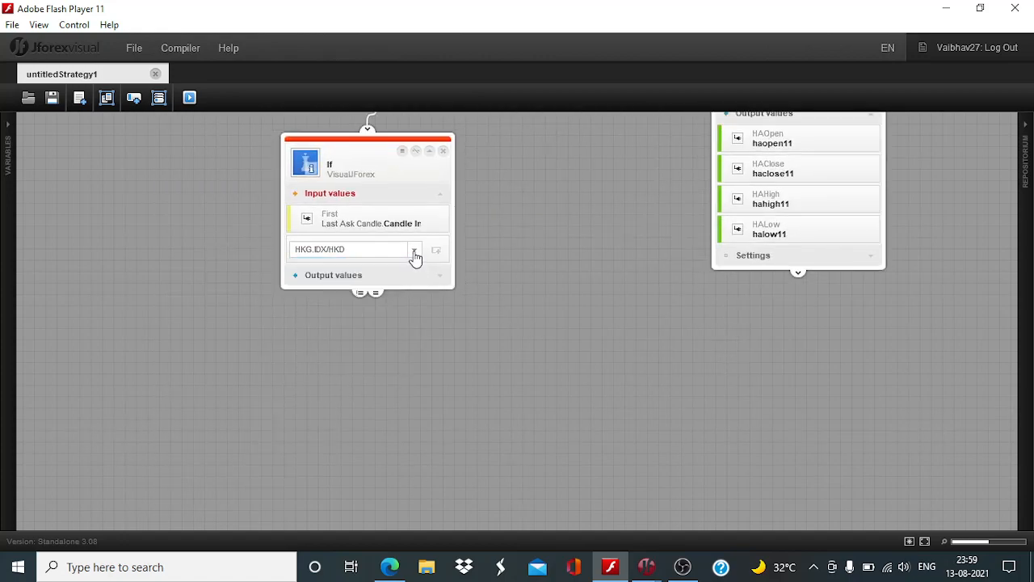
left_click(414, 249)
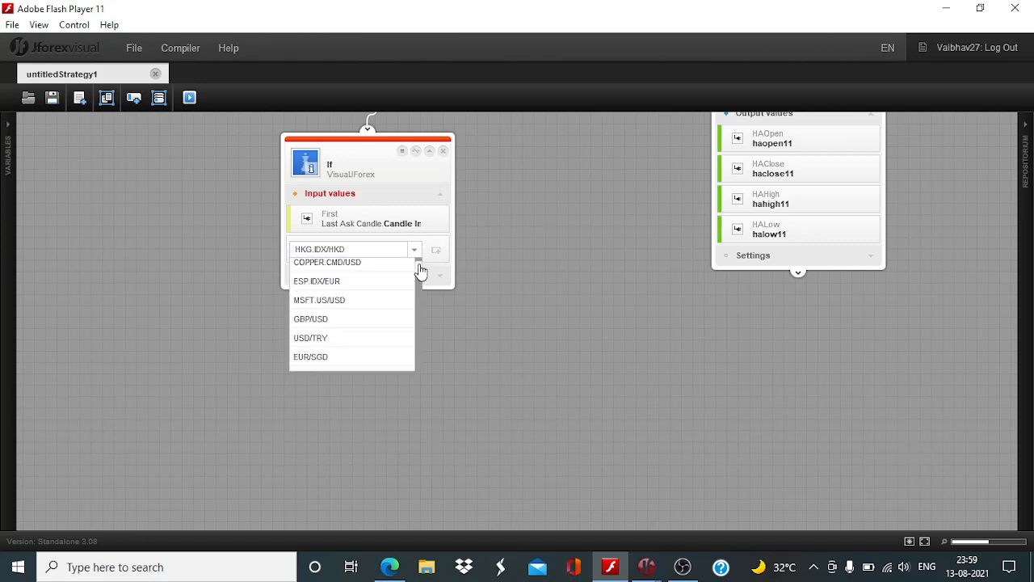
scroll("down", 3)
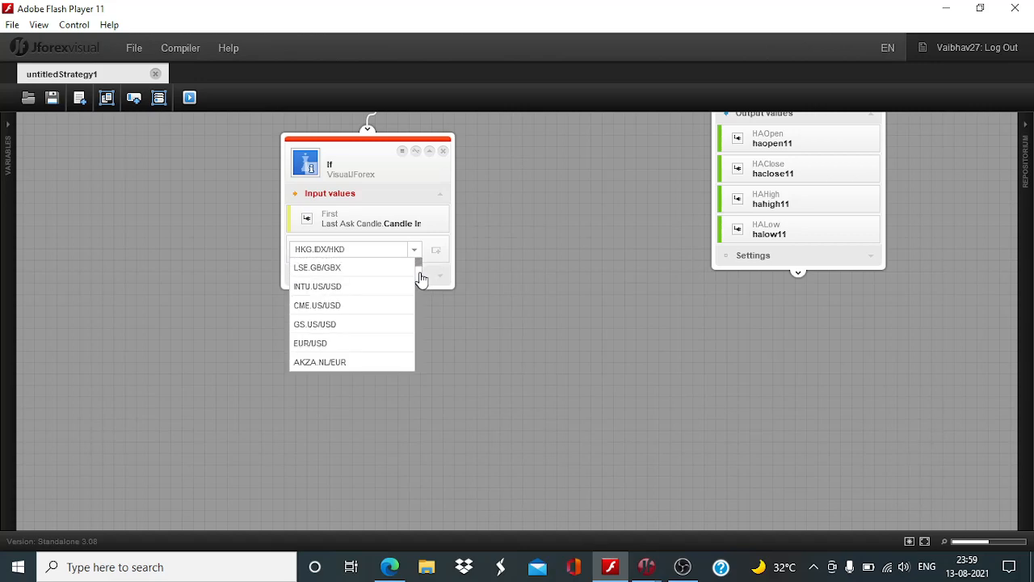
left_click(310, 343)
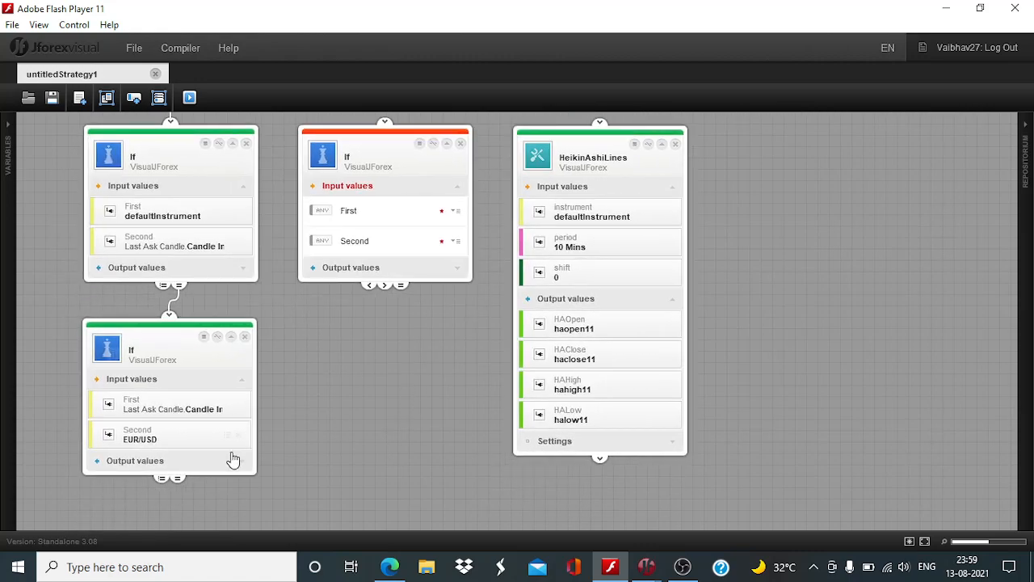
left_click_drag(177, 477, 386, 124)
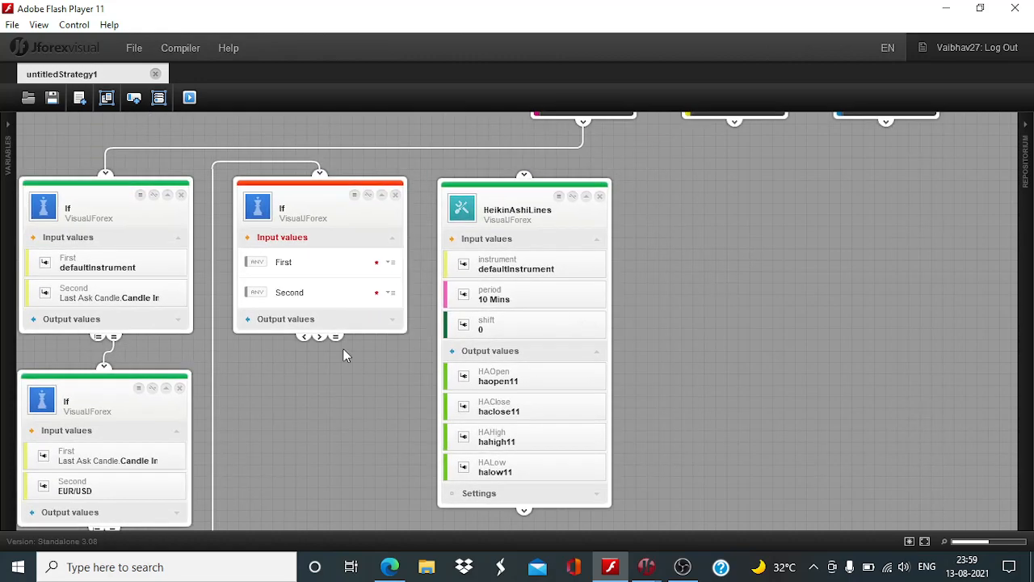
Give the third If block a second comparison value of 0 against positions amount.
left_click_drag(335, 335, 524, 177)
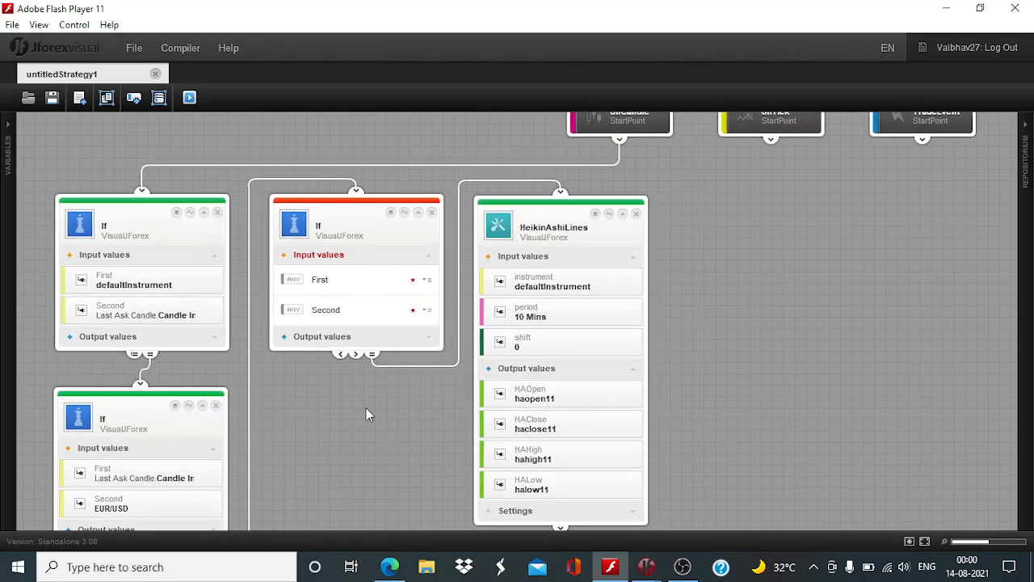
mouse_move(382, 411)
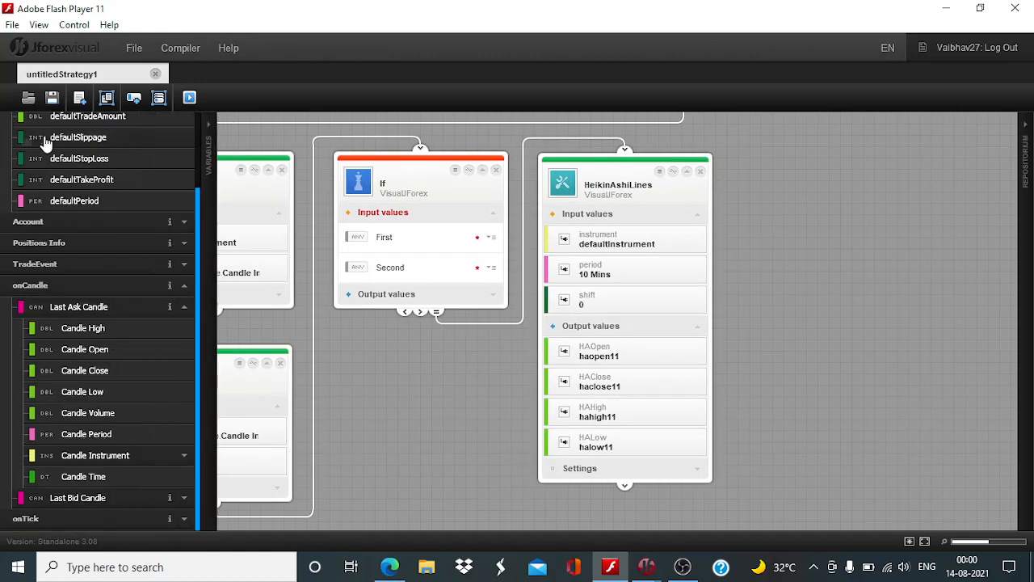
left_click(185, 243)
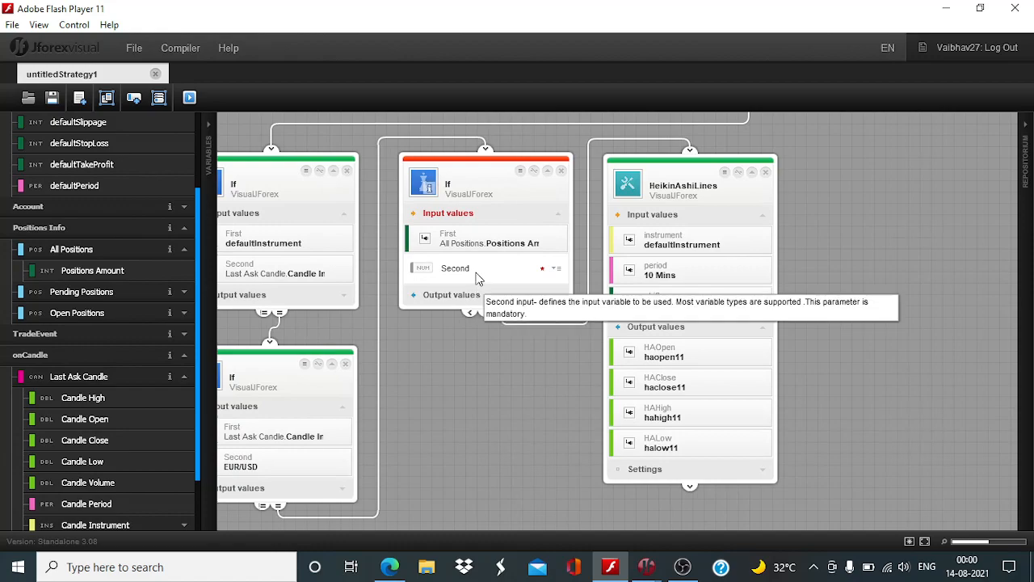
left_click(475, 267)
type("0")
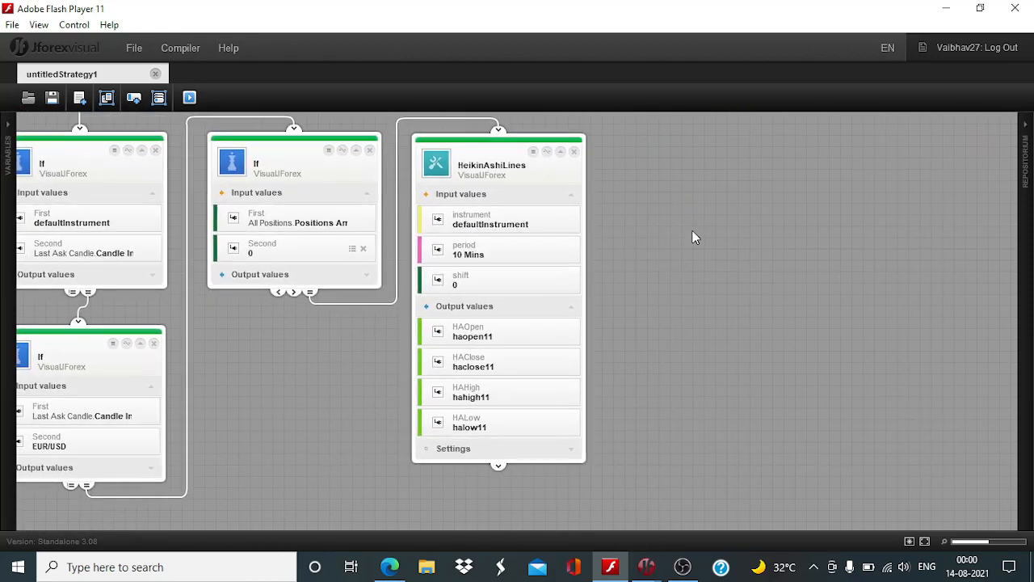
mouse_move(742, 193)
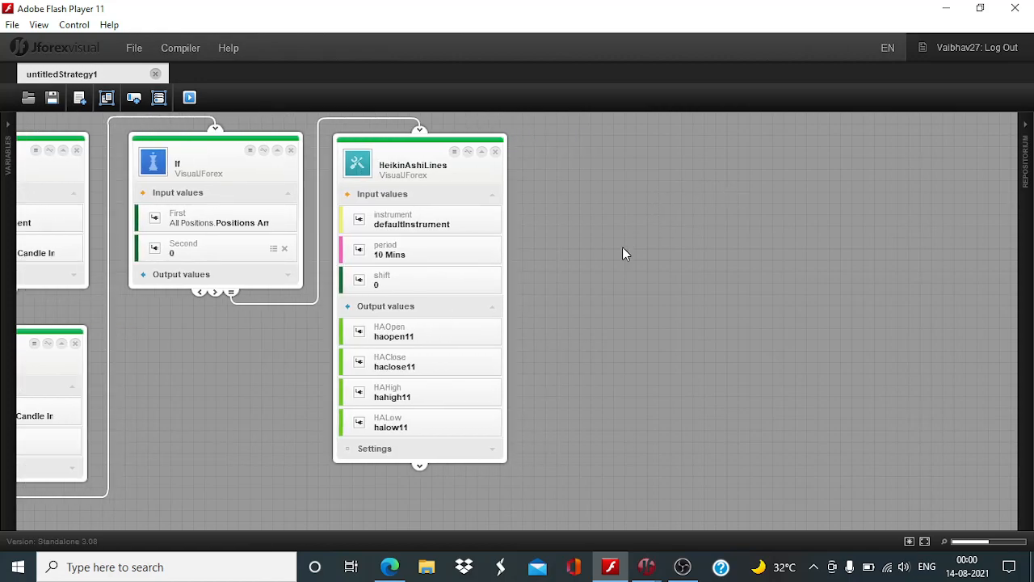
mouse_move(434, 261)
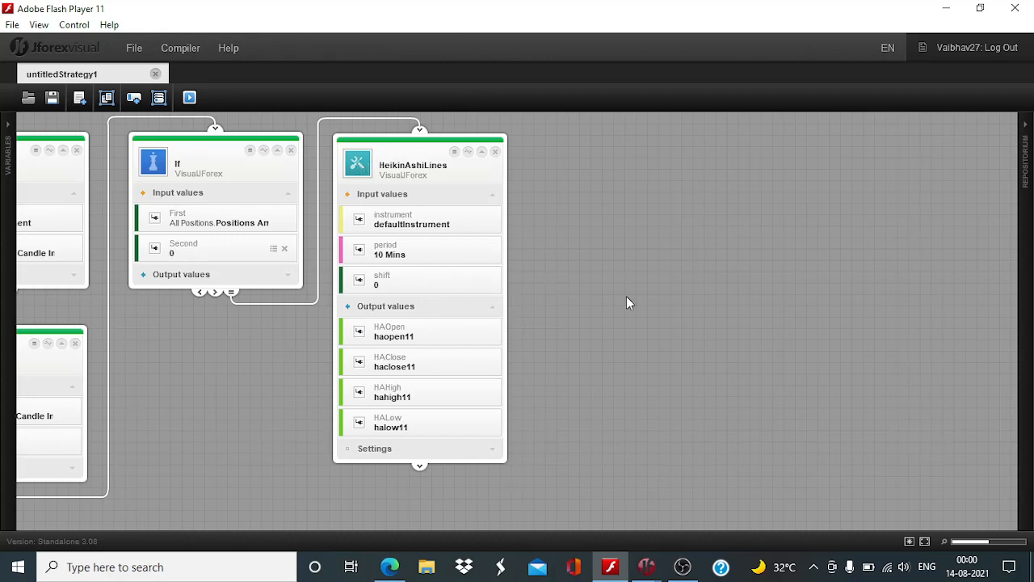
mouse_move(701, 304)
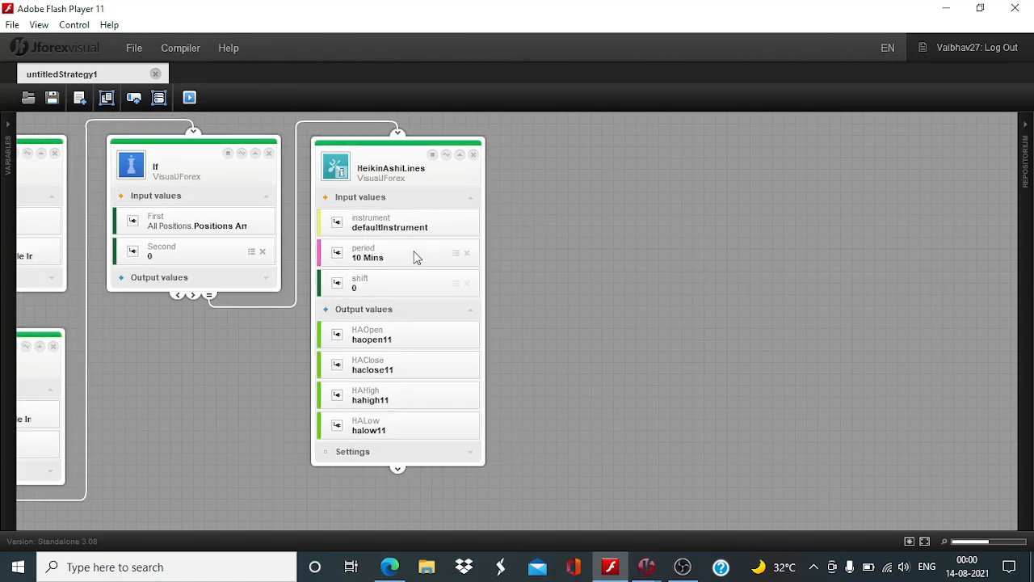
Replace the HeikinAshiLines period and shift variables with a Daily period and shift 1.
left_click(466, 253)
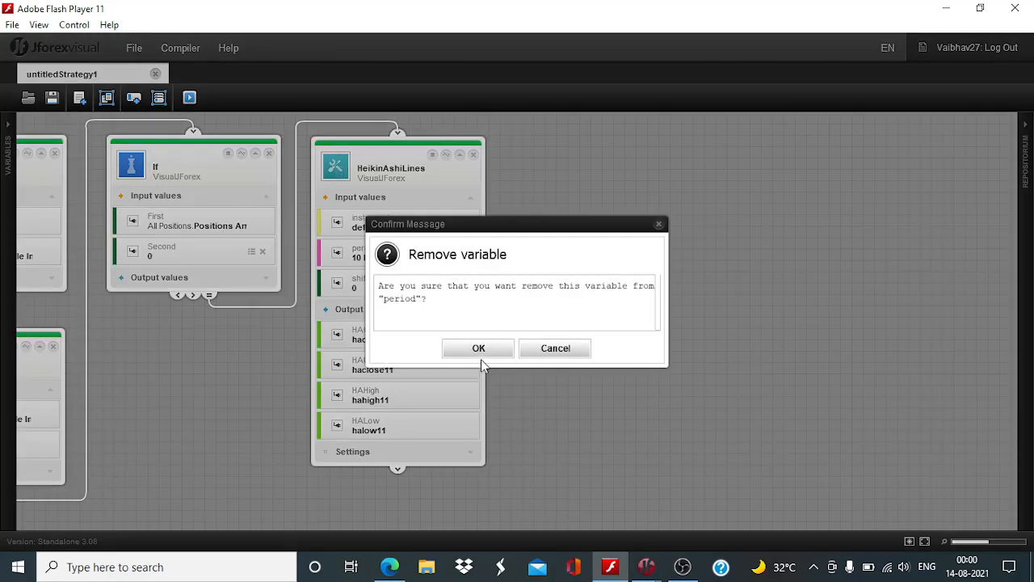
left_click(477, 348)
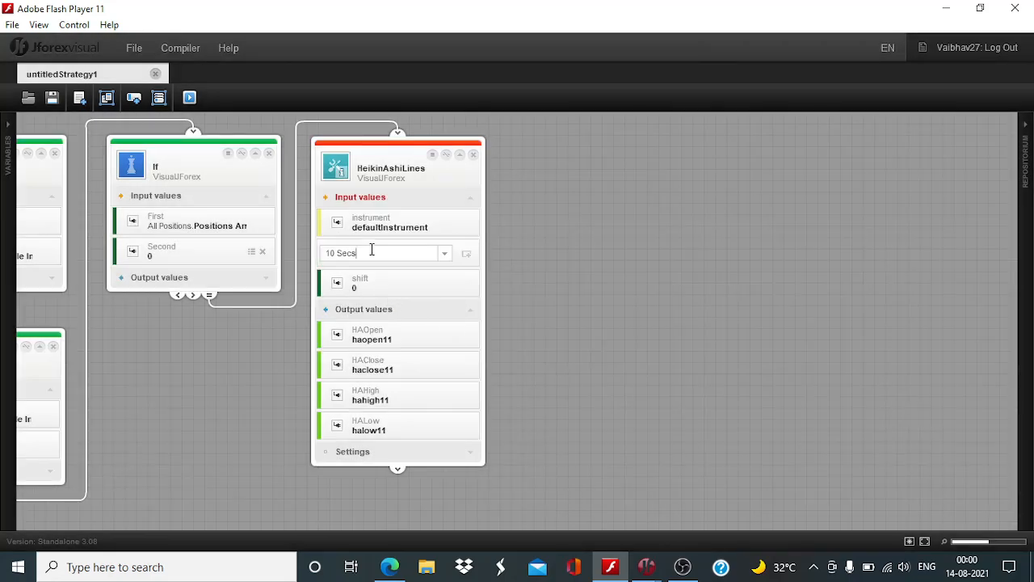
left_click(444, 253)
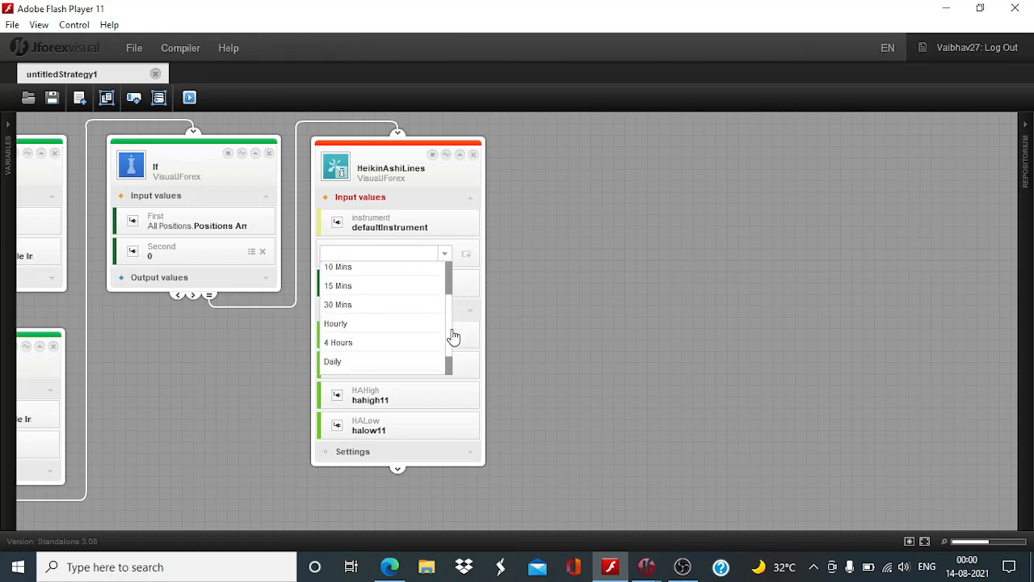
left_click(333, 362)
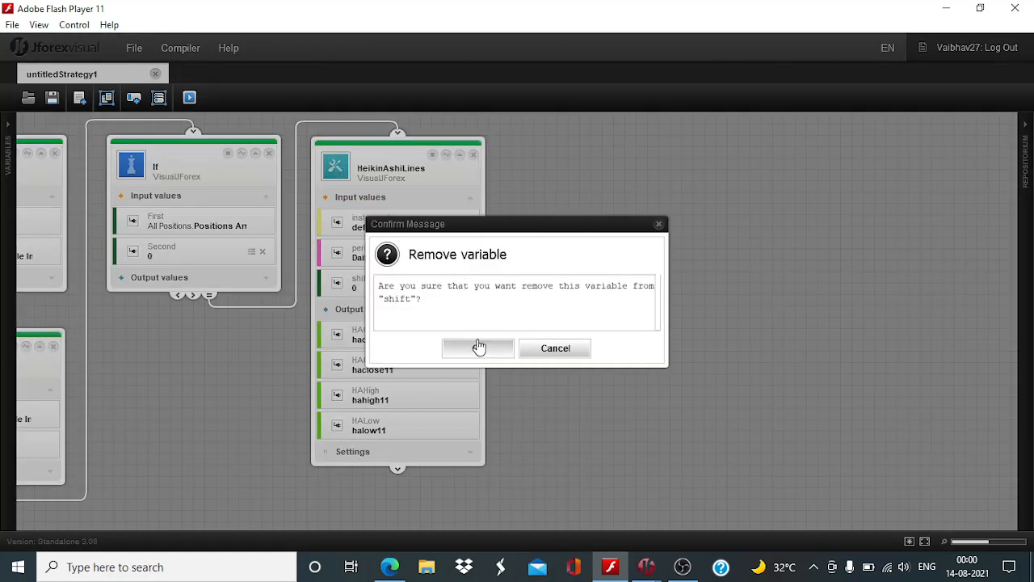
left_click(478, 348)
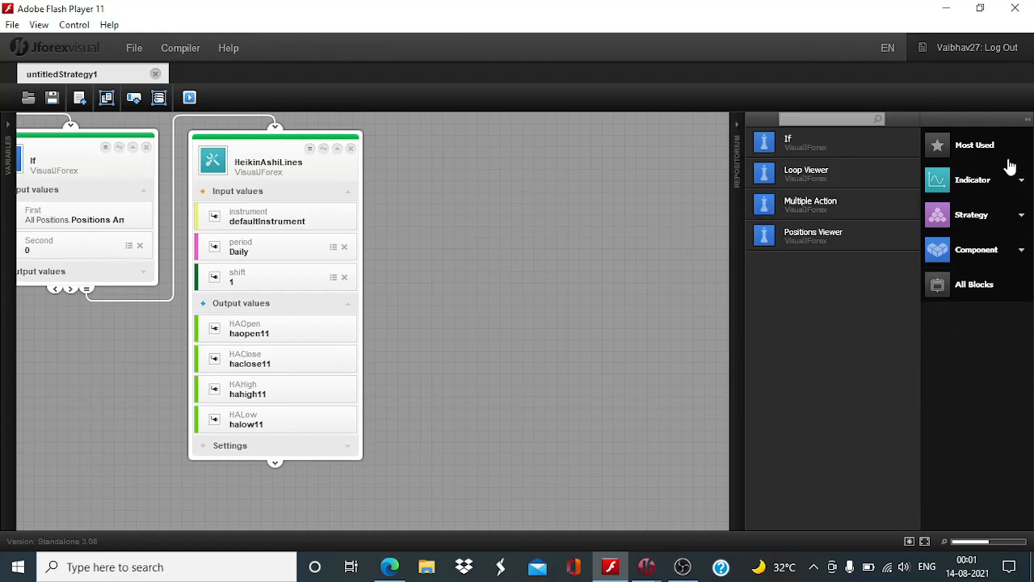
Add a second HeikinAshiLines block from Indicator > Other and expand its inputs.
left_click(974, 179)
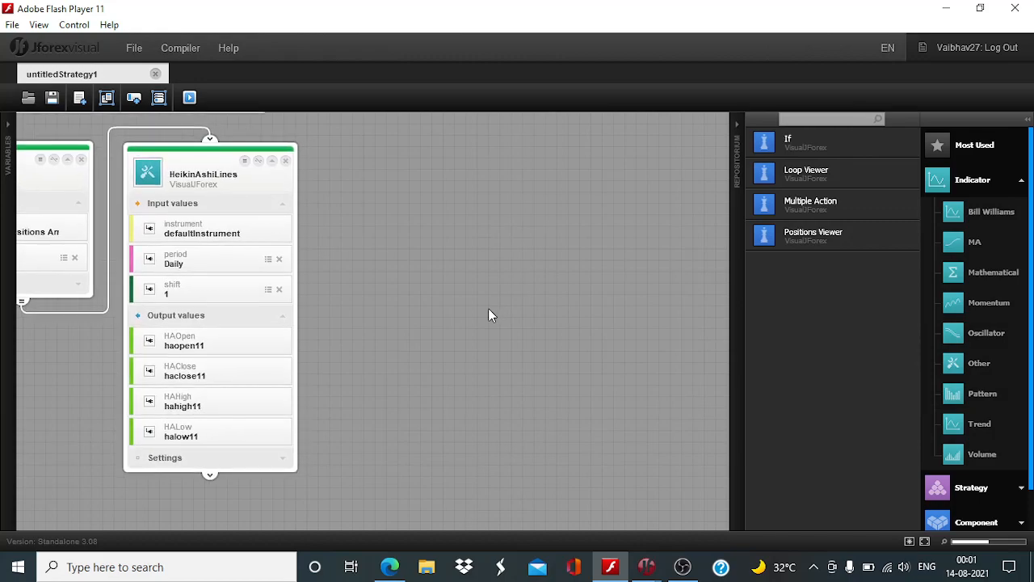
mouse_move(990, 279)
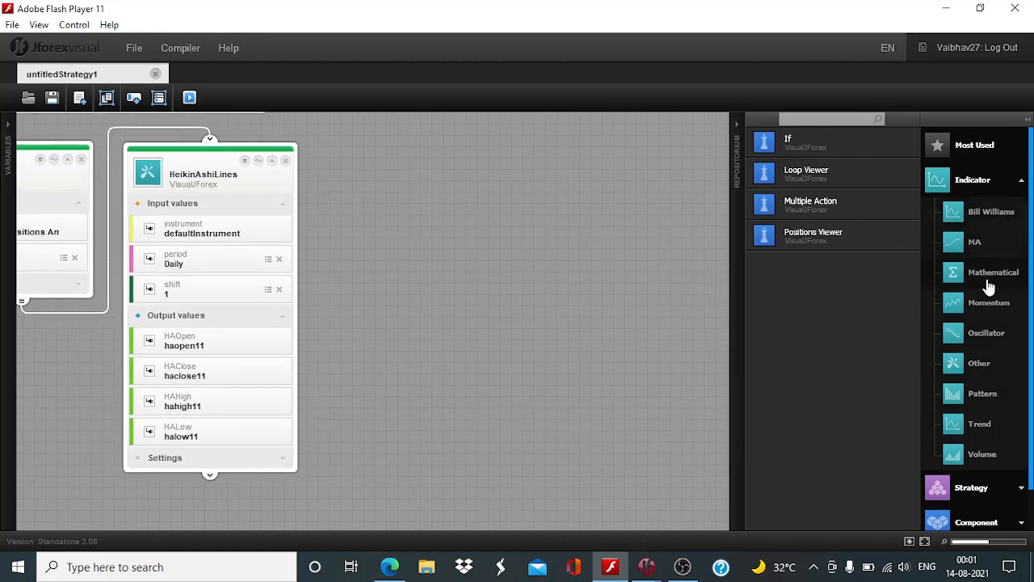
mouse_move(990, 285)
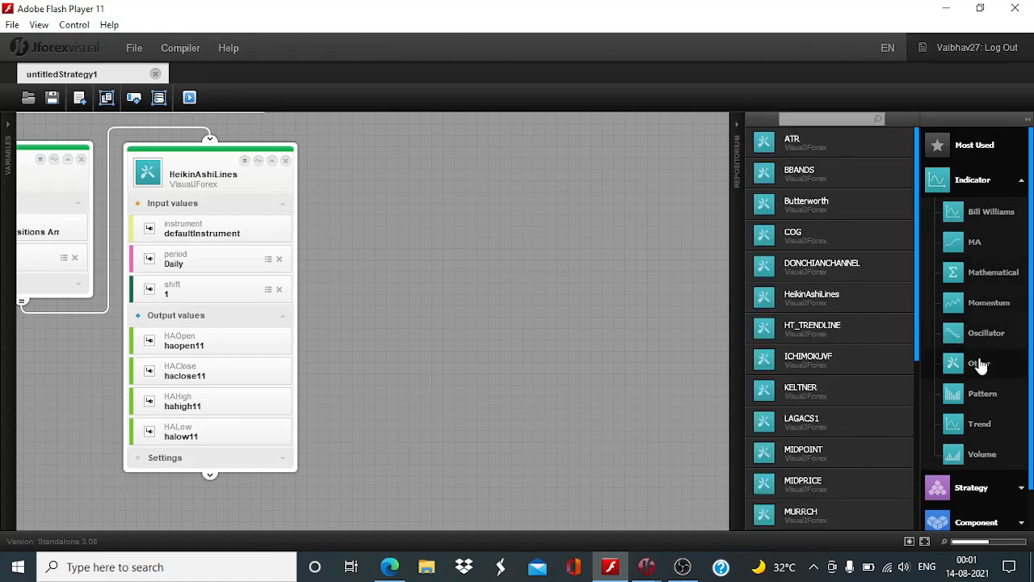
mouse_move(825, 297)
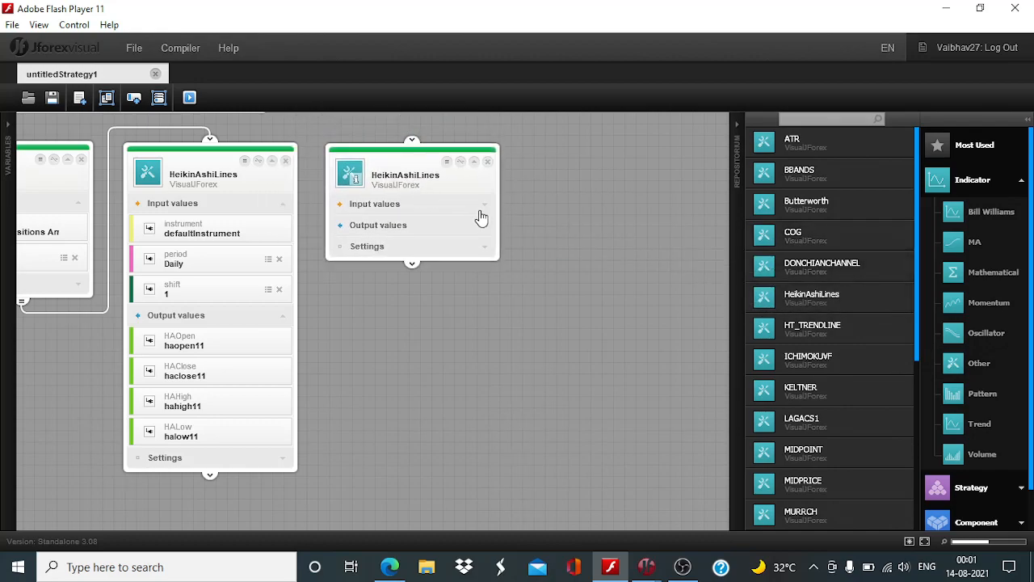
left_click(374, 204)
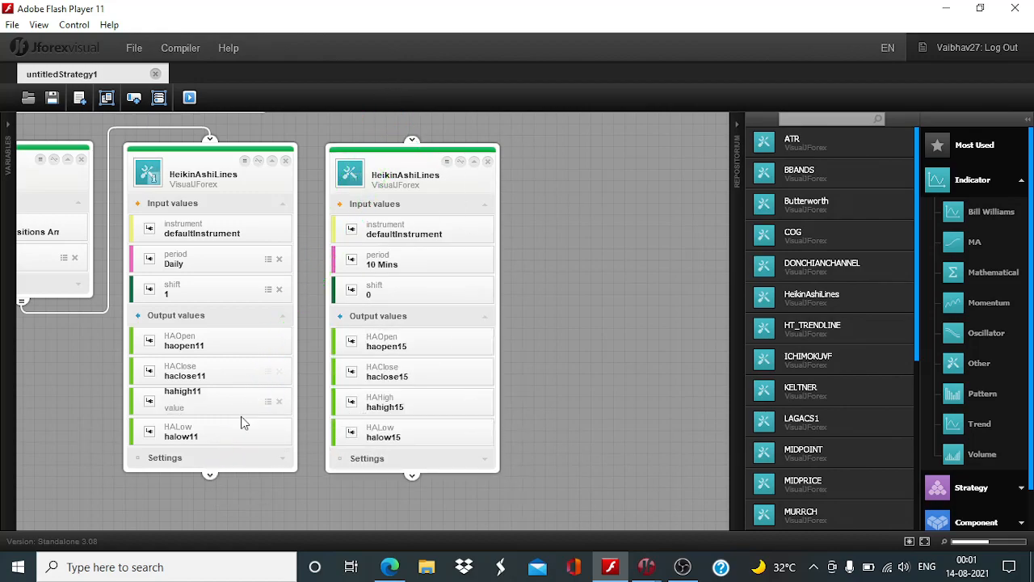
left_click_drag(210, 475, 368, 153)
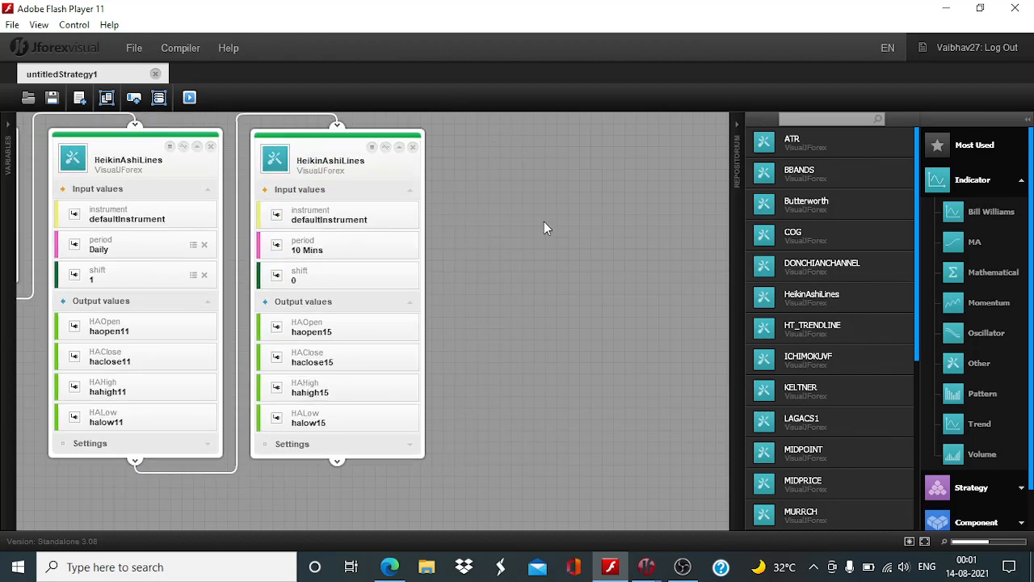
mouse_move(411, 249)
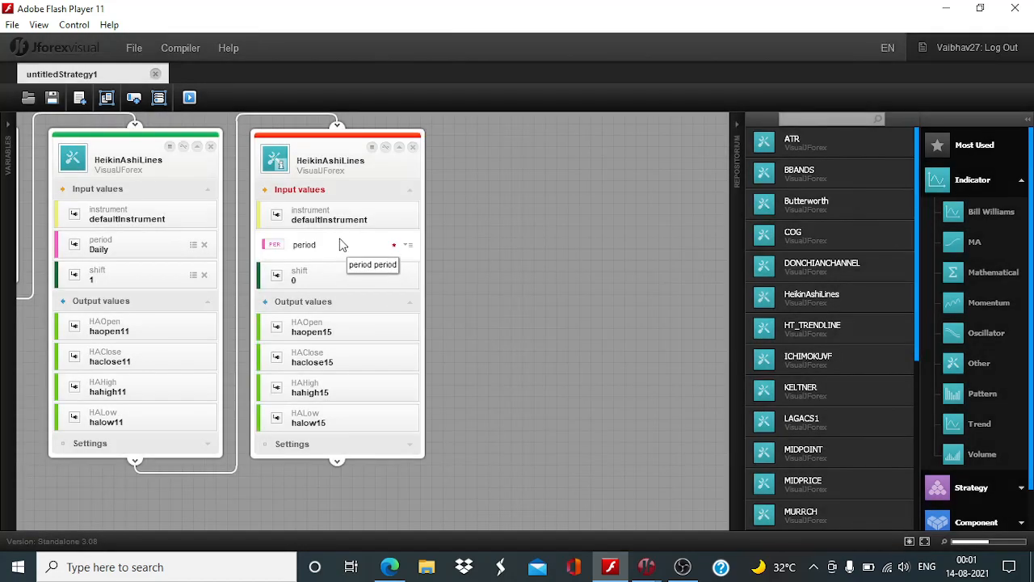
Set the new HeikinAshiLines block to a Daily period and shift 2.
left_click(384, 244)
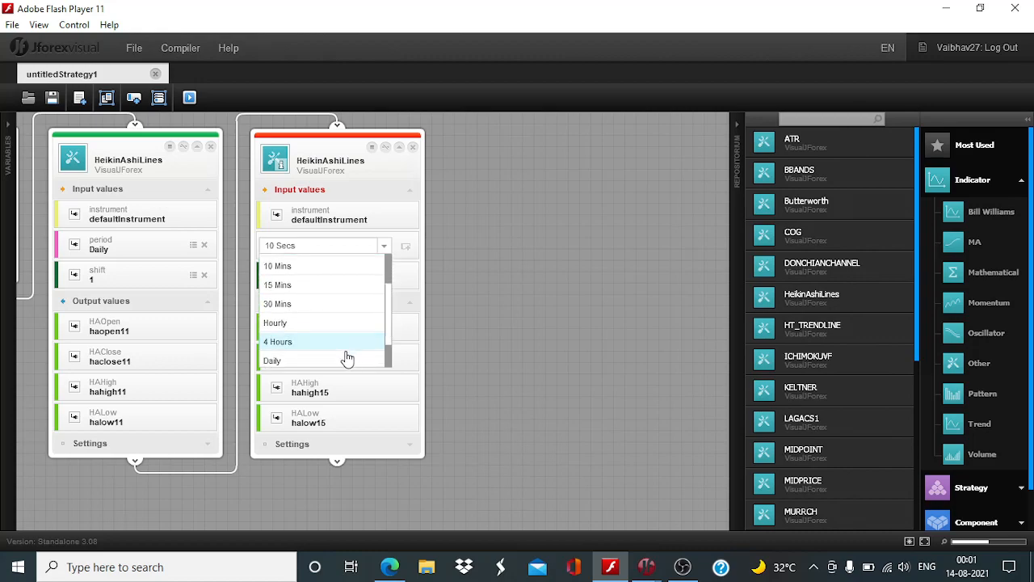
left_click(273, 360)
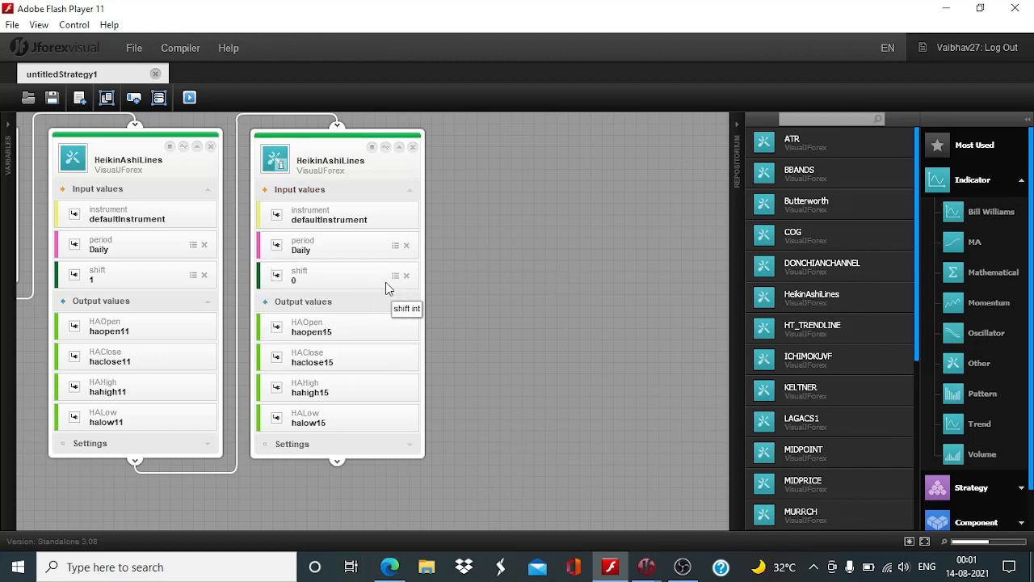
left_click(406, 277)
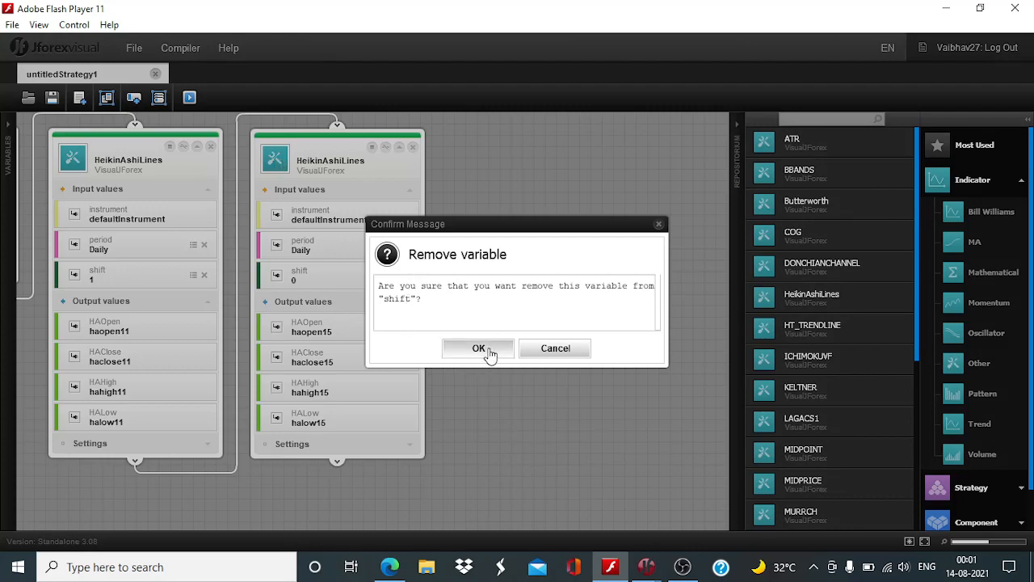
left_click(479, 349)
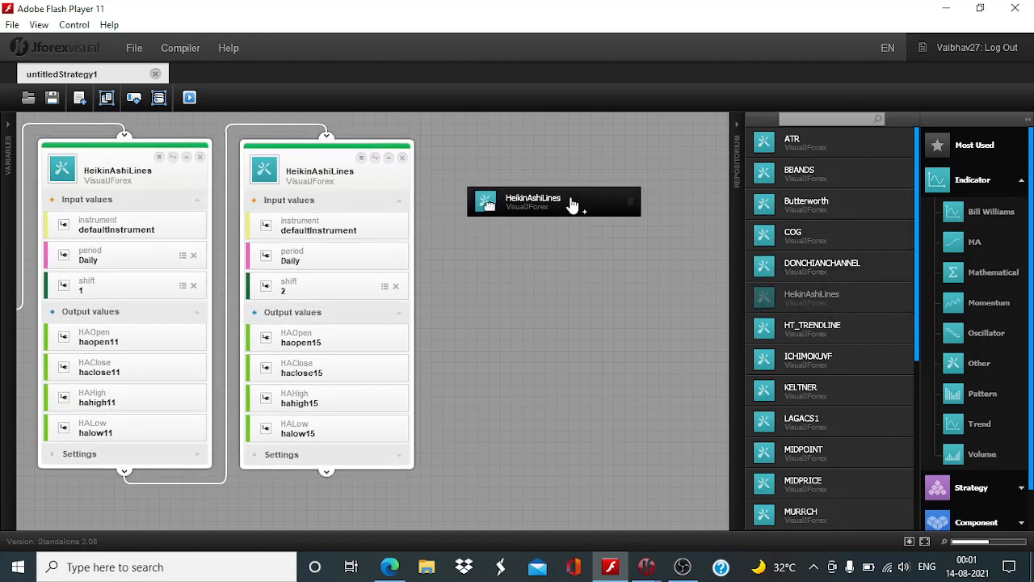
Add a third HeikinAshiLines block and set its period to Hourly.
left_click_drag(554, 201, 479, 202)
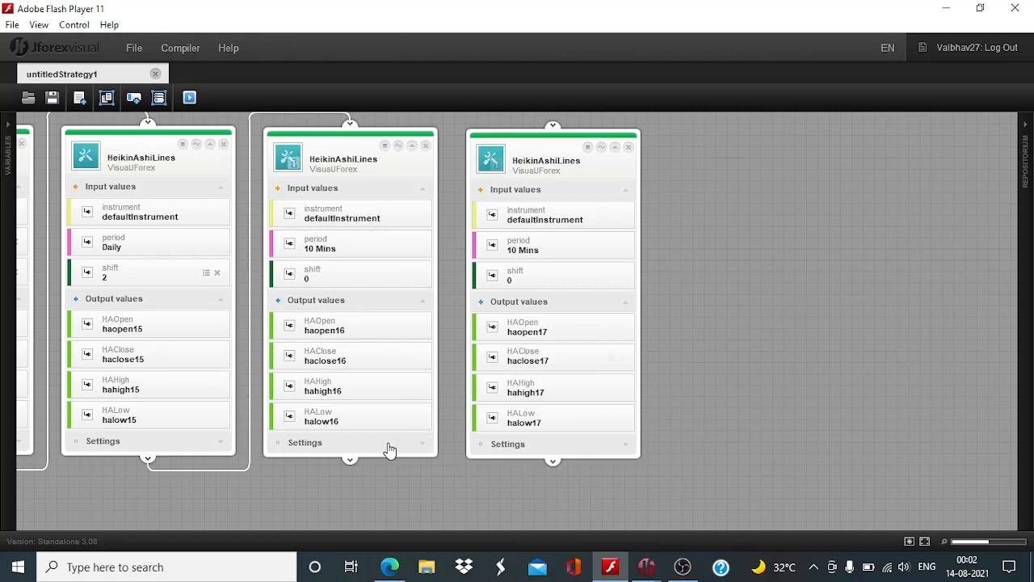
left_click_drag(350, 459, 514, 123)
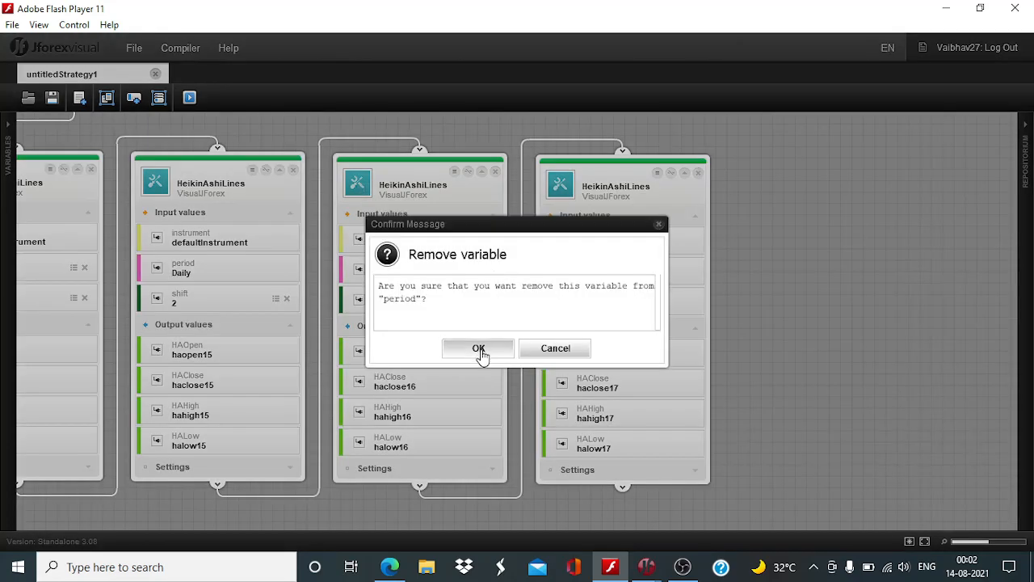
left_click(479, 348)
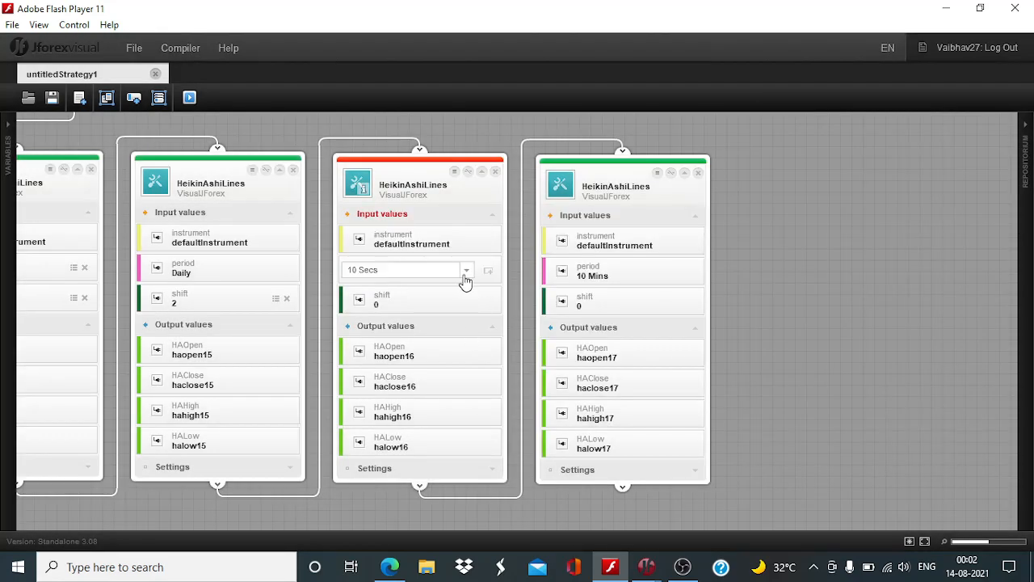
left_click(466, 269)
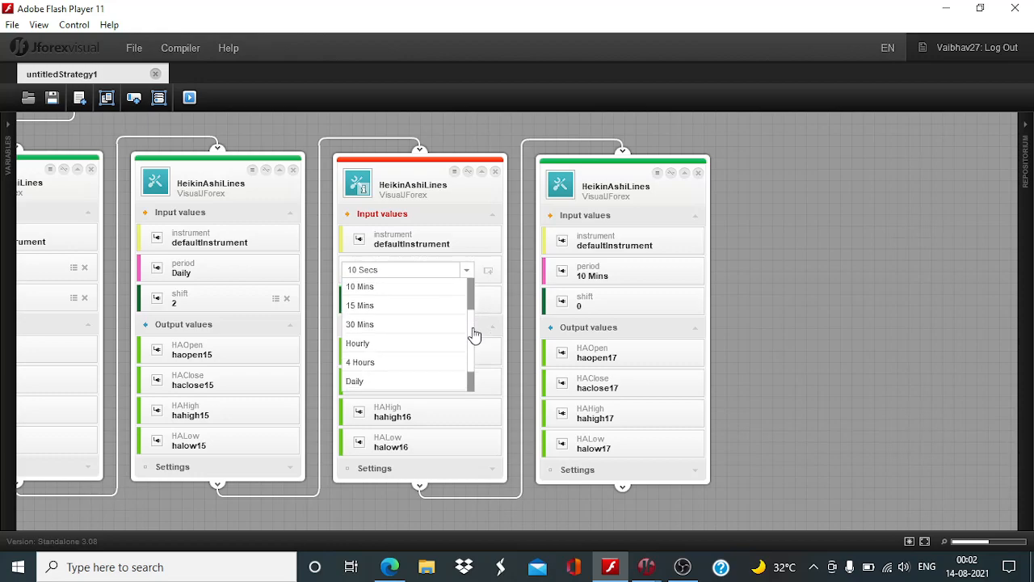
left_click(357, 343)
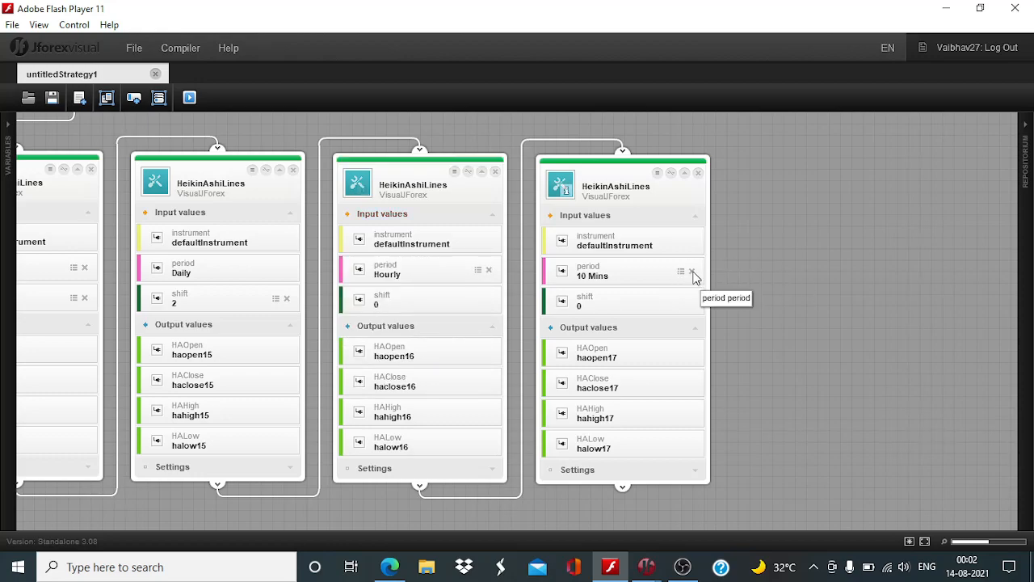
Set the fourth block's period to Hourly and give the blocks shift values 1 and 2.
left_click(693, 271)
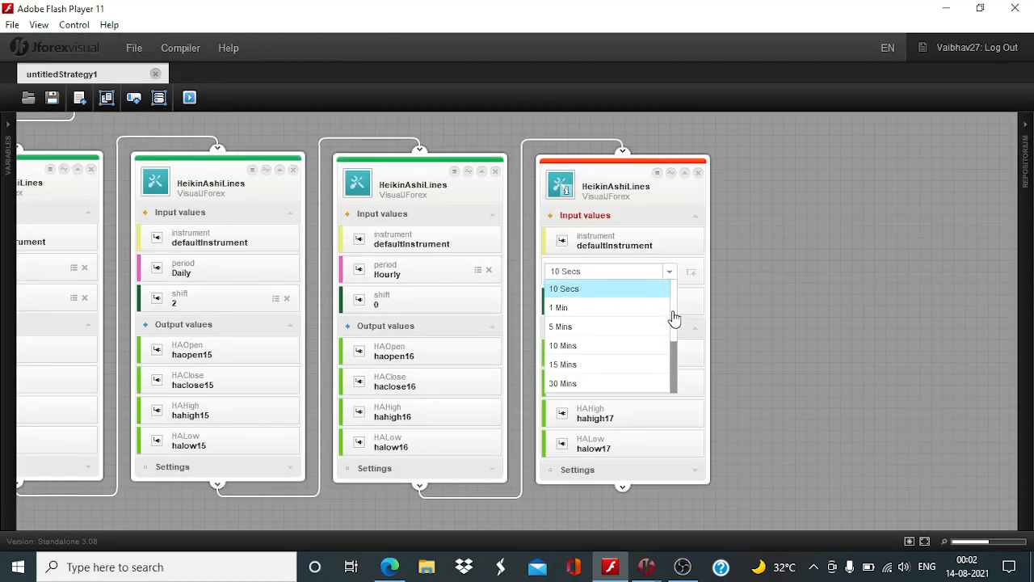
scroll("down", 3)
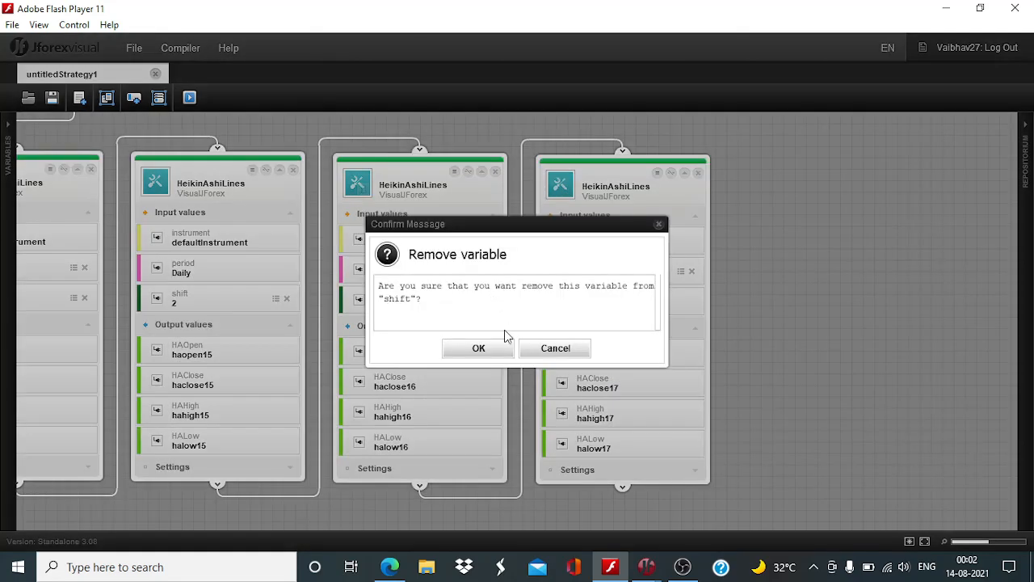
left_click(478, 348)
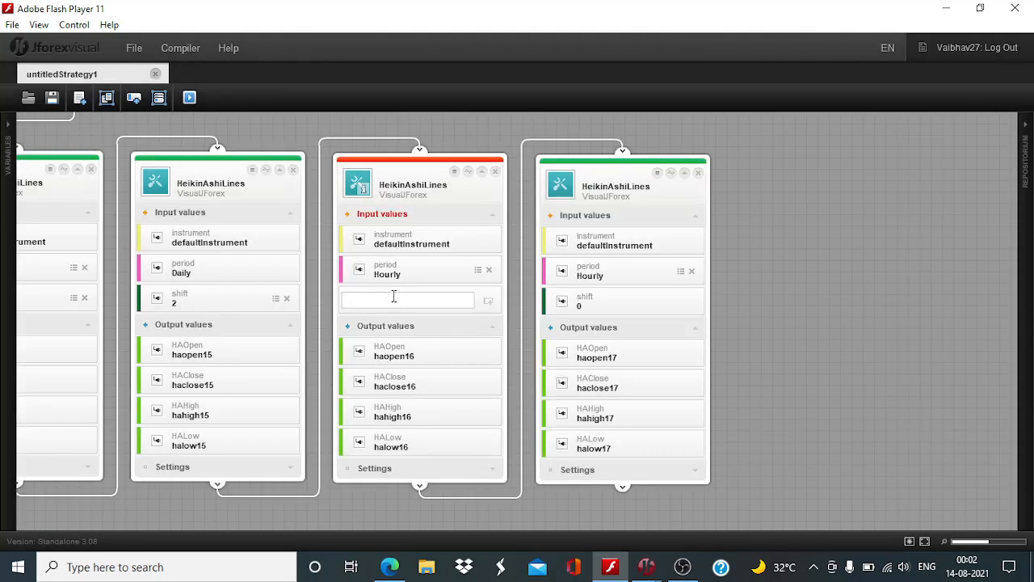
type("1")
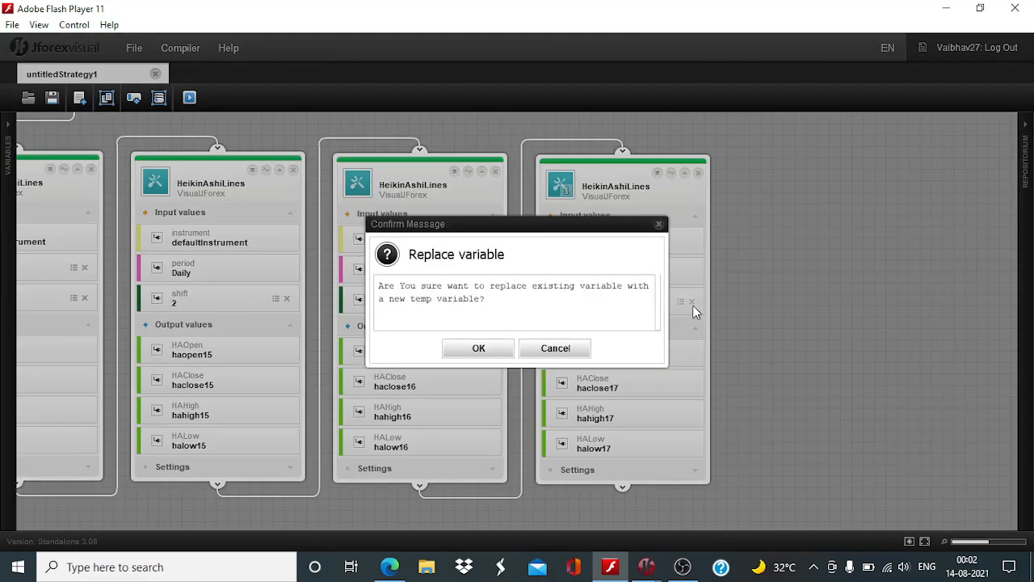
left_click(478, 349)
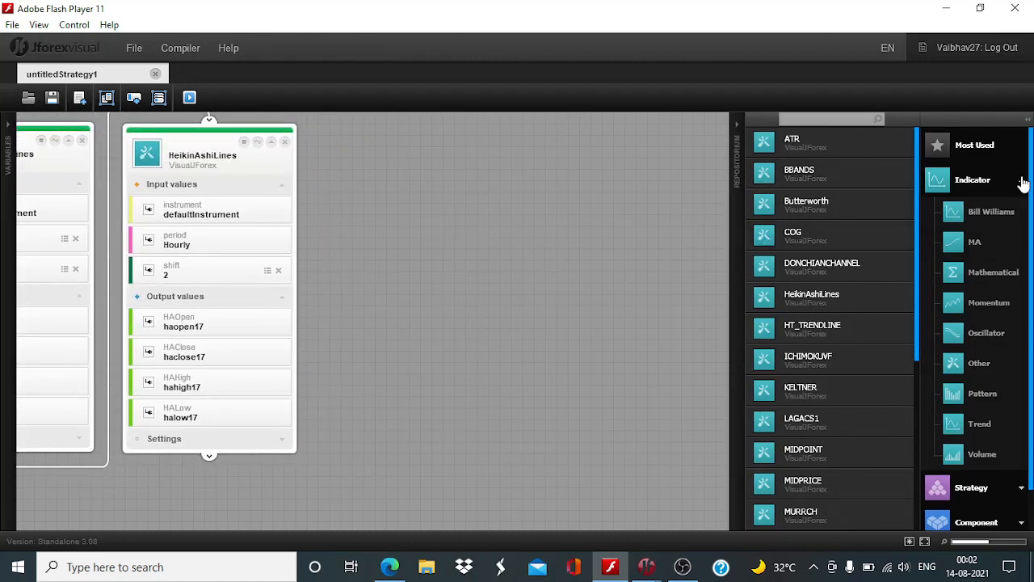
Drag in an extra Get Historical Candles block, check its inputs, then remove it.
left_click(976, 249)
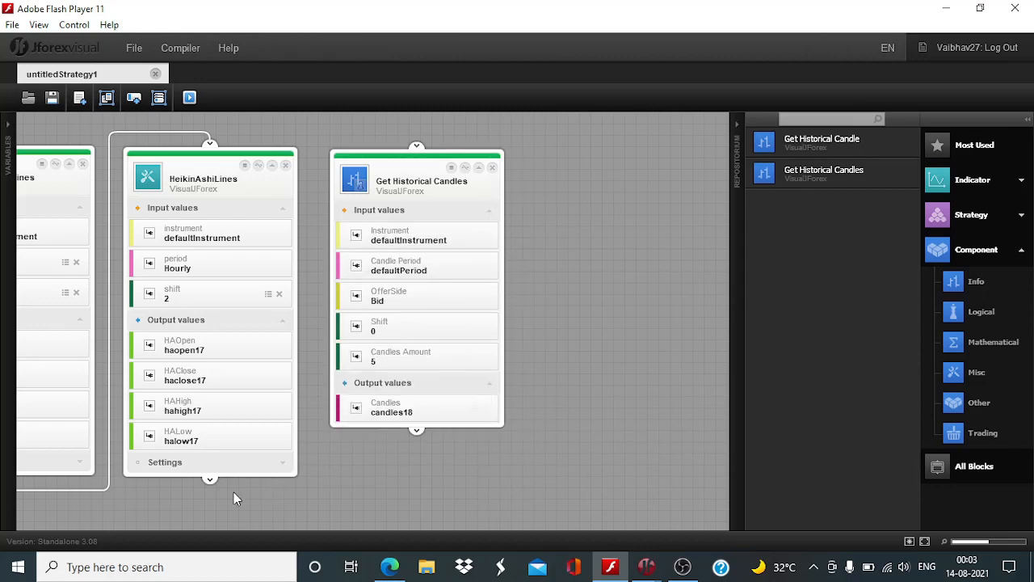
left_click_drag(210, 479, 396, 153)
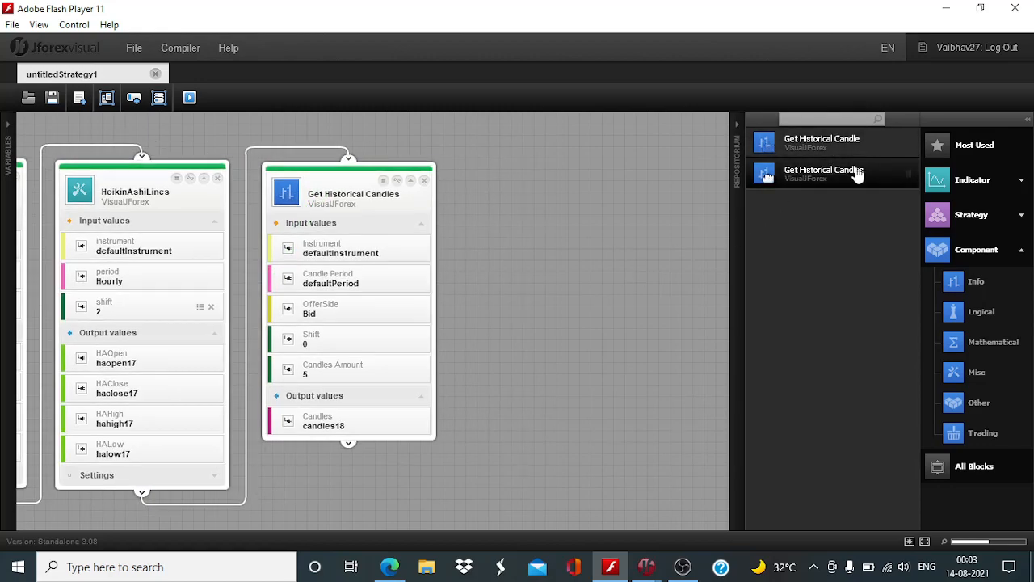
left_click_drag(824, 173, 602, 194)
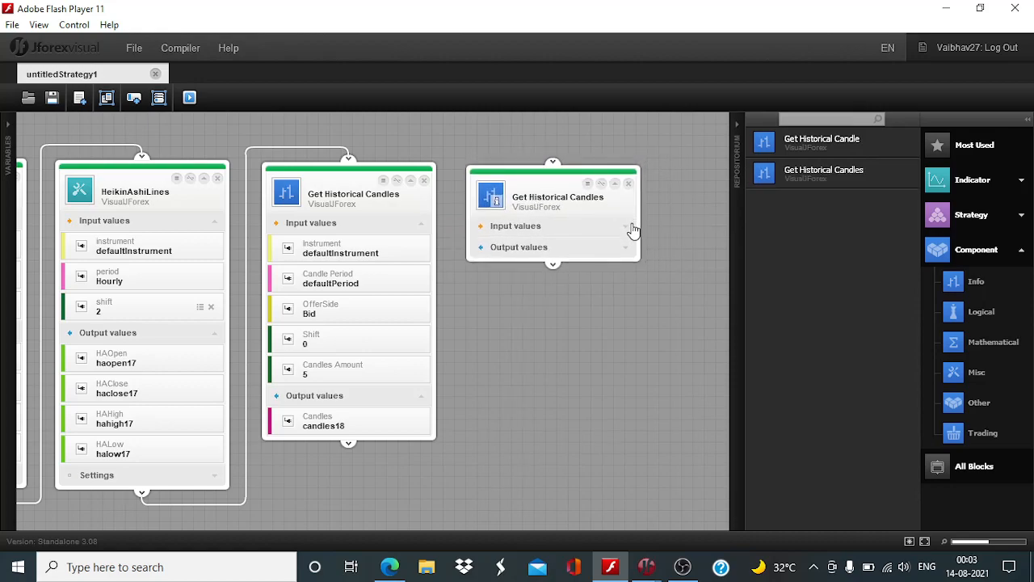
left_click(626, 225)
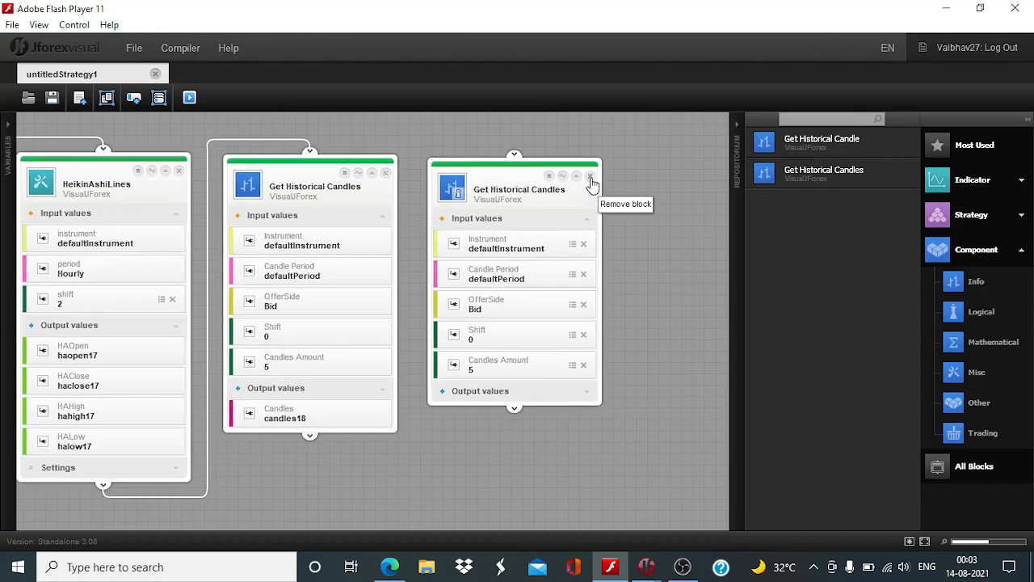
left_click(592, 176)
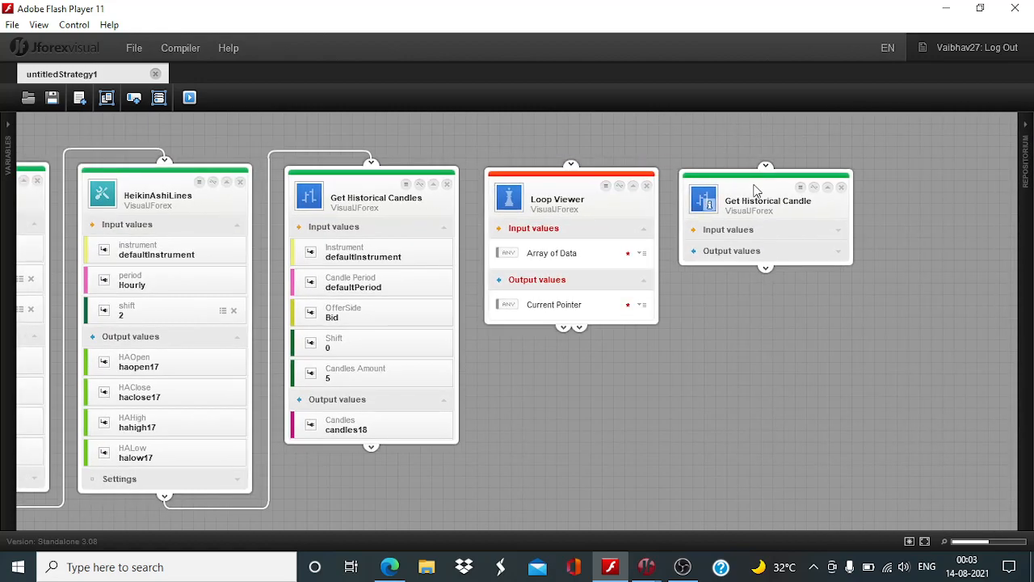
Set Get Historical Candles to Hourly, clearing its Candles Amount and Shift values for new entries.
left_click_drag(371, 445, 580, 153)
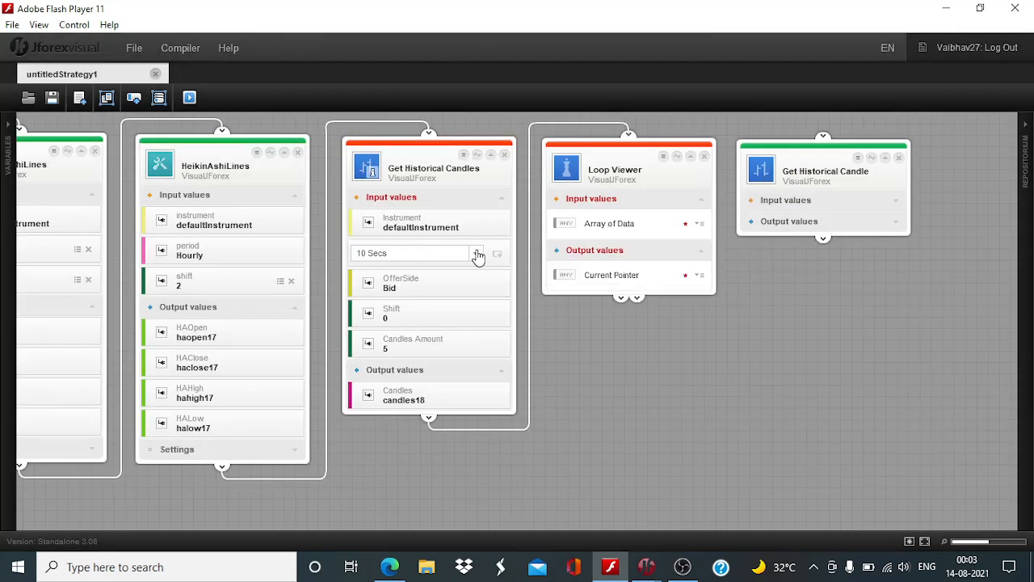
left_click(476, 253)
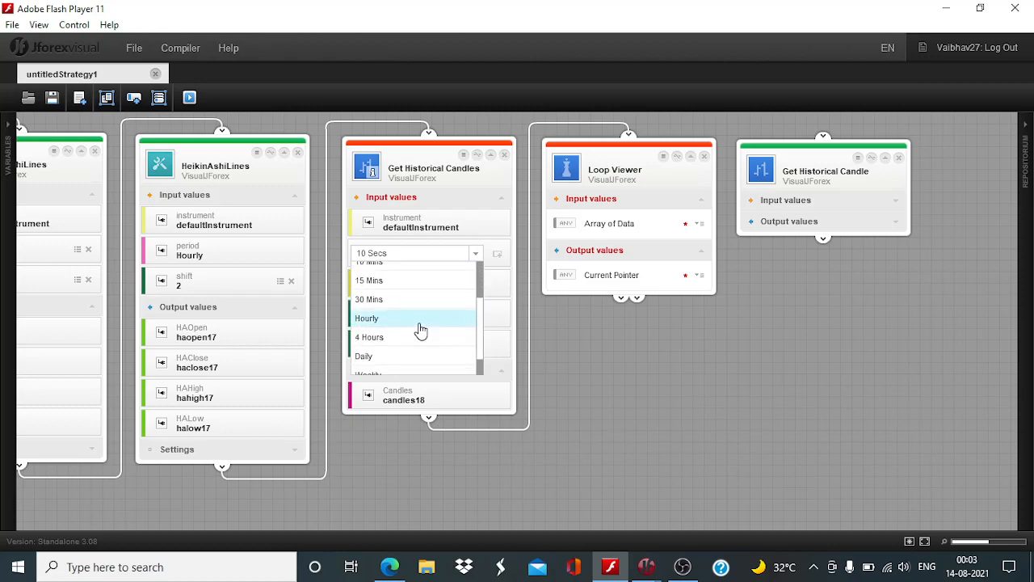
left_click(367, 317)
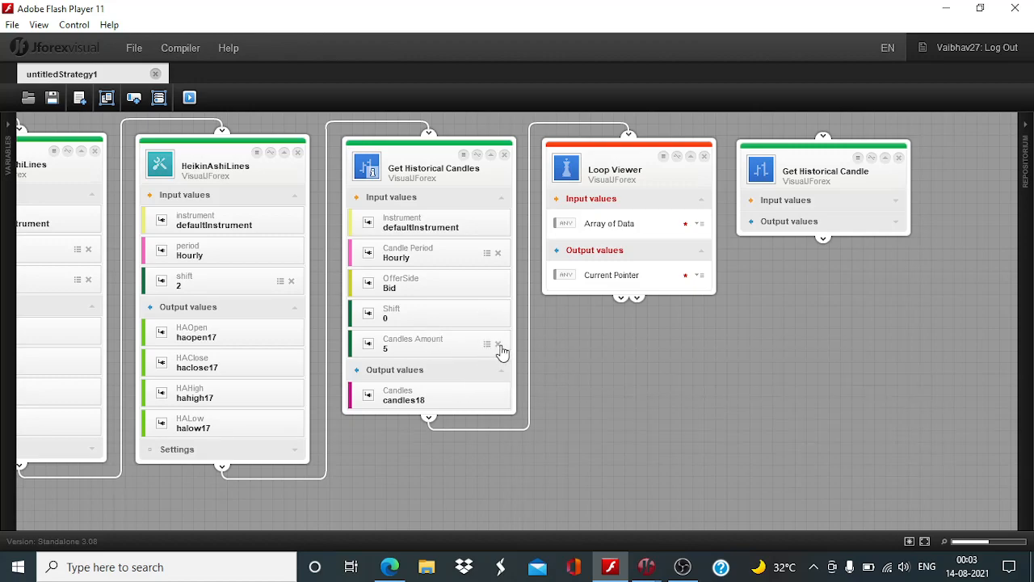
left_click(501, 344)
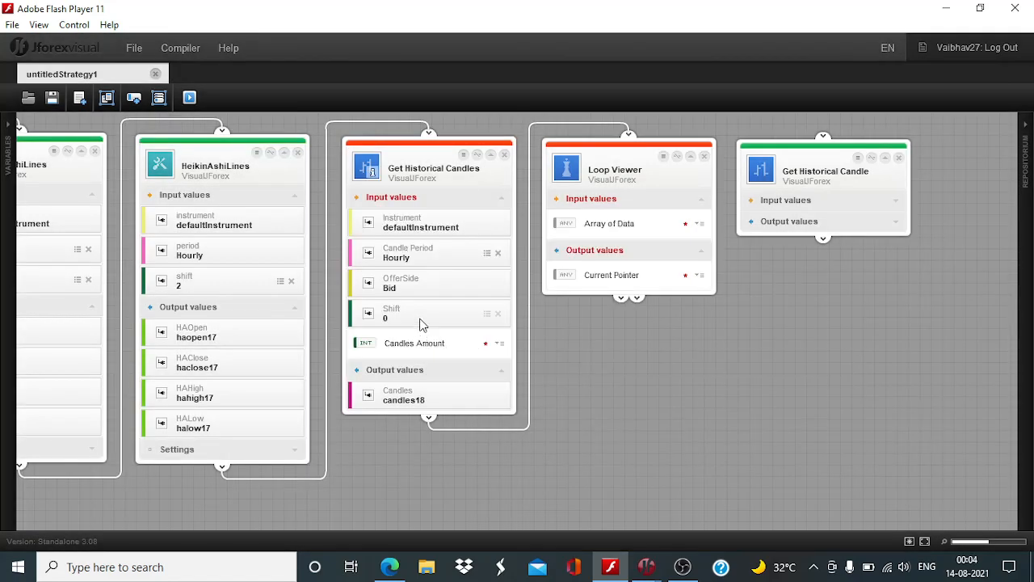
mouse_move(420, 342)
type("4")
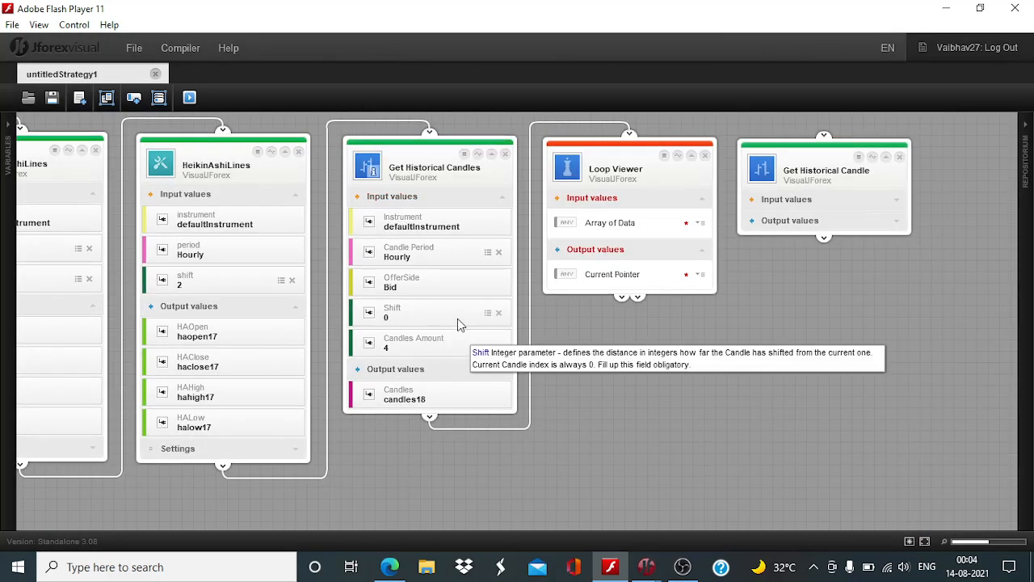
left_click(498, 312)
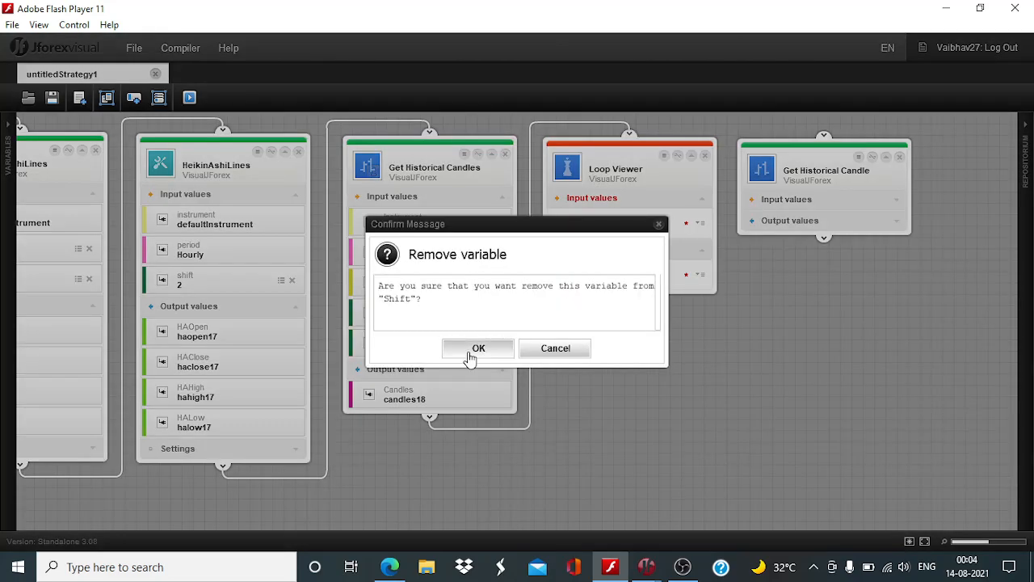
left_click(479, 348)
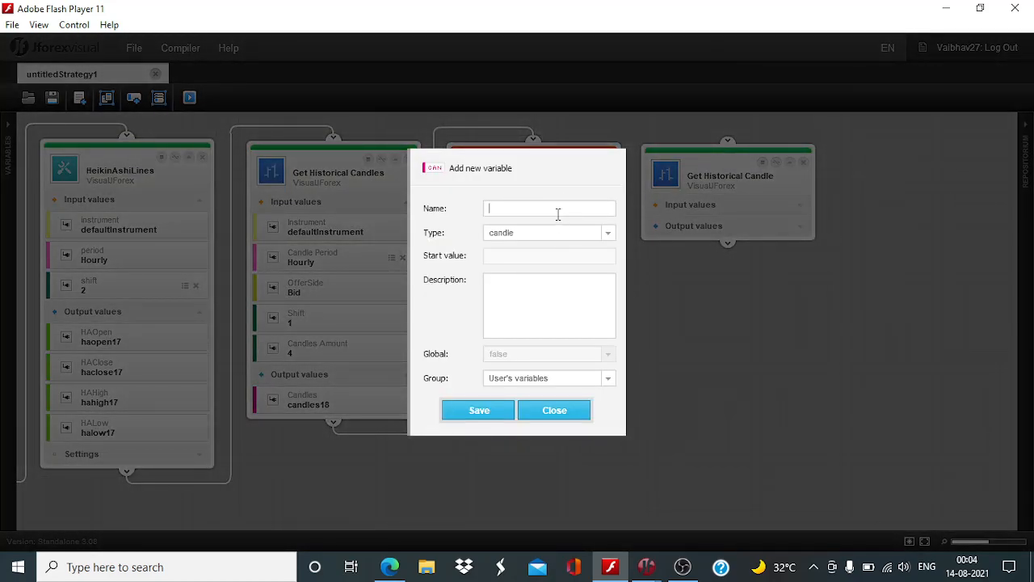
Name the new candle variable CAD and save it.
type("ll")
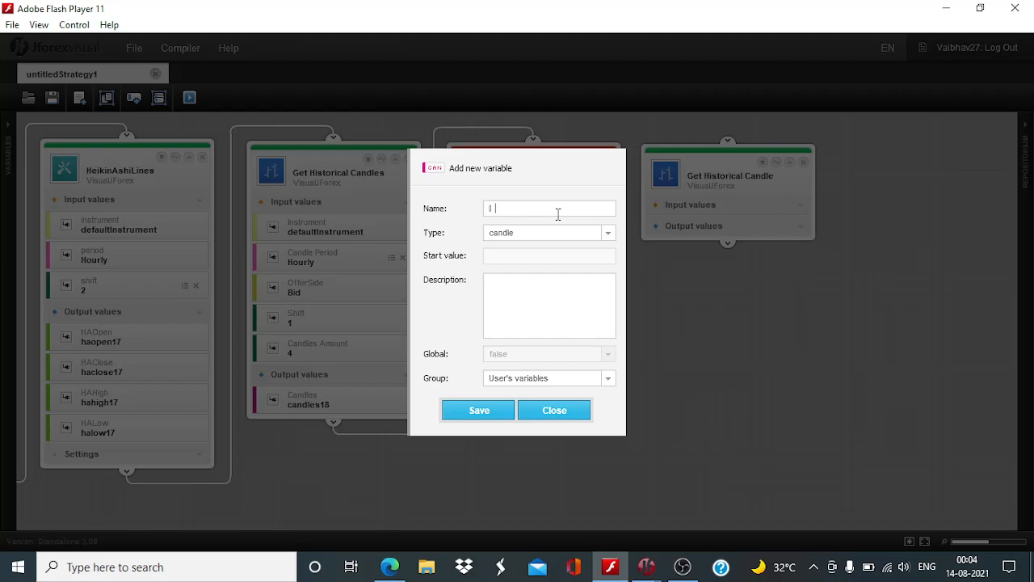
key("backspace")
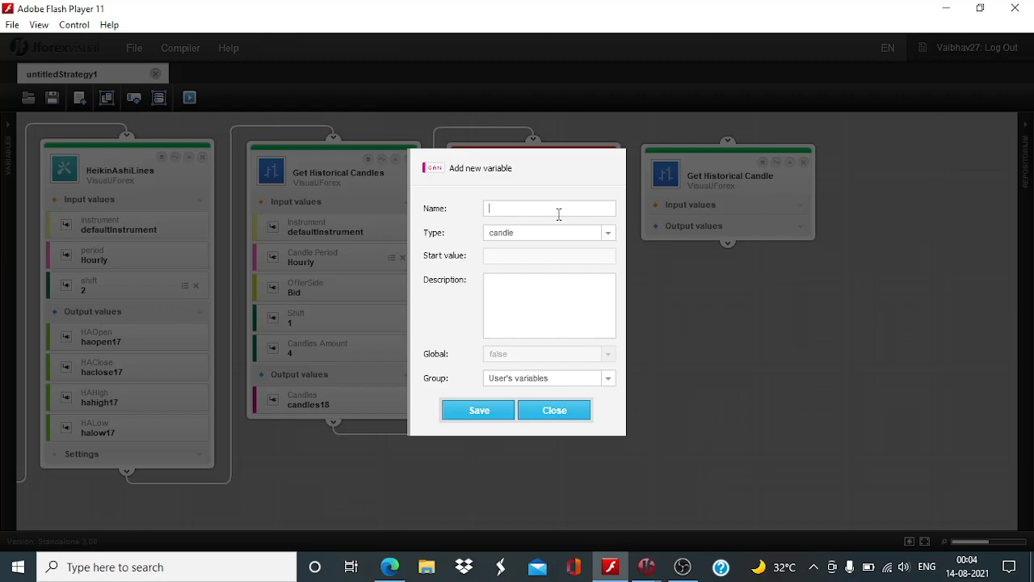
type("CAD")
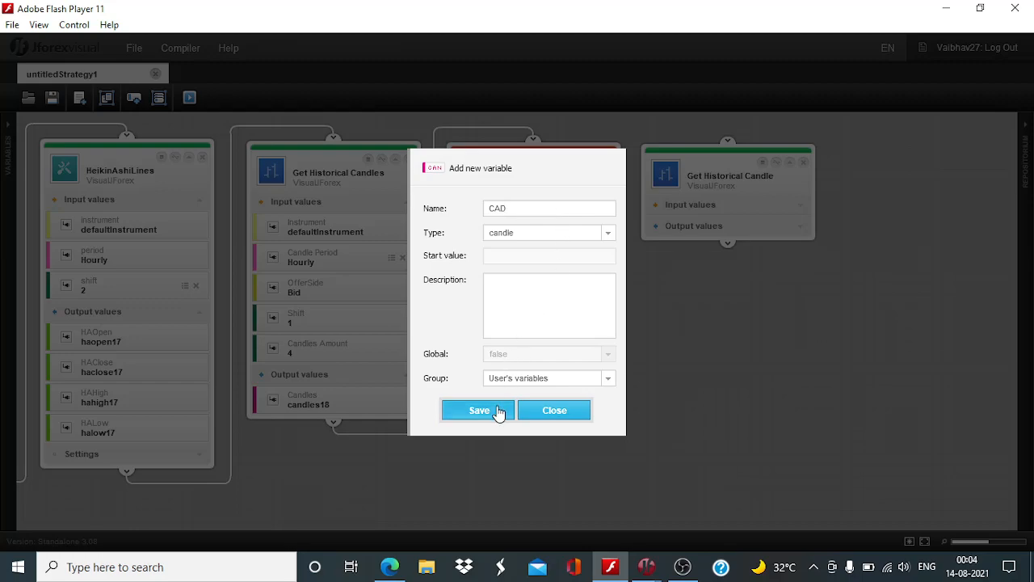
left_click(478, 410)
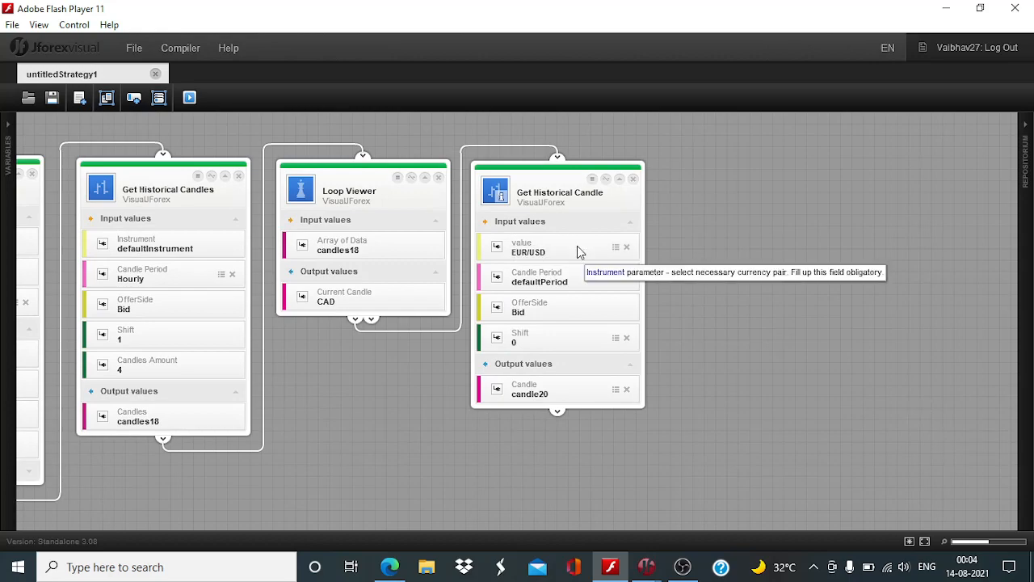
Replace Get Historical Candle's period variable with Hourly and clear its Shift for value 1.
left_click(232, 274)
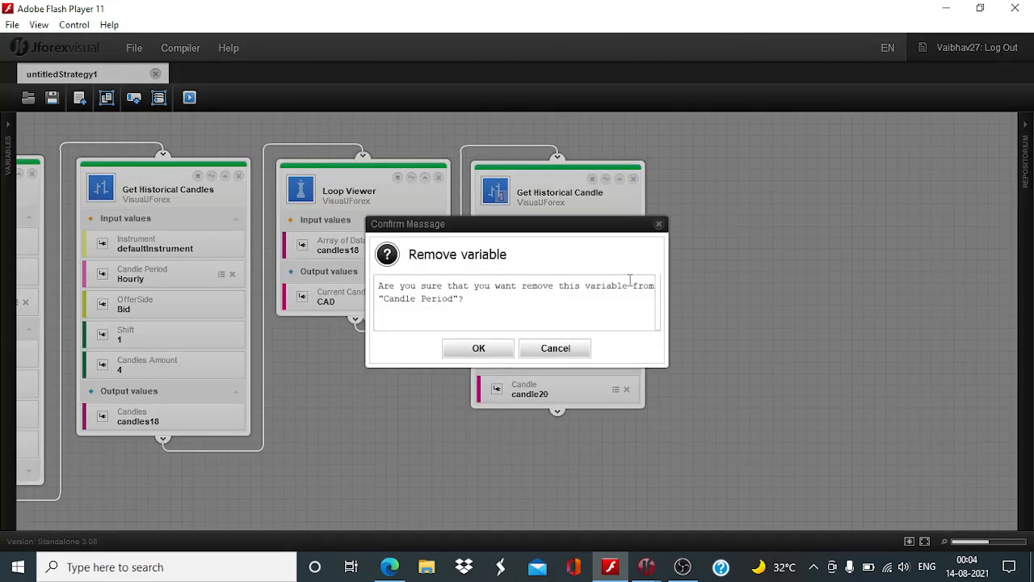
left_click(479, 348)
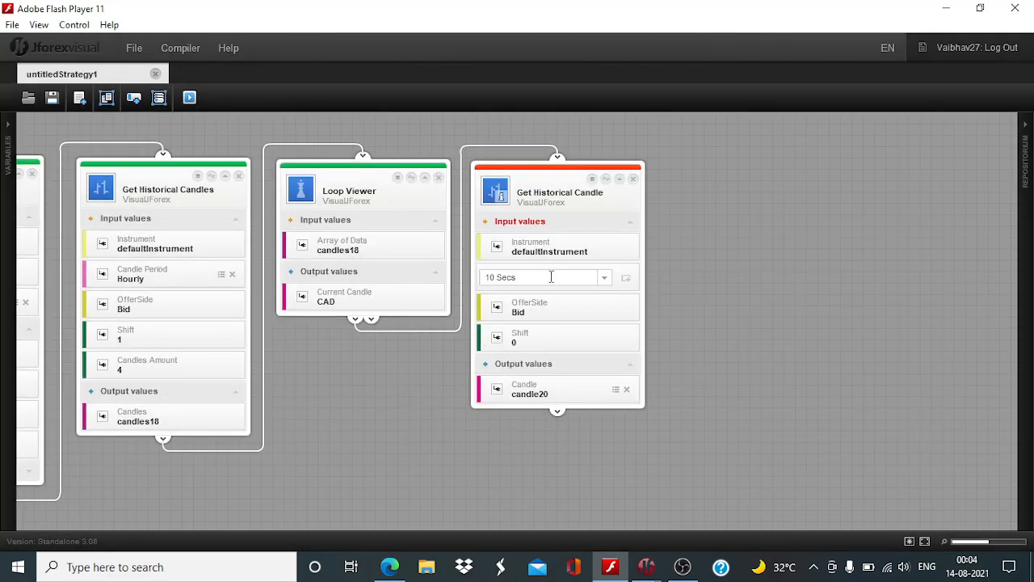
left_click(604, 278)
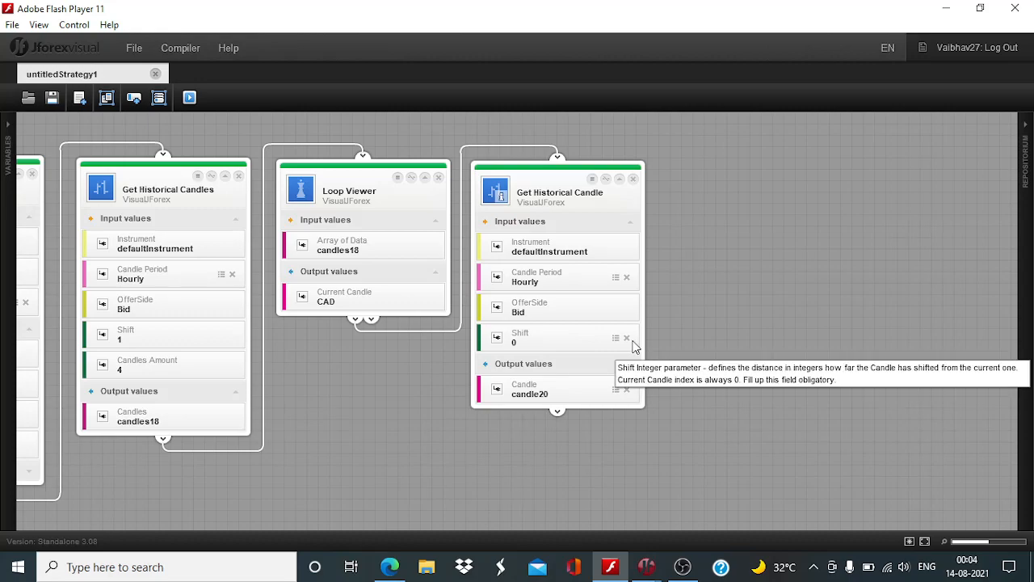
left_click(521, 336)
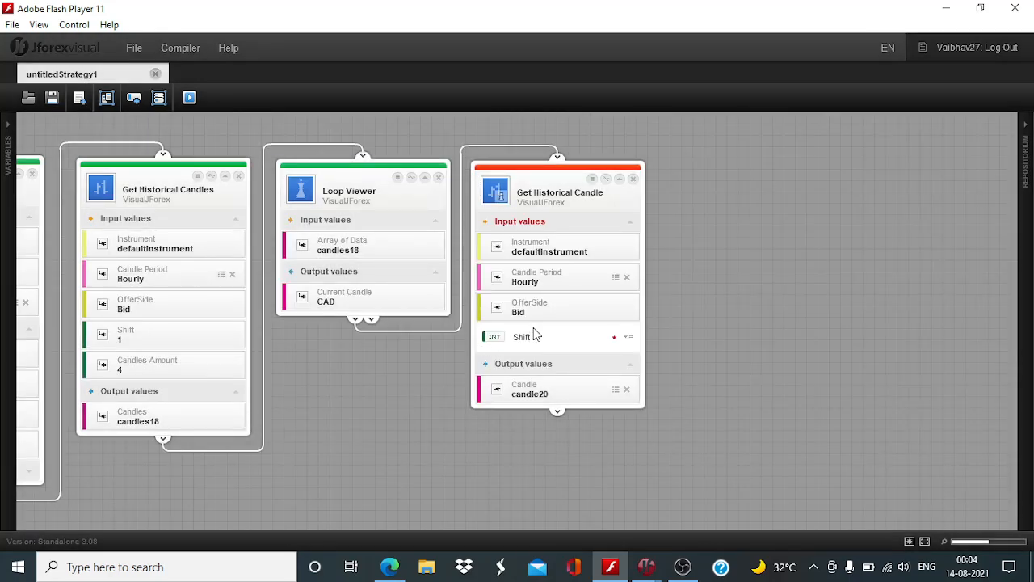
left_click(545, 337)
type("1")
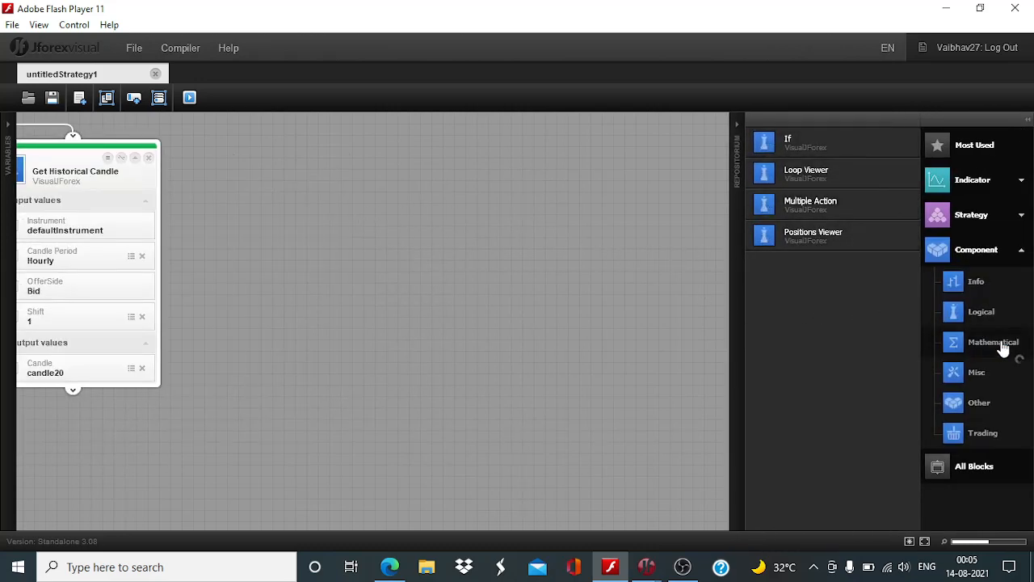
left_click(994, 341)
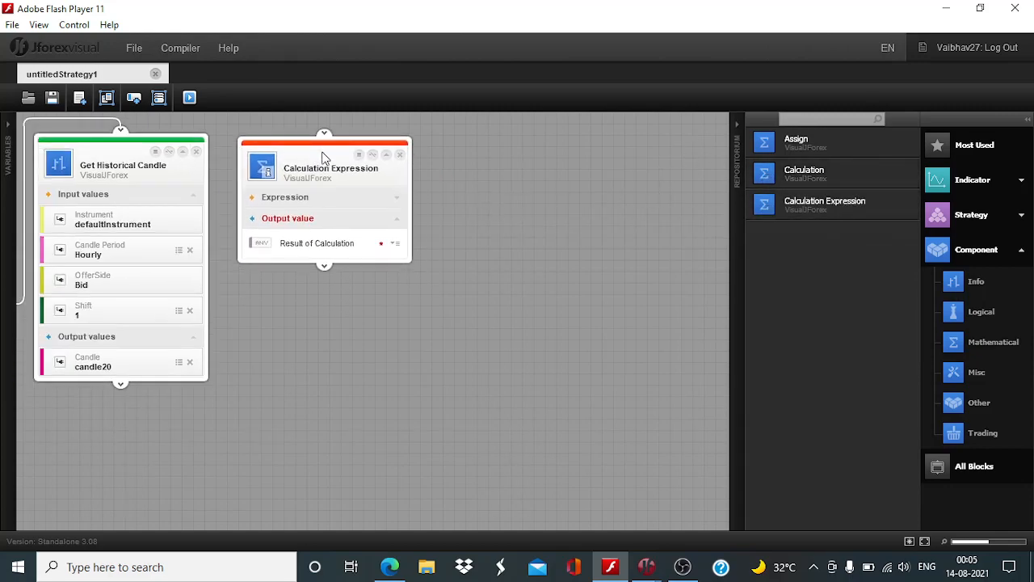
mouse_move(392, 202)
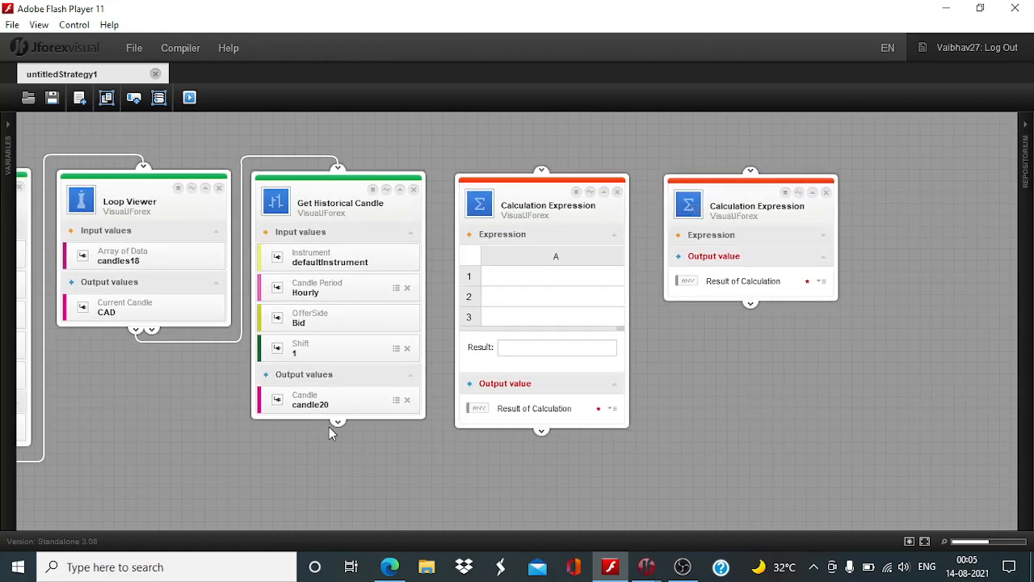
Chain the Calculation Expression blocks after the candle block, each using defaultInstrument.pipsSize.
left_click_drag(338, 420, 540, 172)
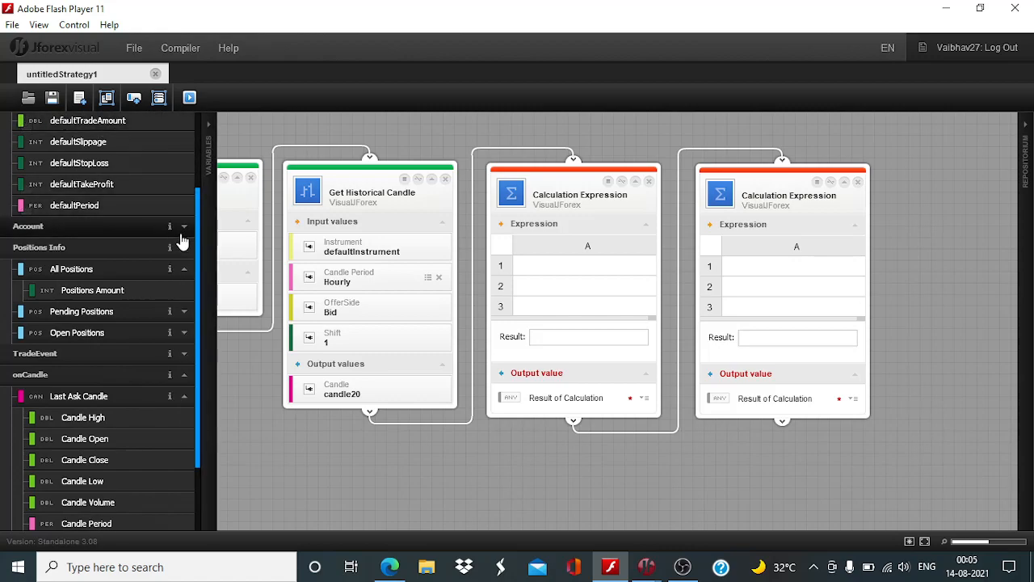
mouse_move(198, 266)
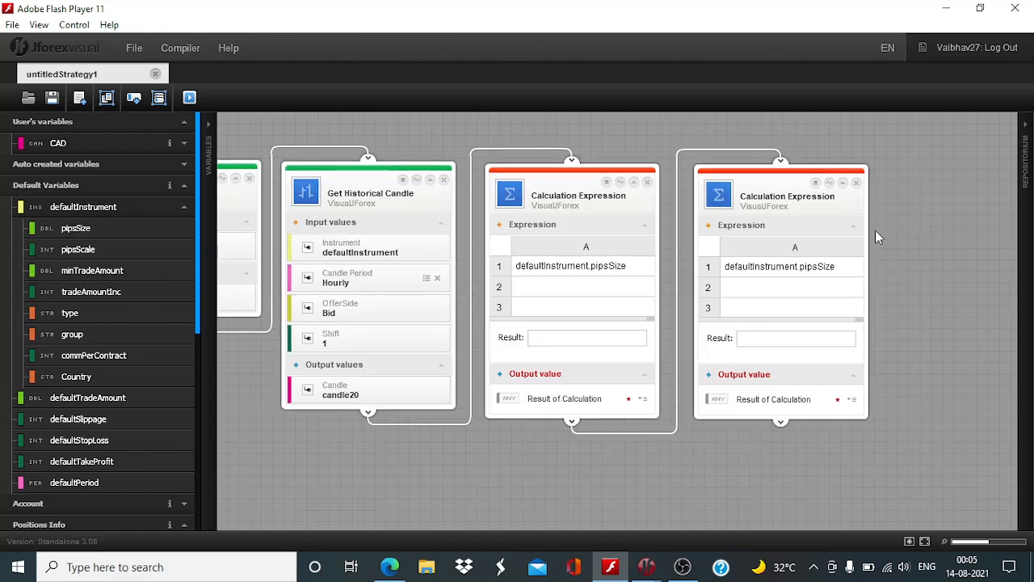
left_click(184, 187)
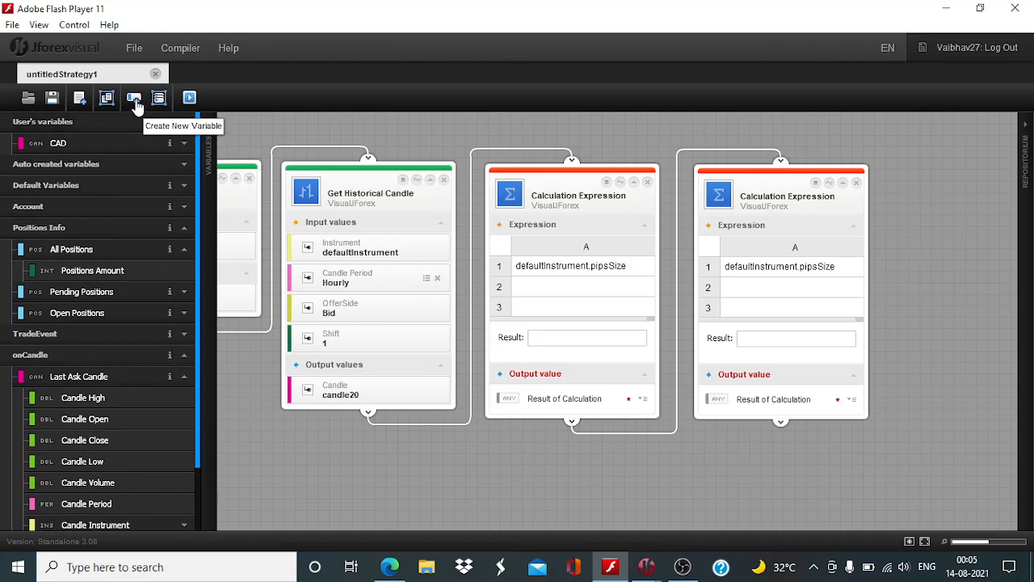
Create a new variable SHL with start value 5.
left_click(133, 97)
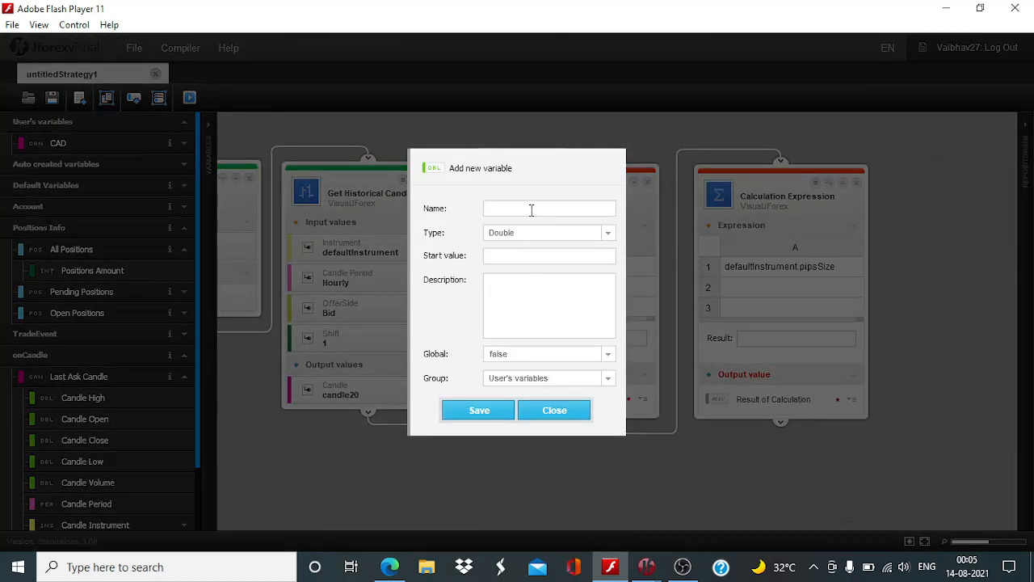
left_click(549, 208)
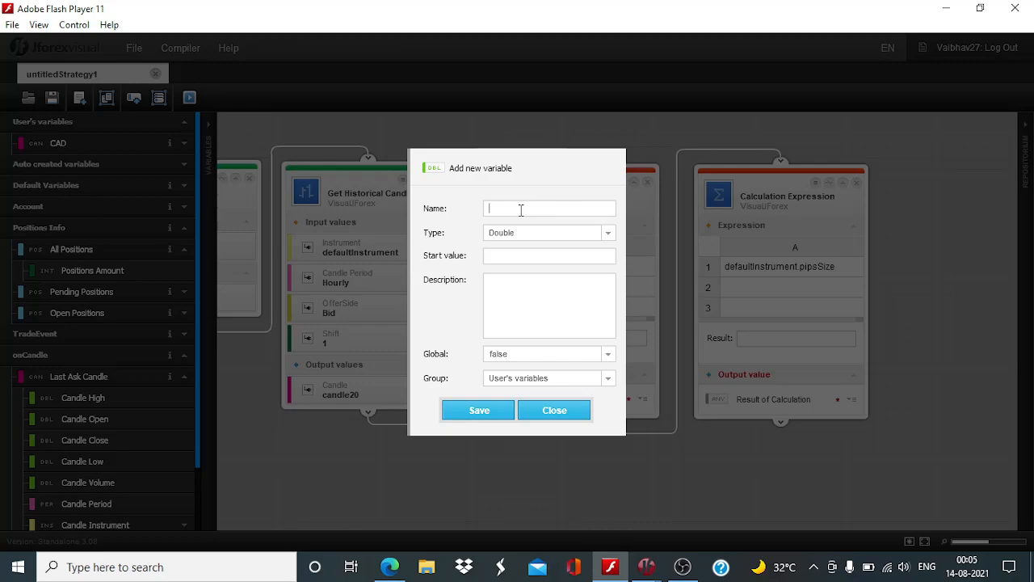
left_click(549, 255)
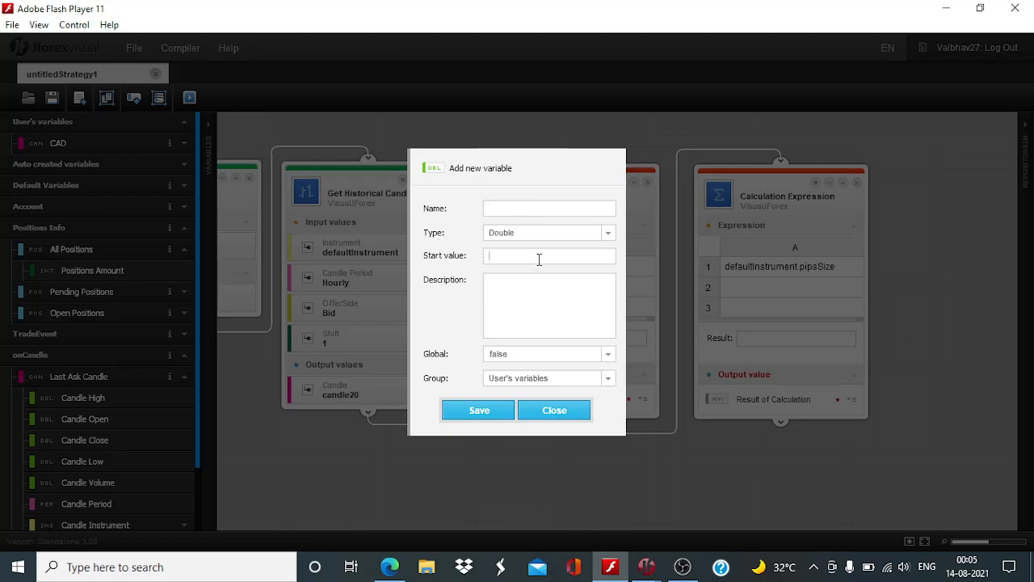
type("5")
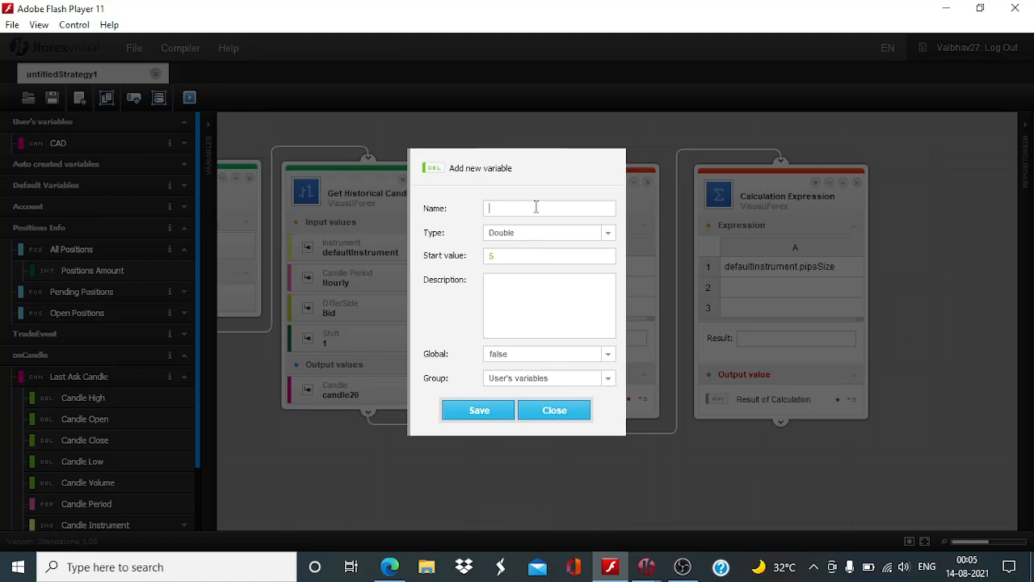
type("S")
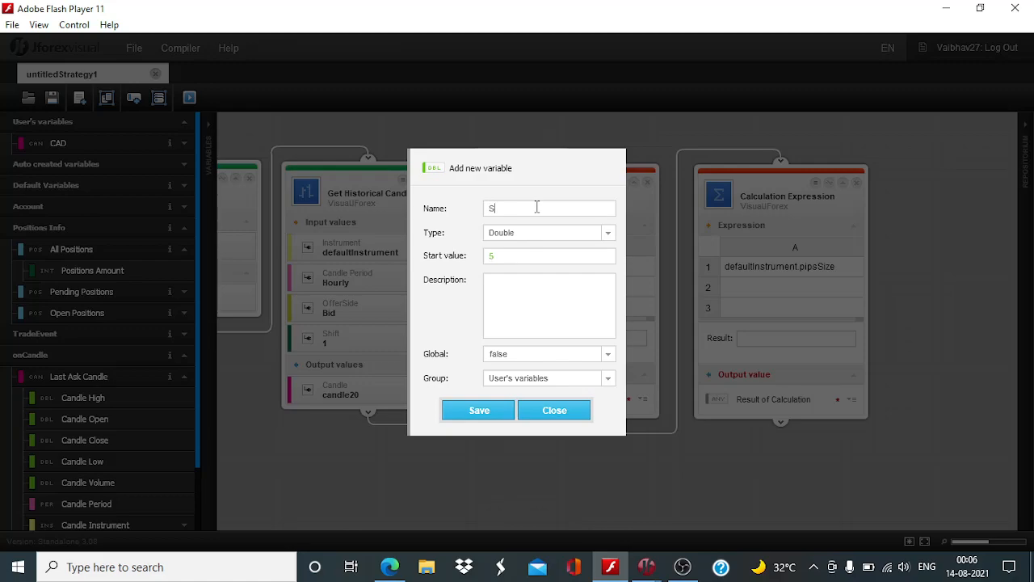
type("HL")
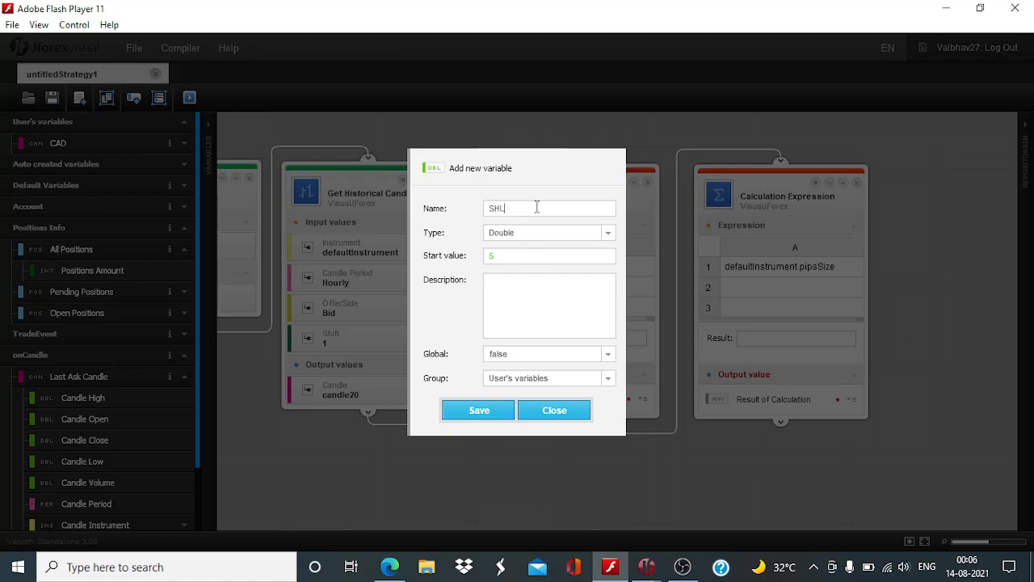
left_click(478, 409)
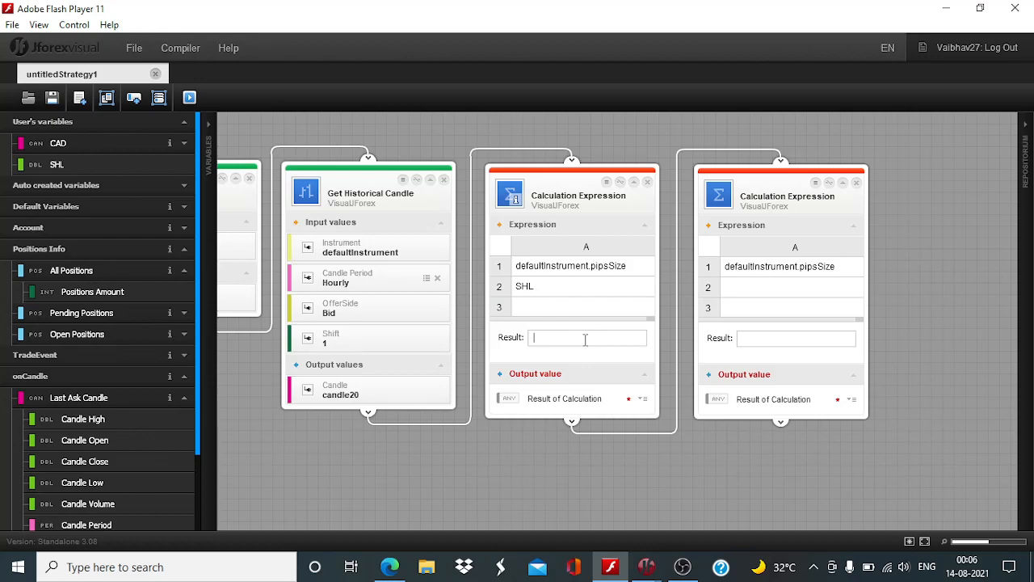
Set the calculation Result to A1*A2 and create output variable MHL.
type("A1")
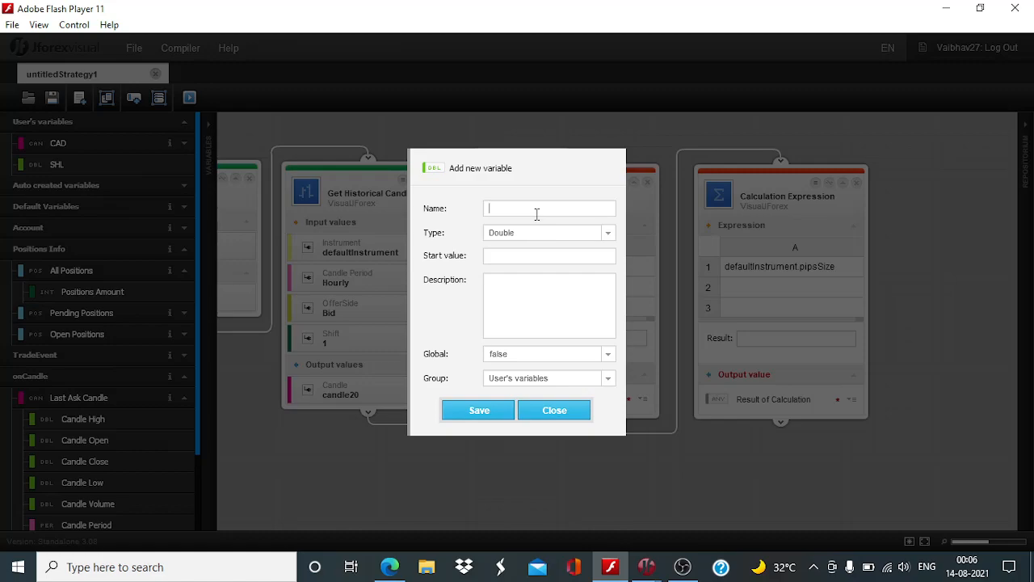
type("MH")
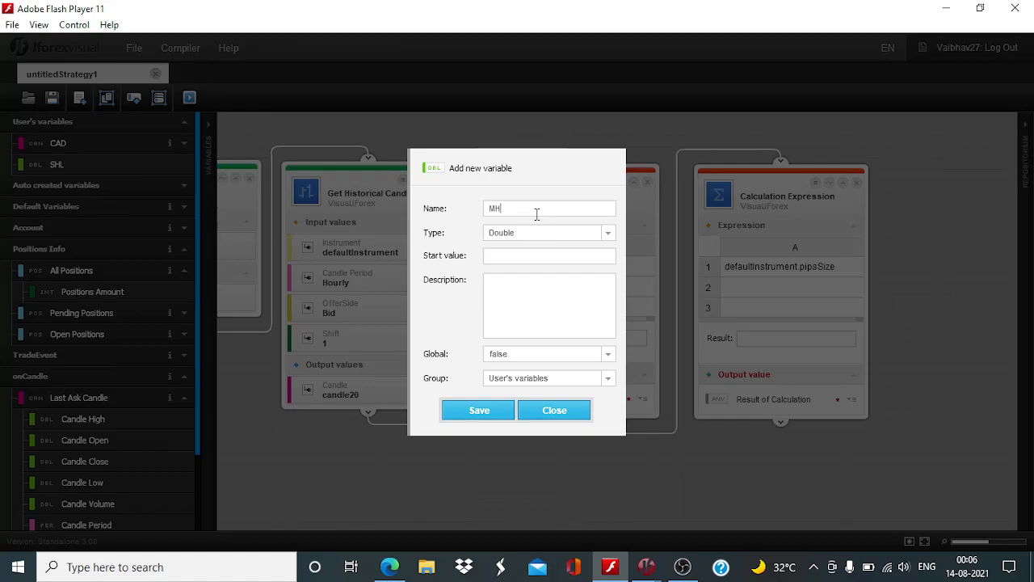
type("L")
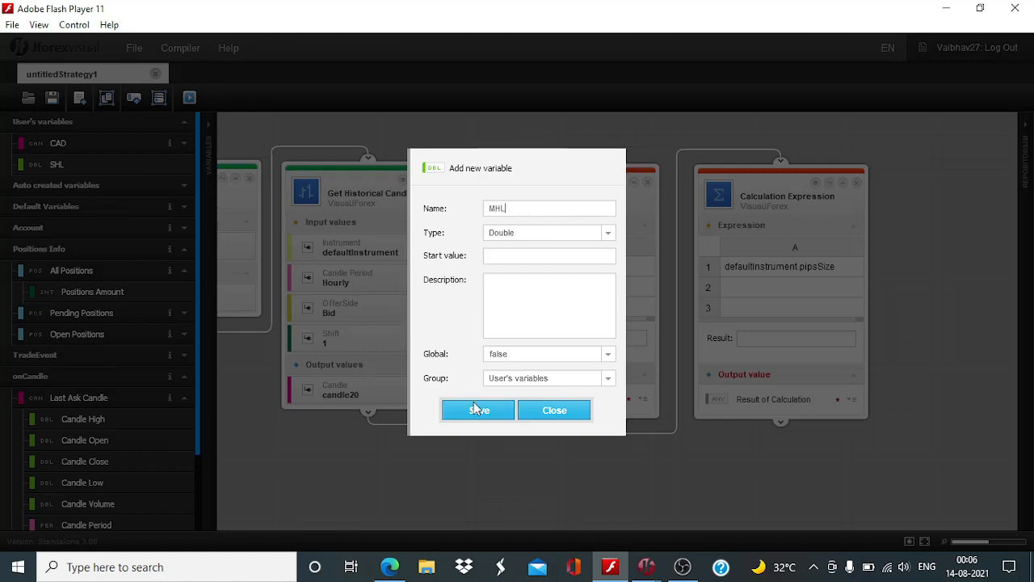
left_click(478, 410)
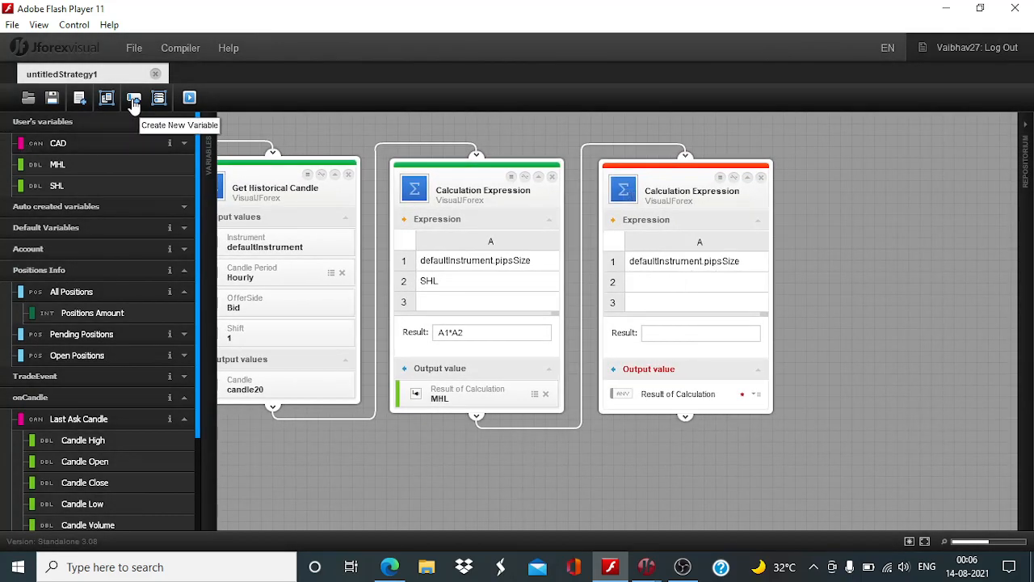
Create a new variable THL with start value 20.
left_click(132, 98)
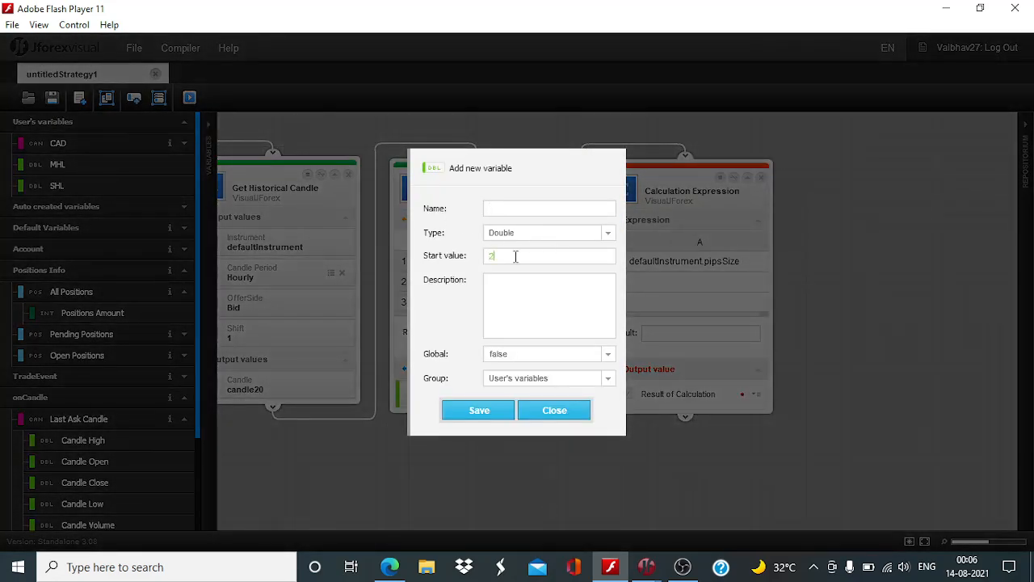
type("0")
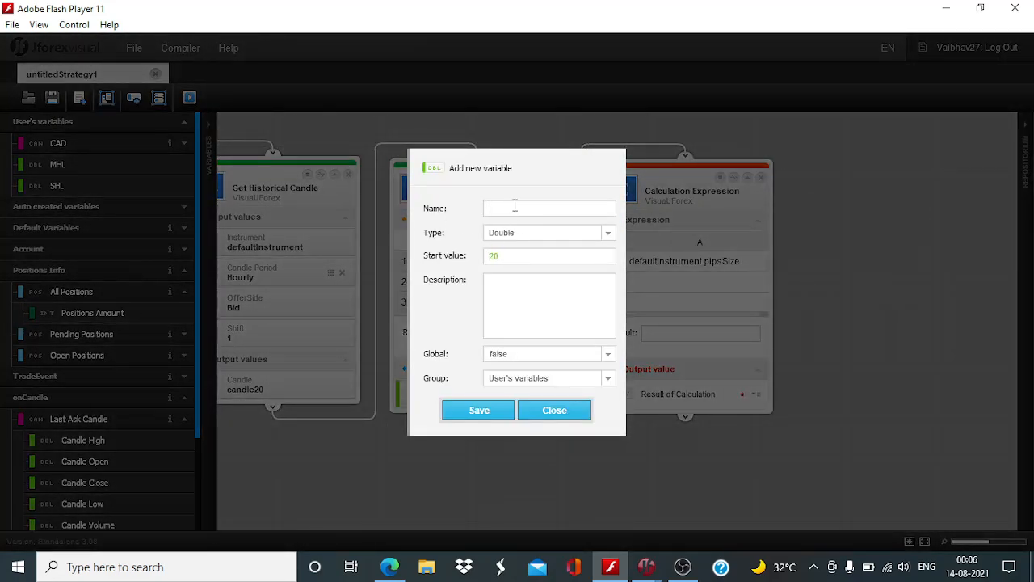
type("THL")
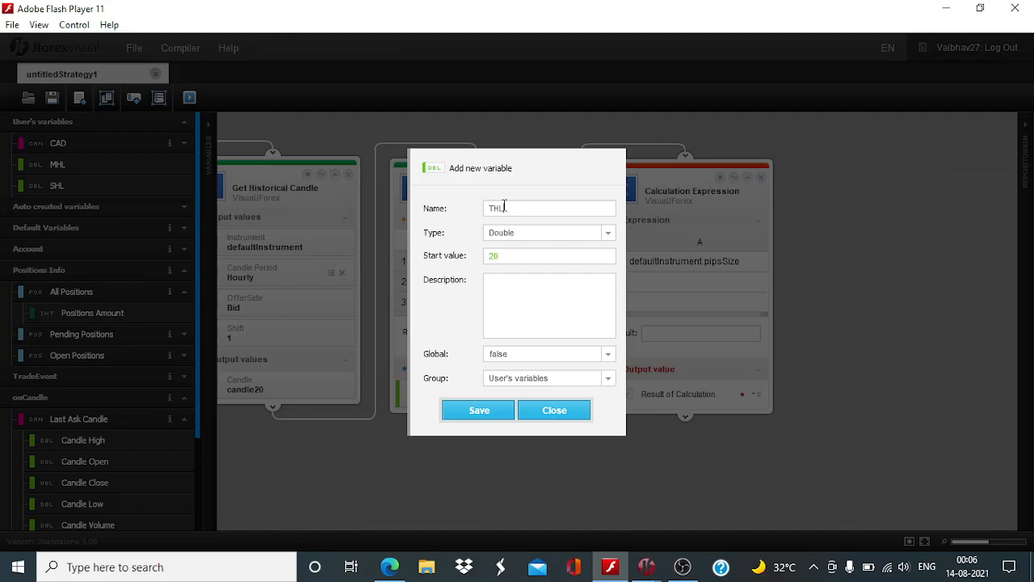
left_click(479, 410)
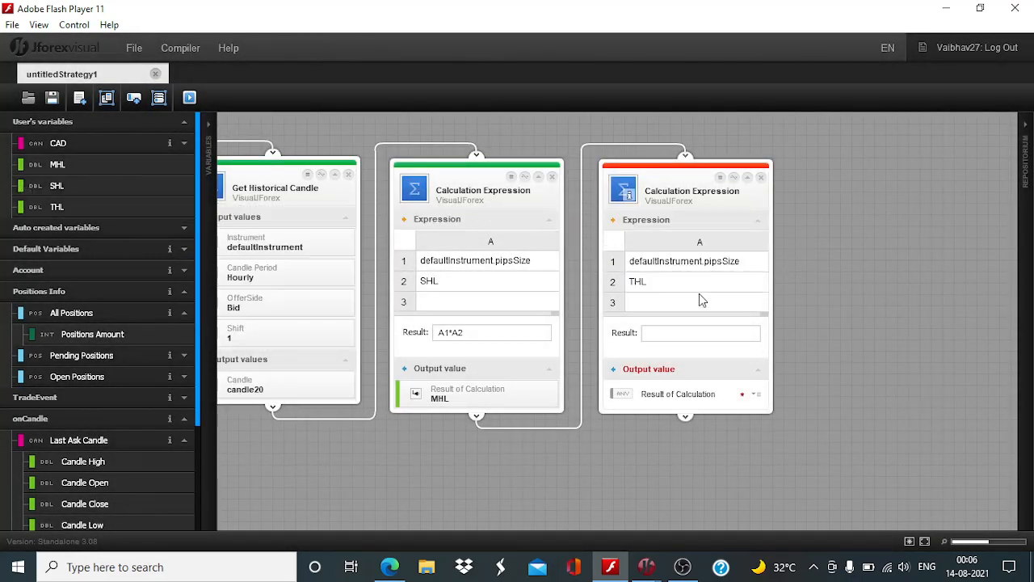
Set the second calculation's Result to A1*A2 and create output variable DHL.
type("A")
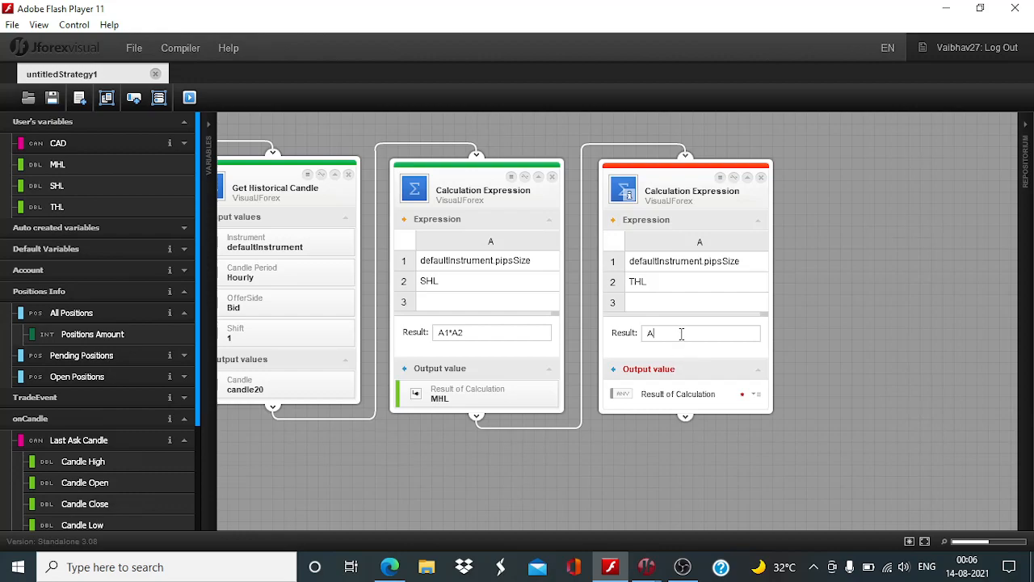
type("1*A2")
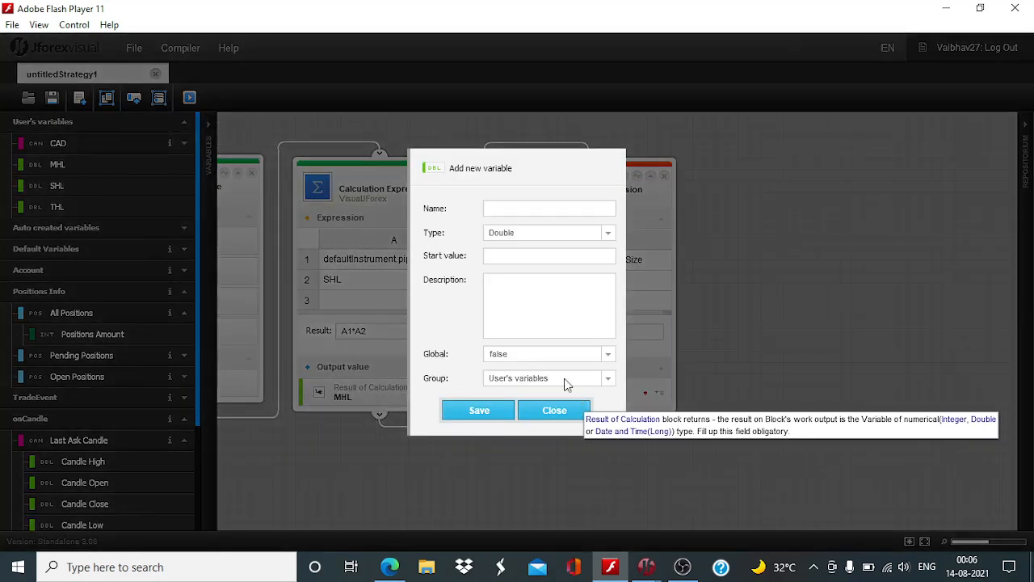
left_click(549, 209)
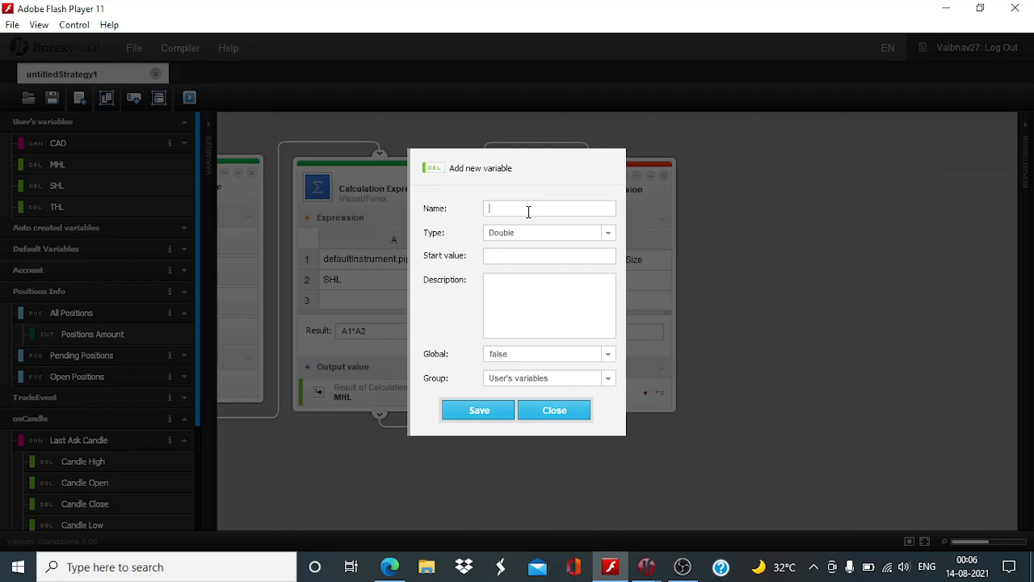
type("DHL")
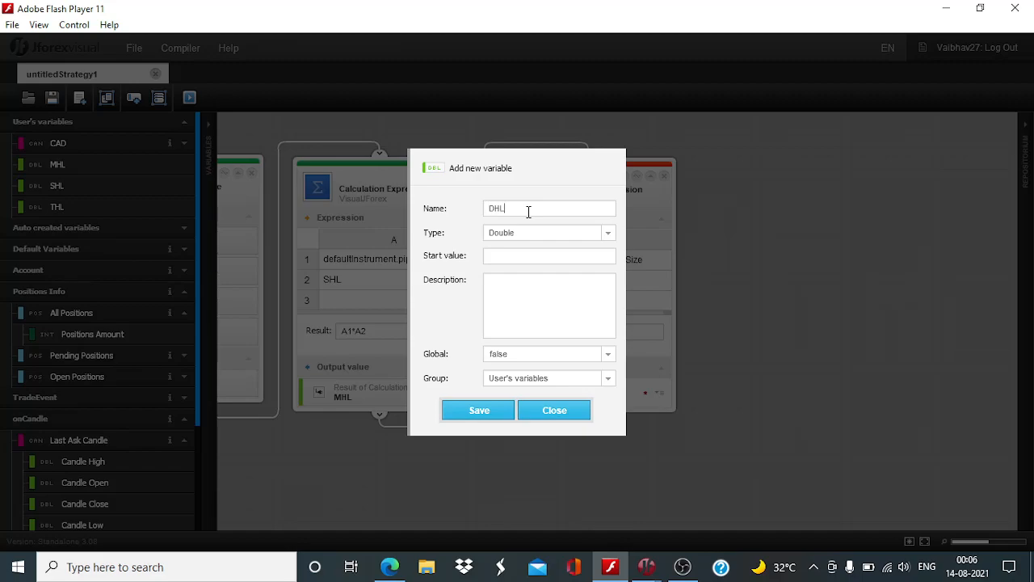
left_click(479, 410)
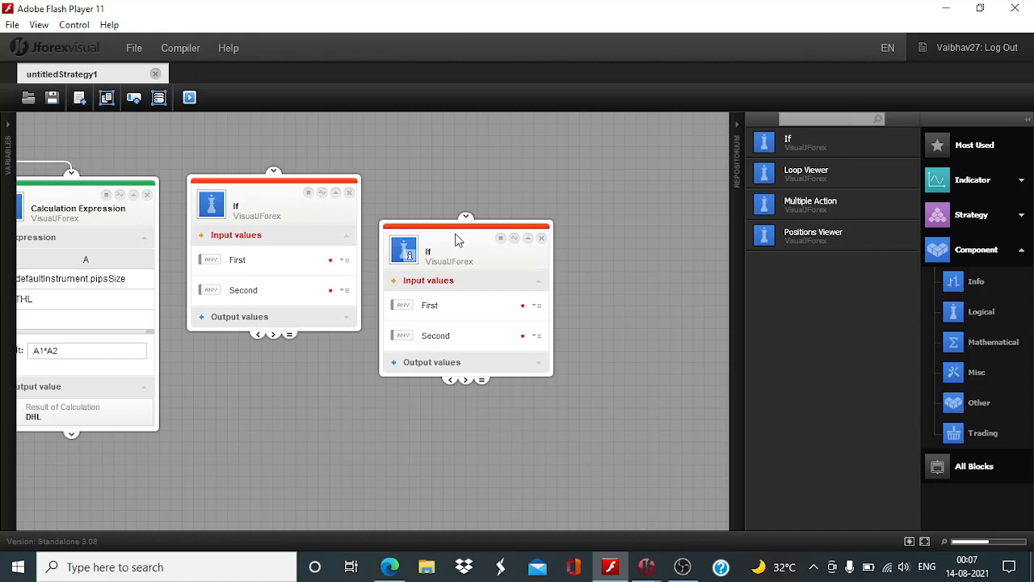
Discard the unwanted If block from the canvas.
left_click(349, 193)
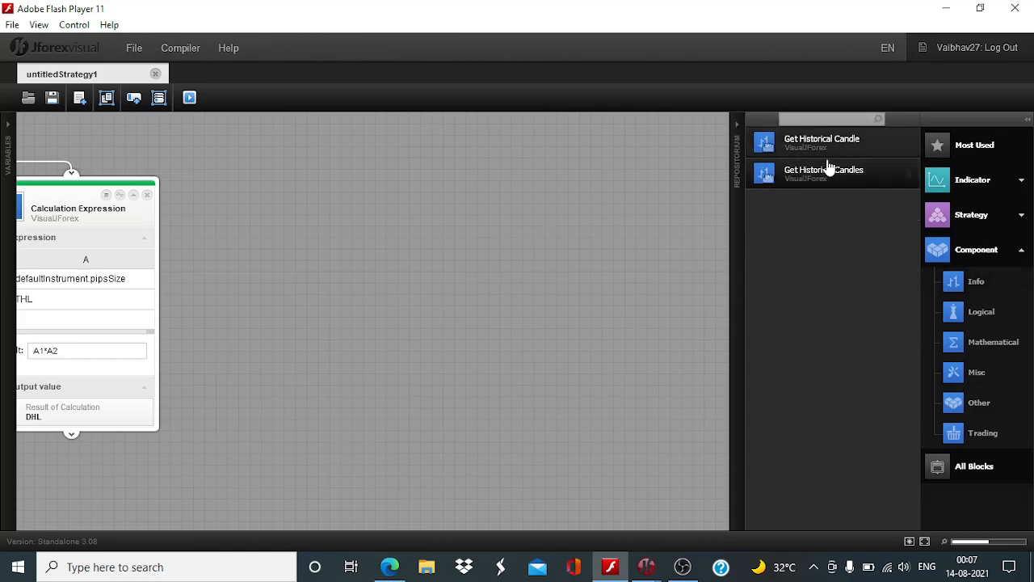
mouse_move(832, 149)
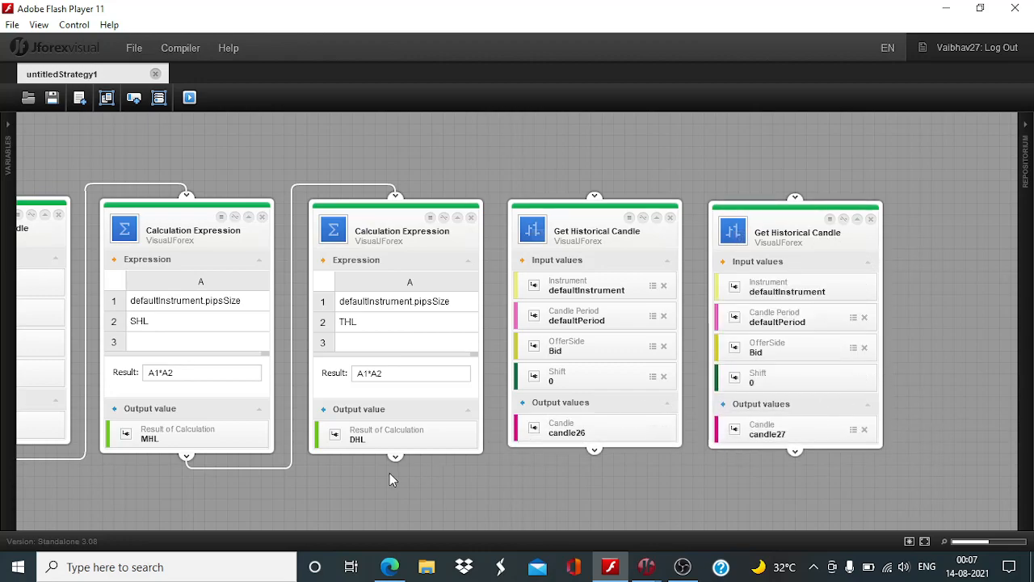
Set the first Get Historical Candle block's period to 10 Secs.
left_click_drag(396, 455, 594, 196)
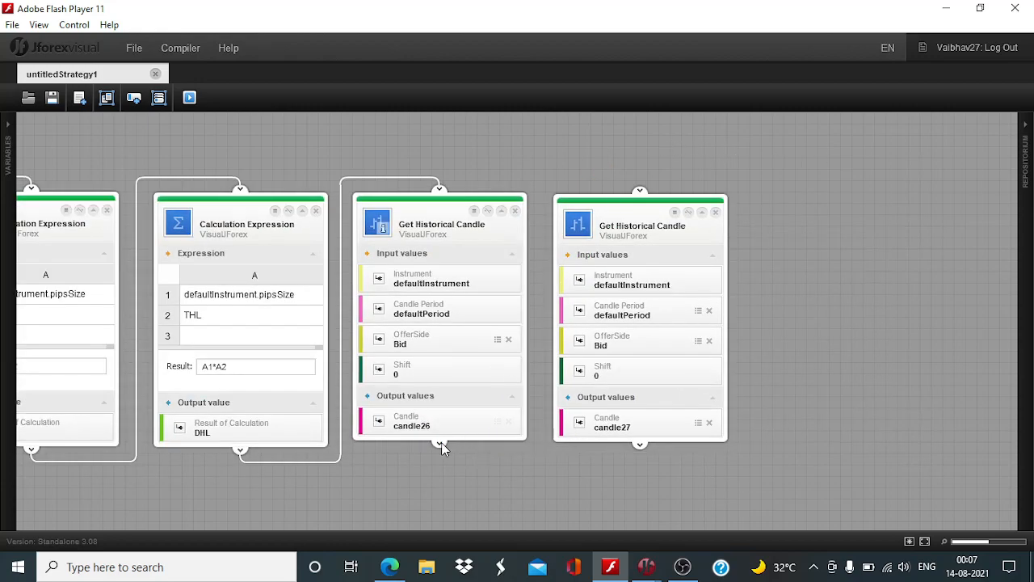
left_click_drag(443, 446, 640, 194)
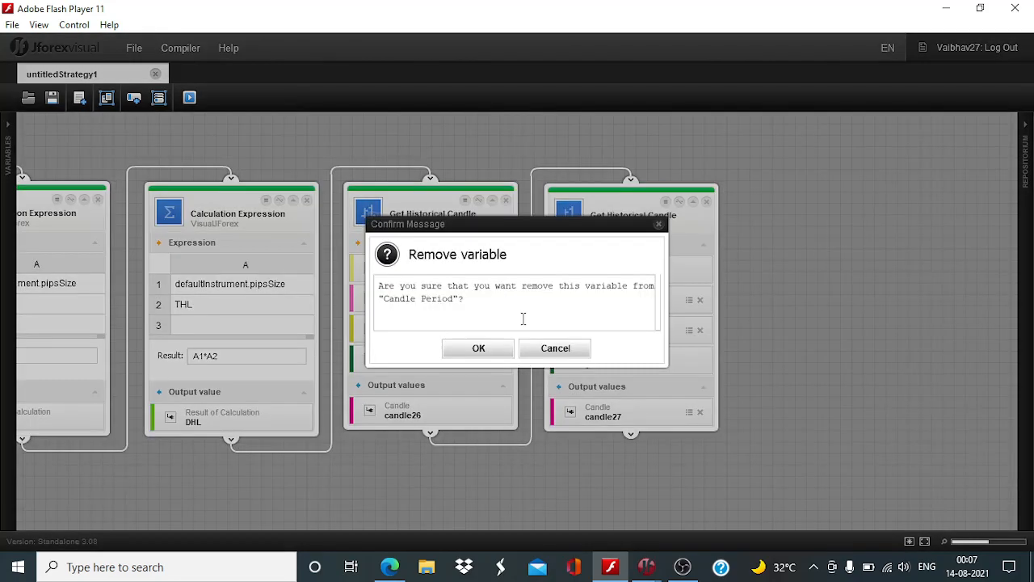
left_click(479, 348)
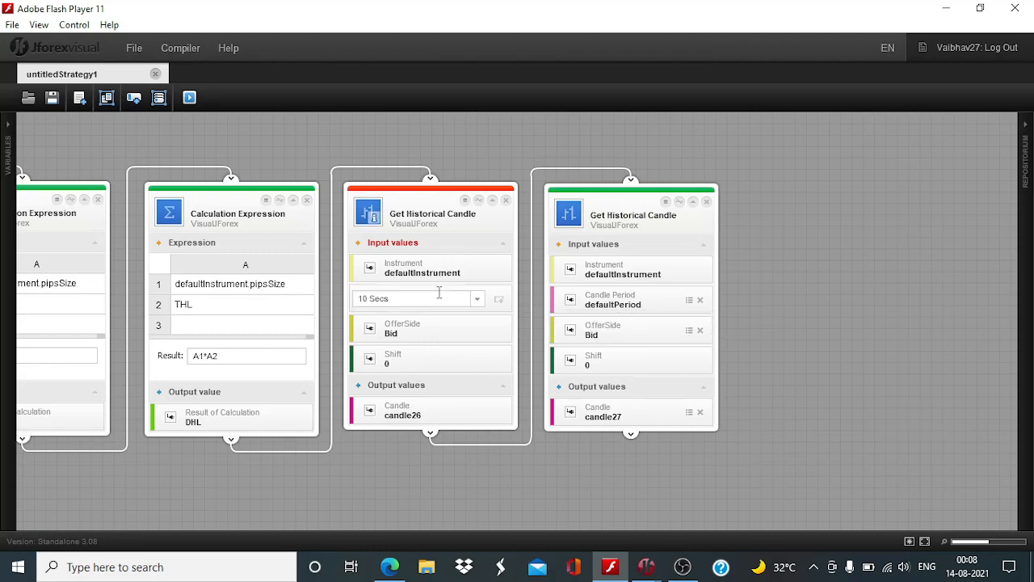
left_click(476, 298)
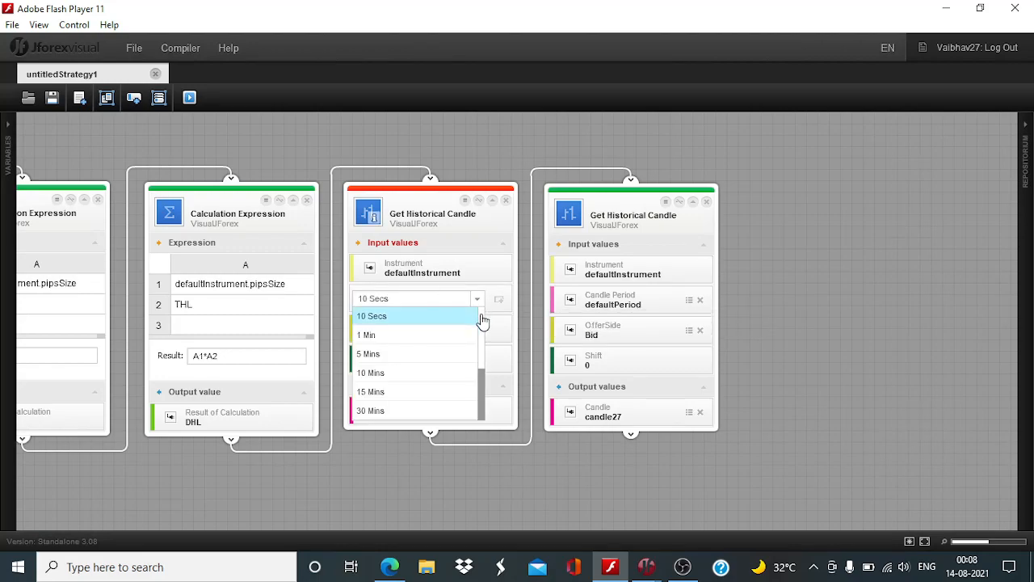
left_click(372, 315)
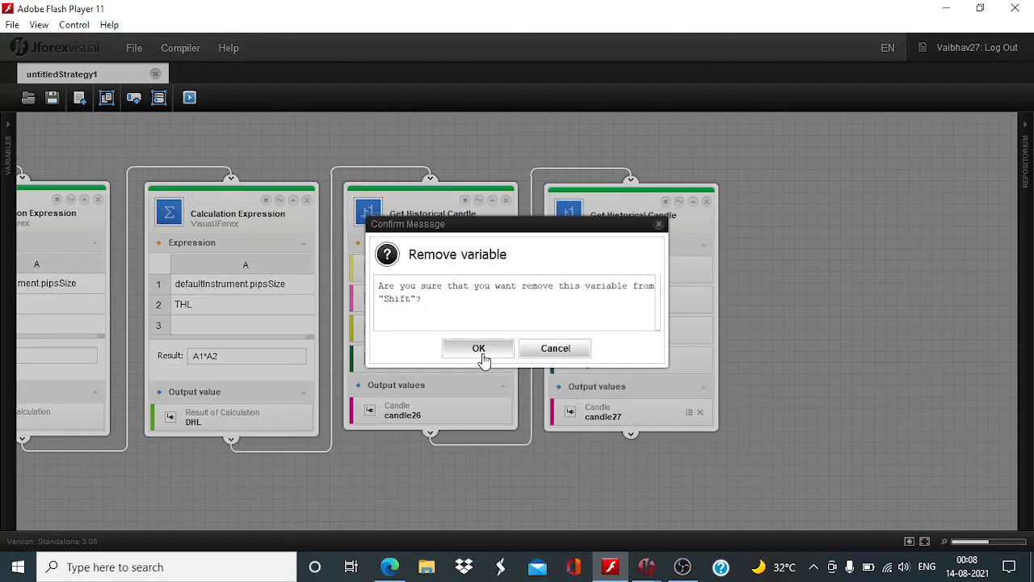
Replace both candle blocks' Shift variables with values 1 and 2.
left_click(479, 348)
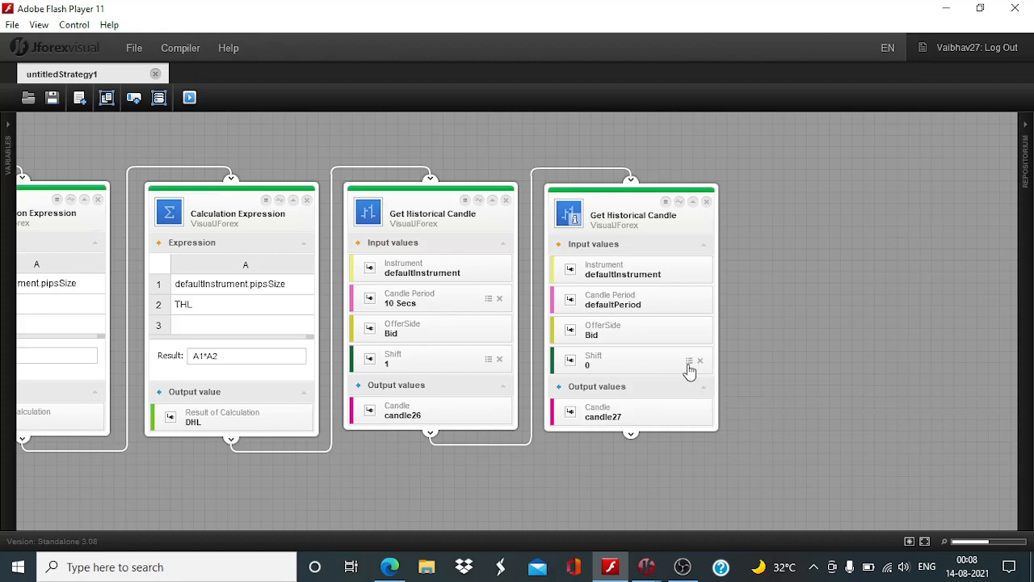
left_click(700, 360)
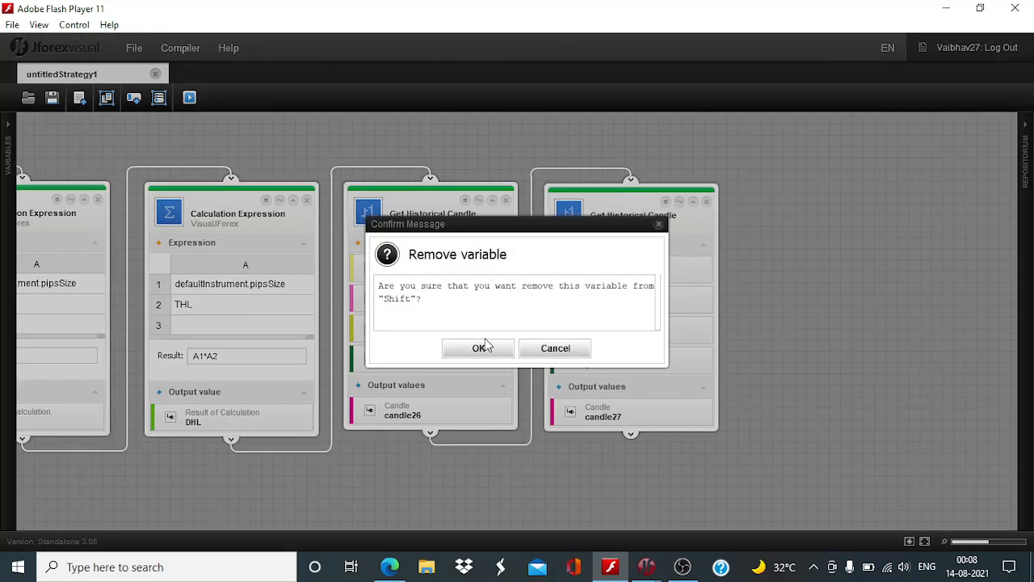
left_click(477, 348)
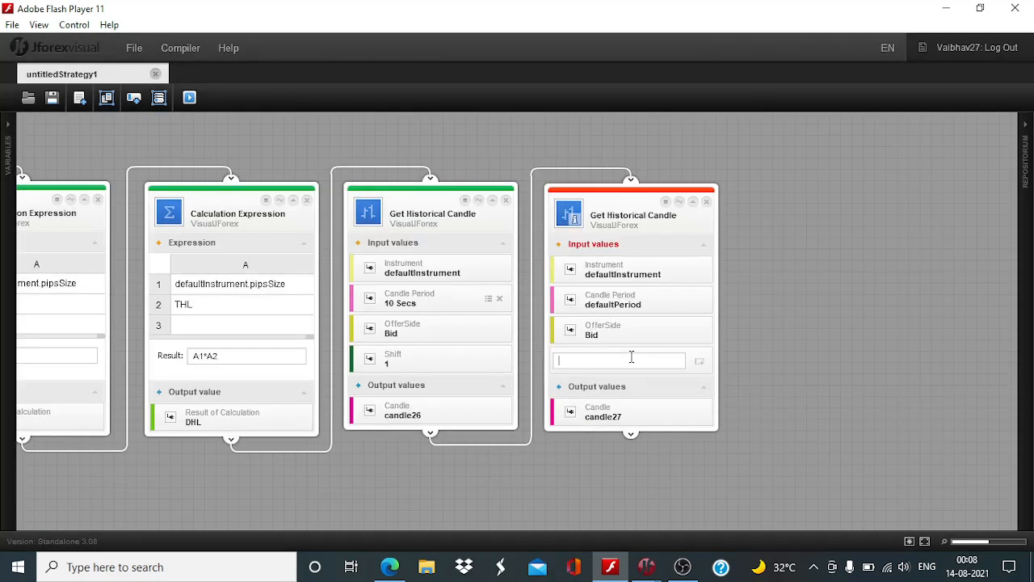
type("2")
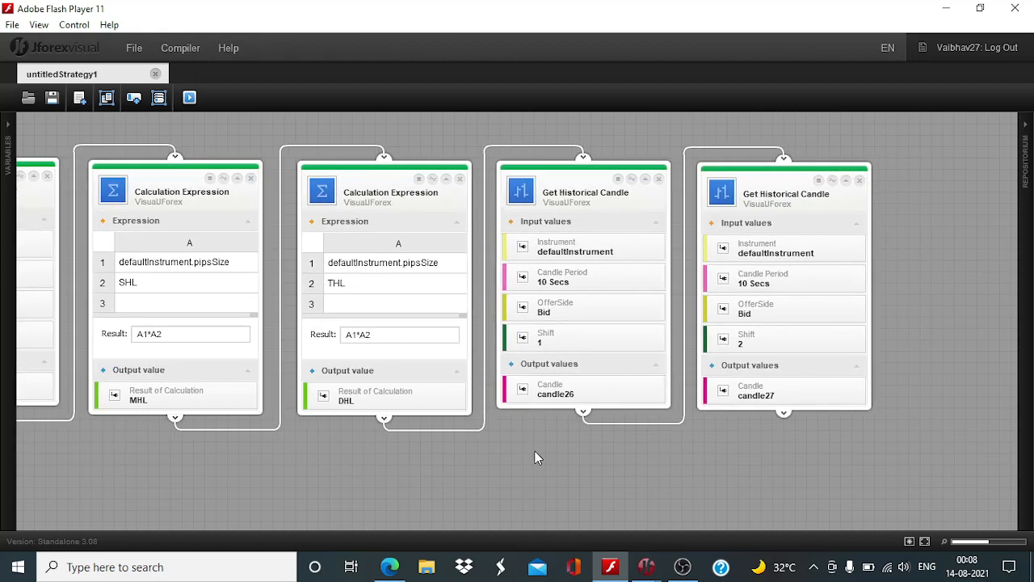
mouse_move(554, 455)
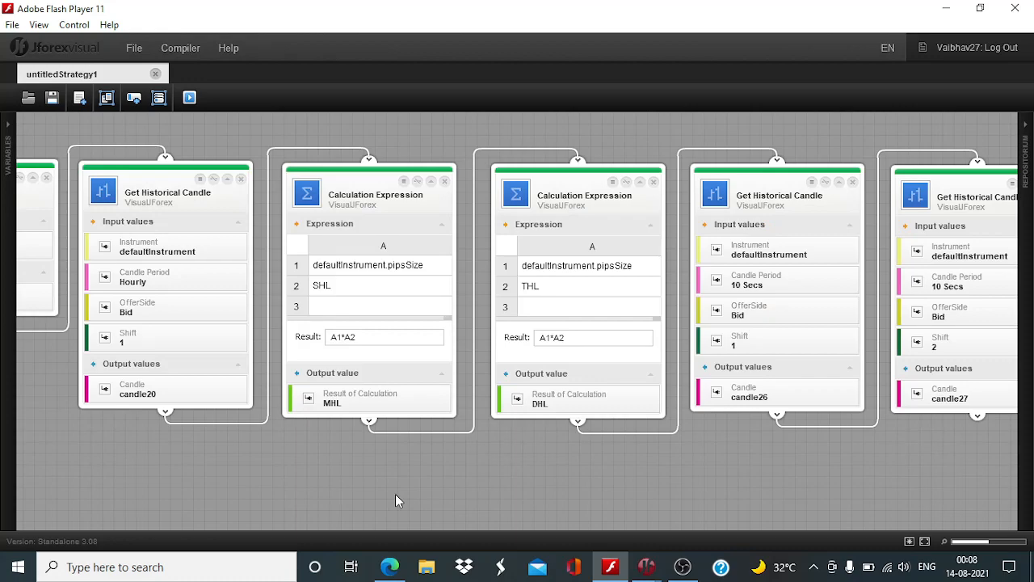
mouse_move(485, 475)
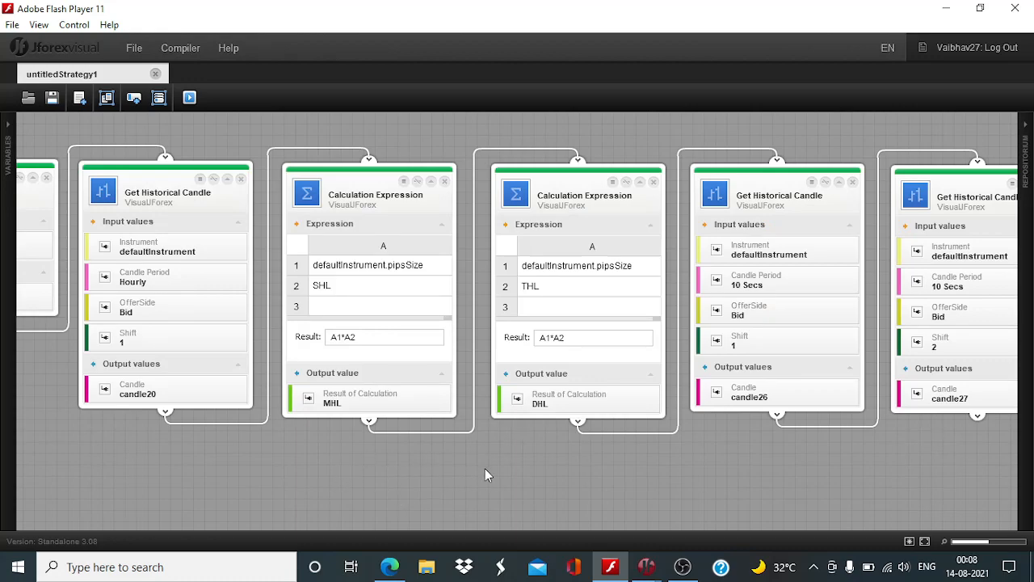